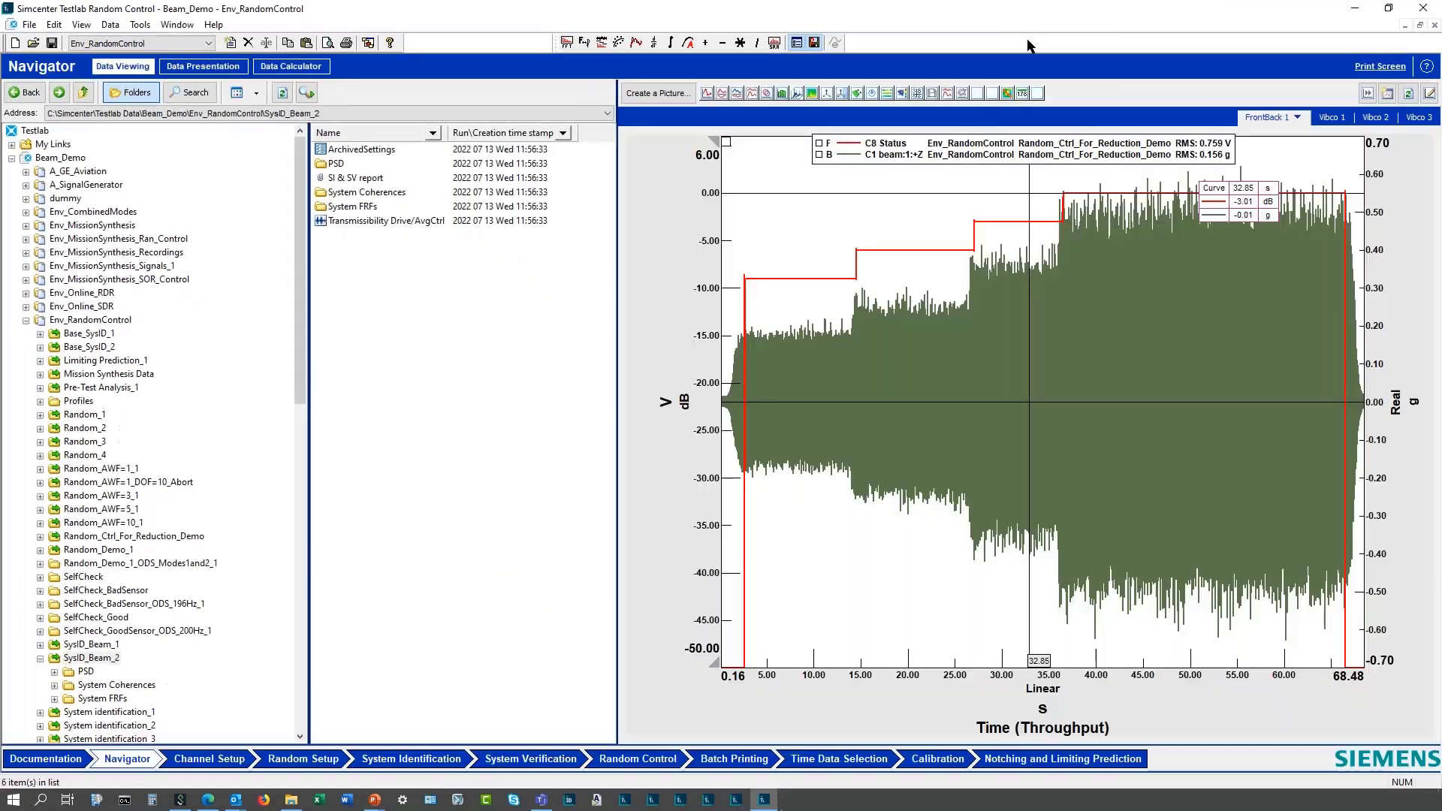
Show the Beam_Demo documentation and preview the Modal Shop Shaker w Beam 1.bmp photo.
{"action": "left_click", "coordinate": [209, 759]}
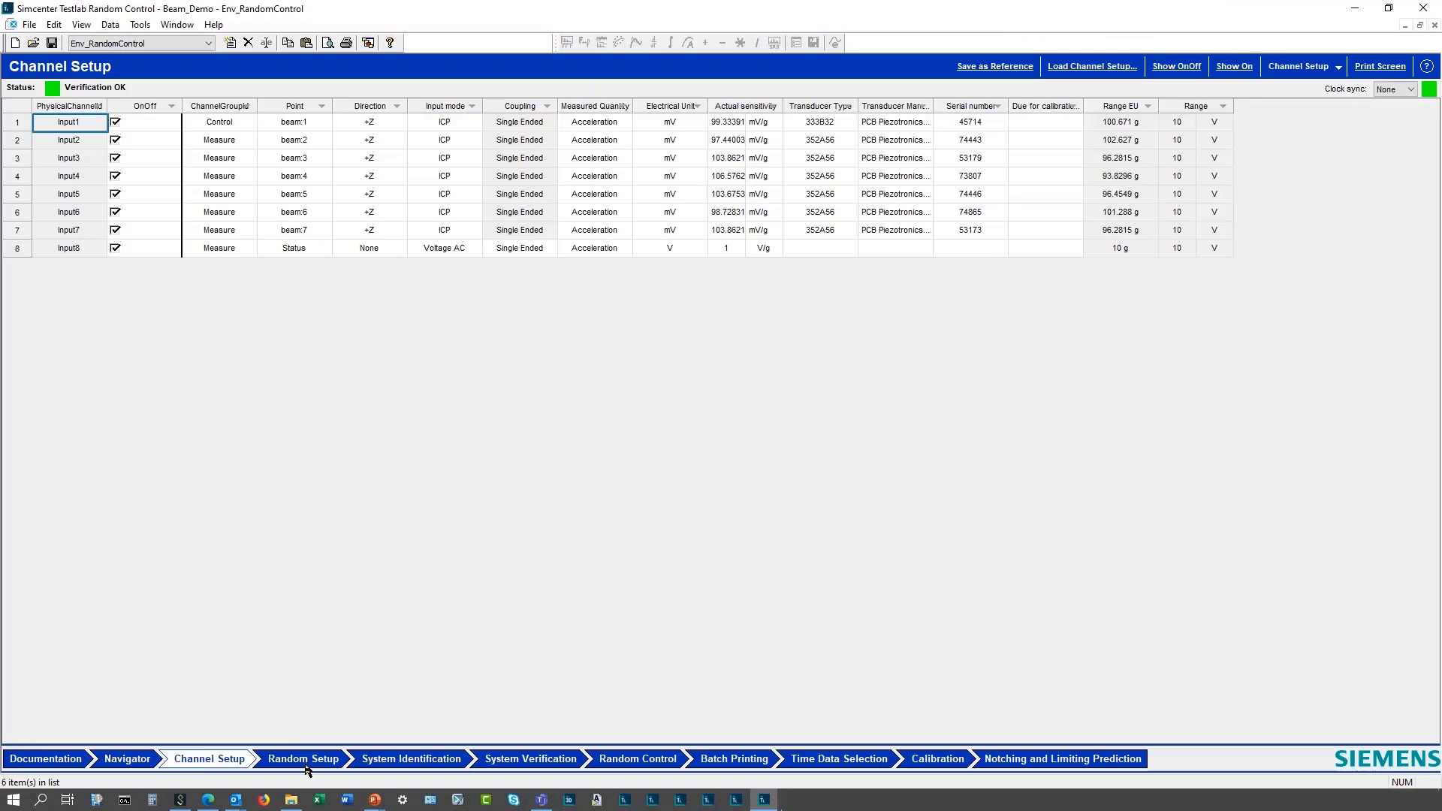
{"action": "mouse_move", "coordinate": [222, 751]}
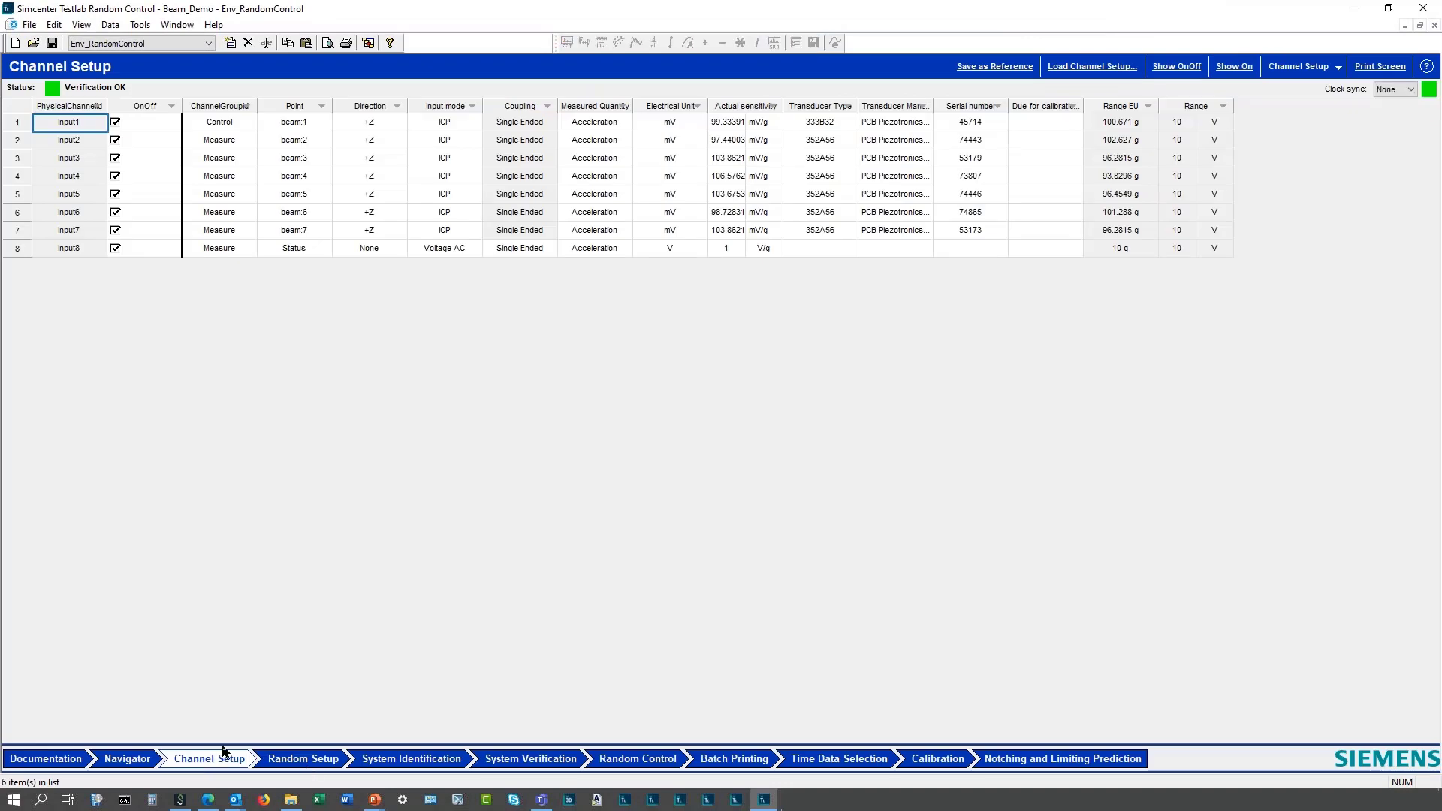
{"action": "left_click", "coordinate": [45, 759]}
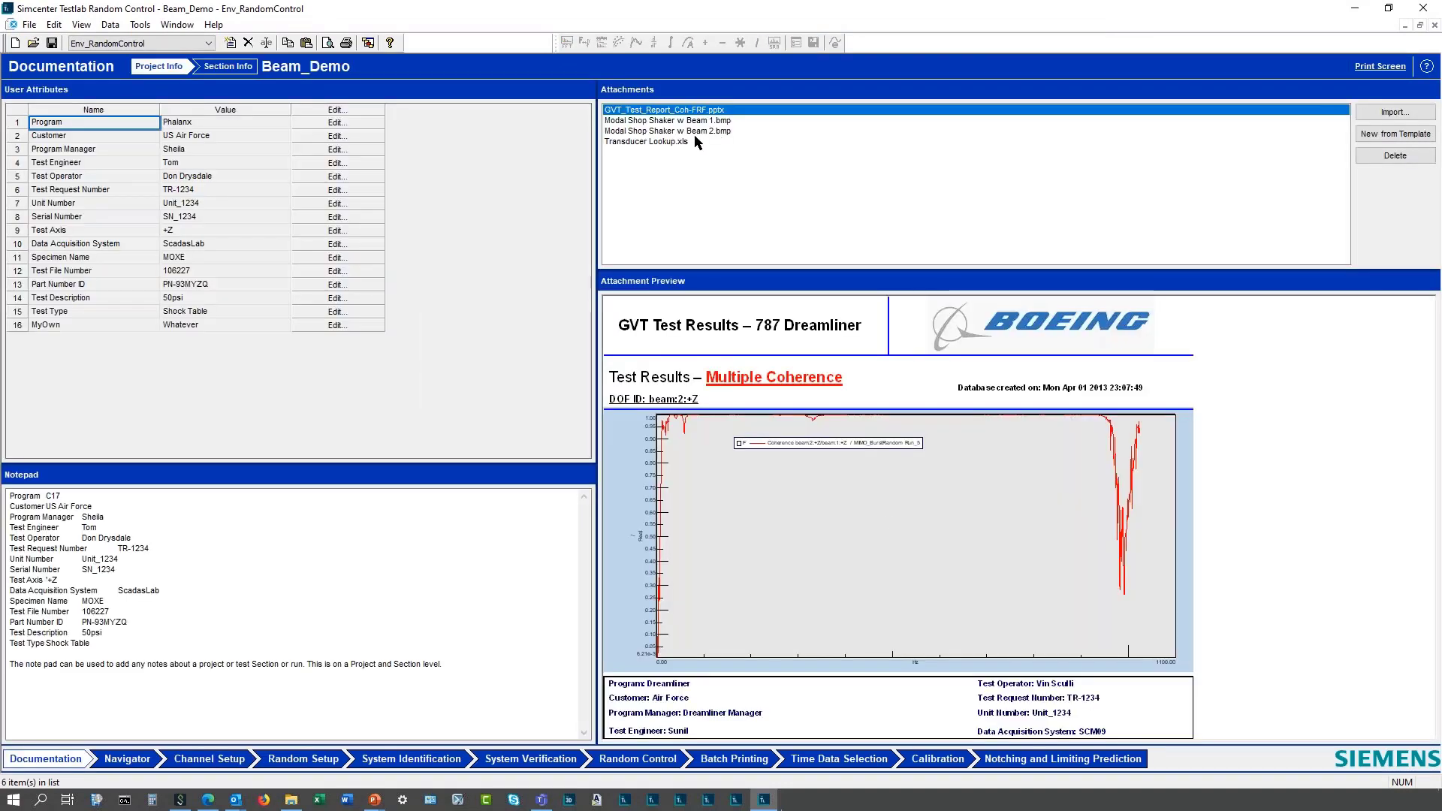
{"action": "left_click", "coordinate": [667, 120]}
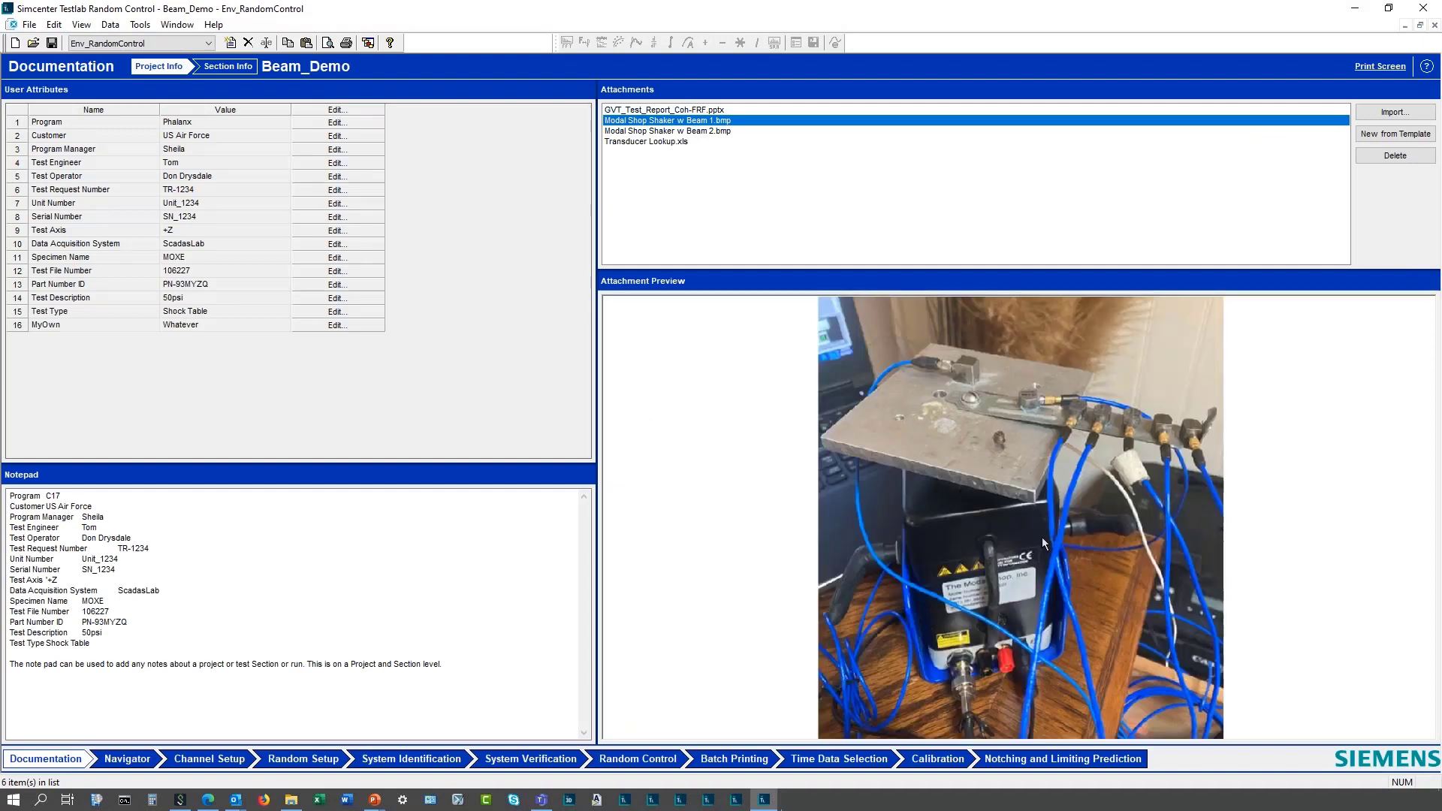
{"action": "mouse_move", "coordinate": [796, 568]}
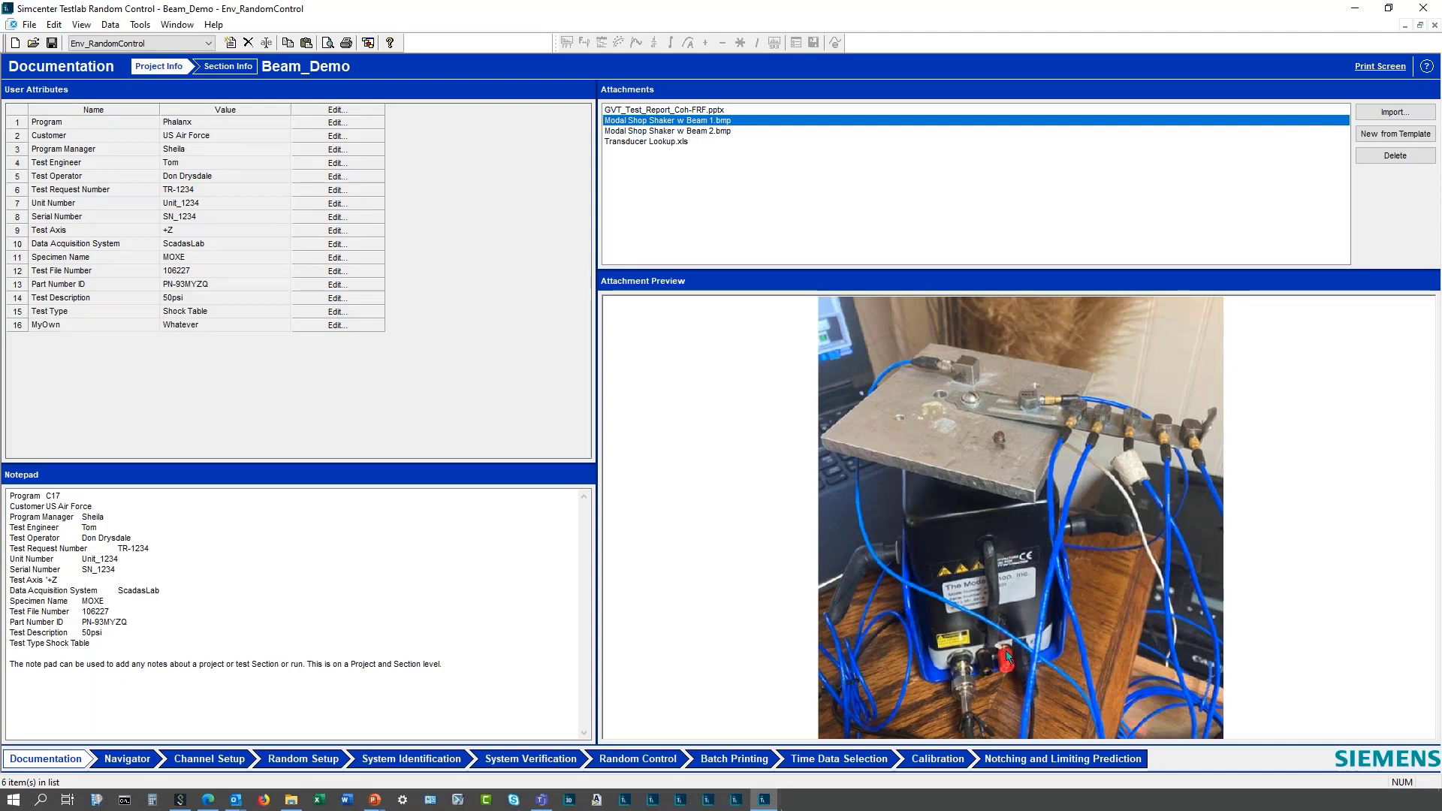
{"action": "mouse_move", "coordinate": [953, 395]}
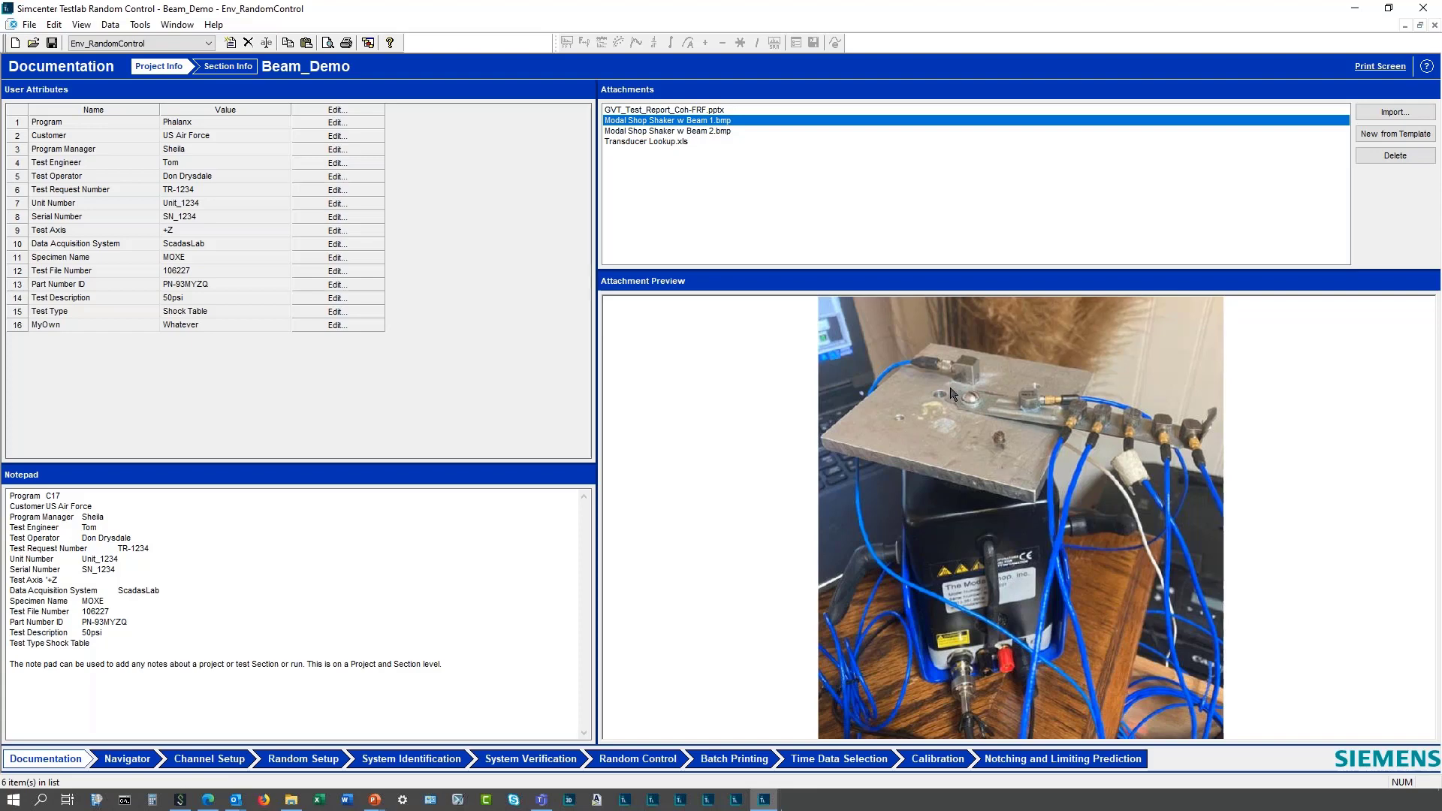
{"action": "mouse_move", "coordinate": [1196, 432]}
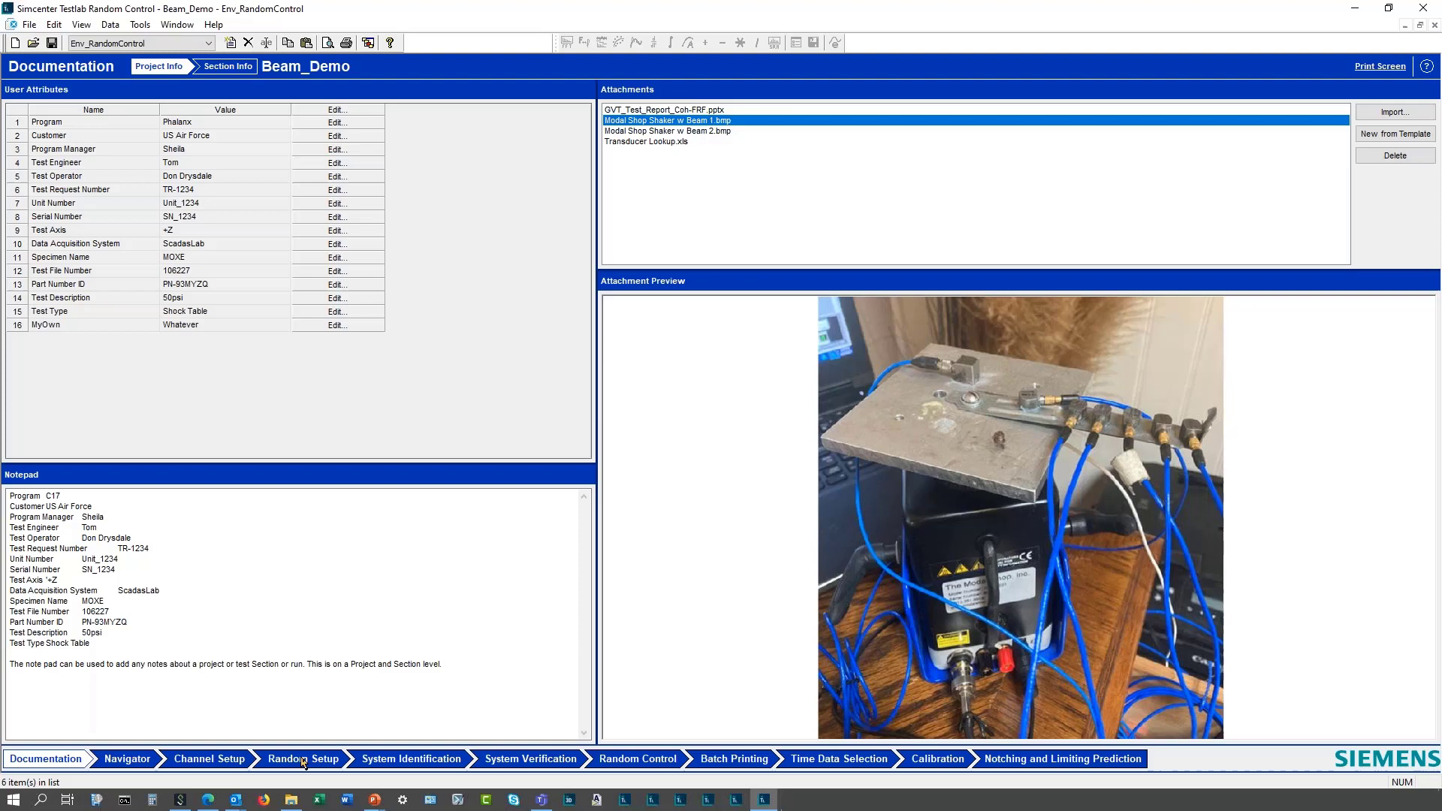
Show channel safety parameters in Random Setup, then view System Identification results for Base_SysID_3.
{"action": "left_click", "coordinate": [302, 759]}
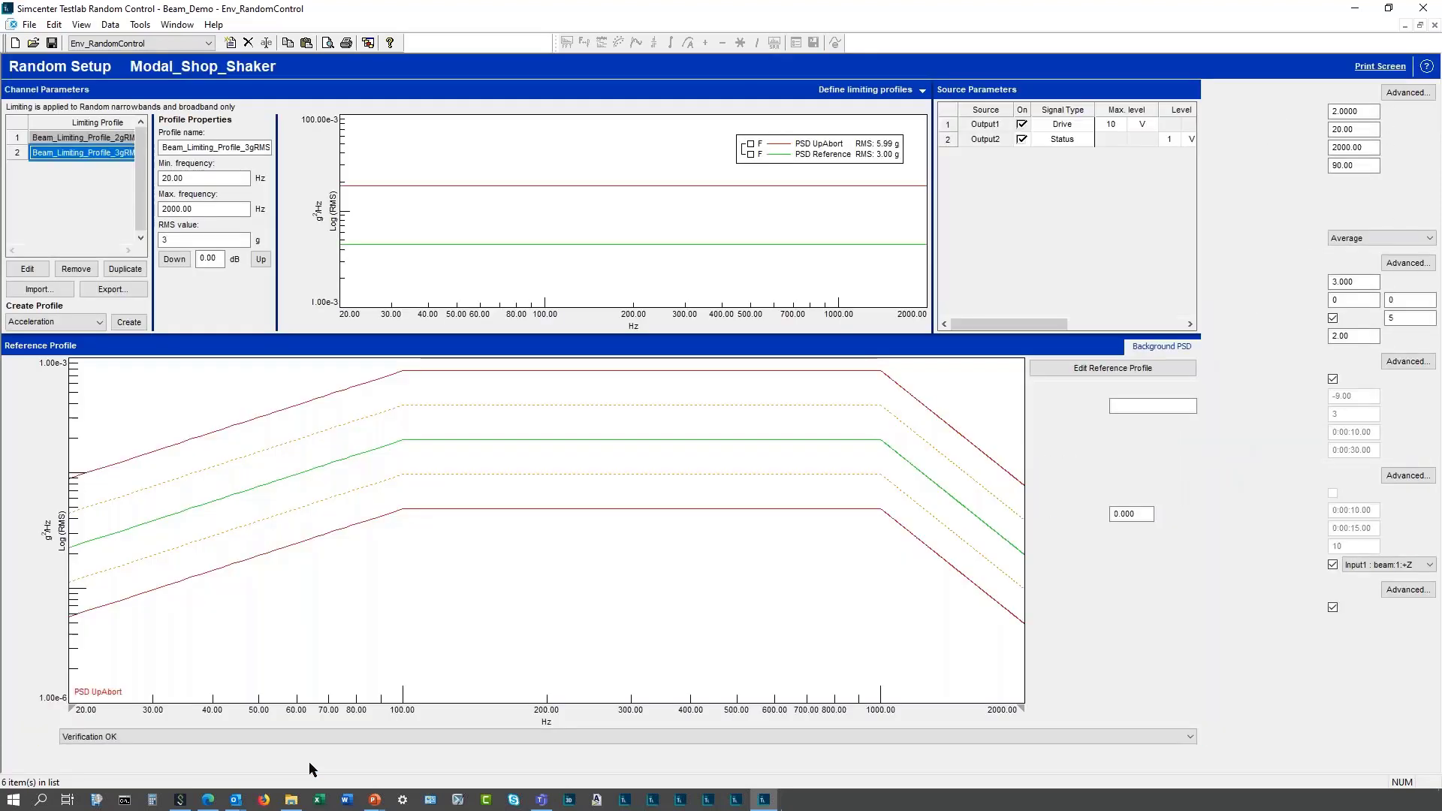
{"action": "left_click", "coordinate": [302, 759]}
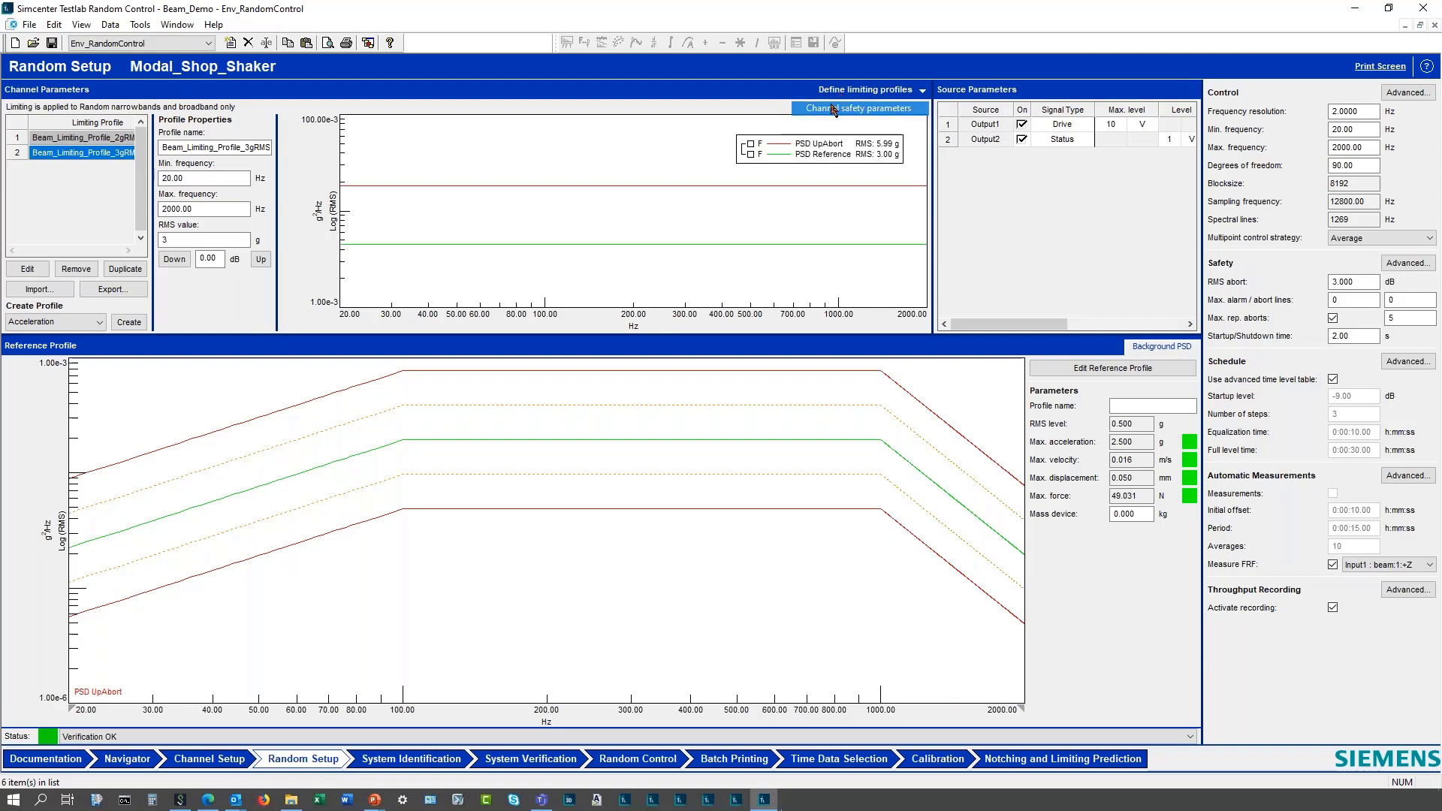
{"action": "left_click", "coordinate": [856, 109]}
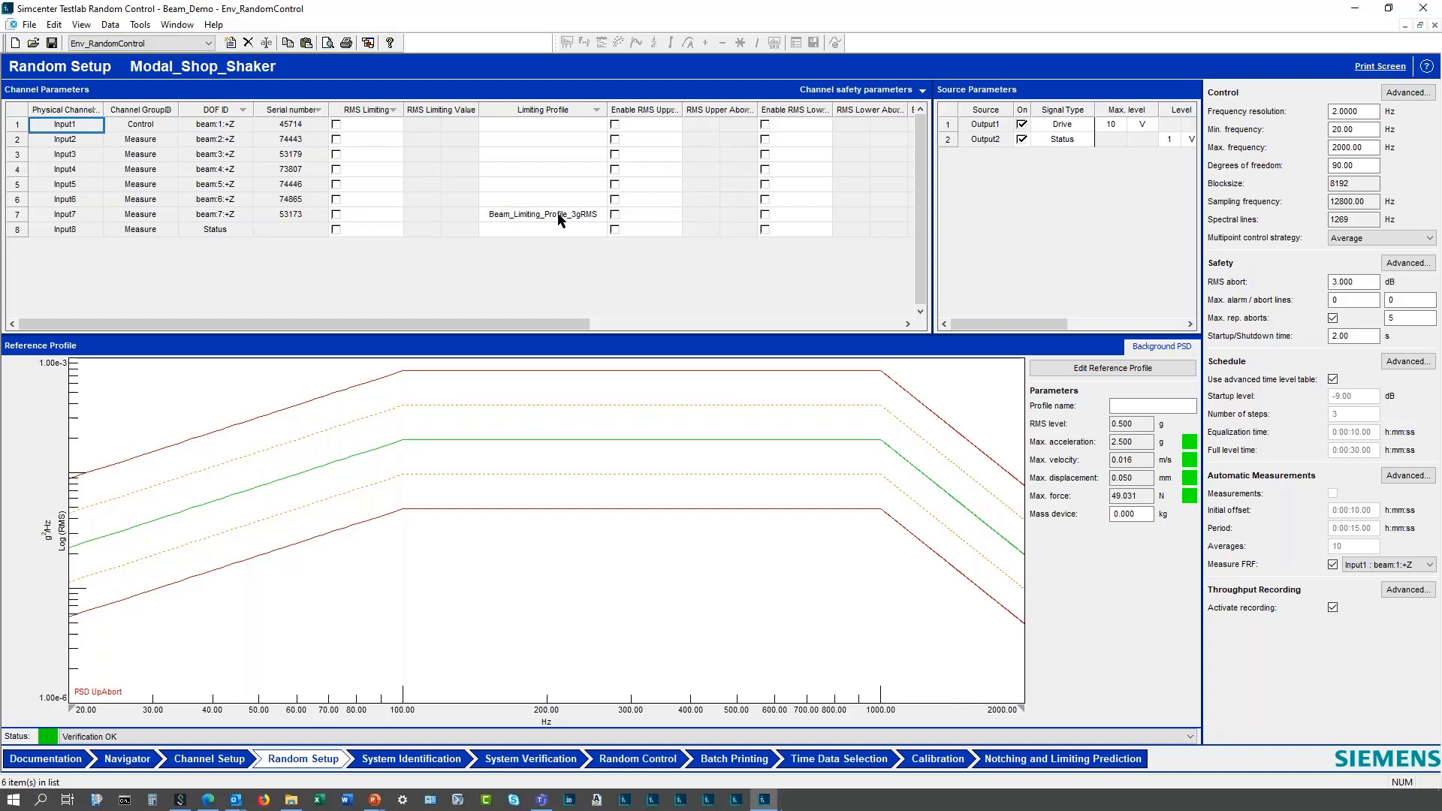
{"action": "left_click", "coordinate": [542, 215]}
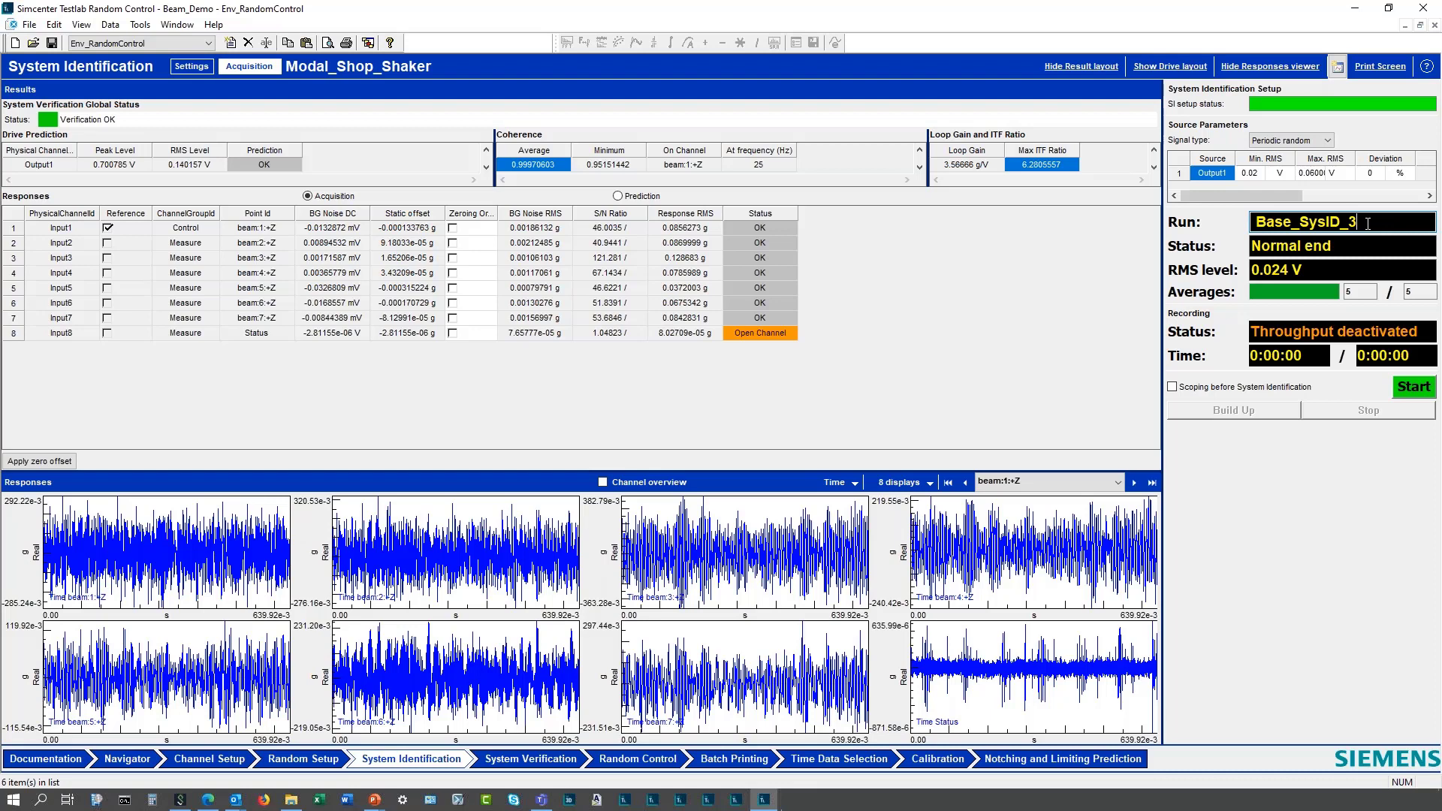
Confirm 0.02 V minimum RMS for Output1 and enable scoping before system identification.
{"action": "left_click", "coordinate": [1257, 173]}
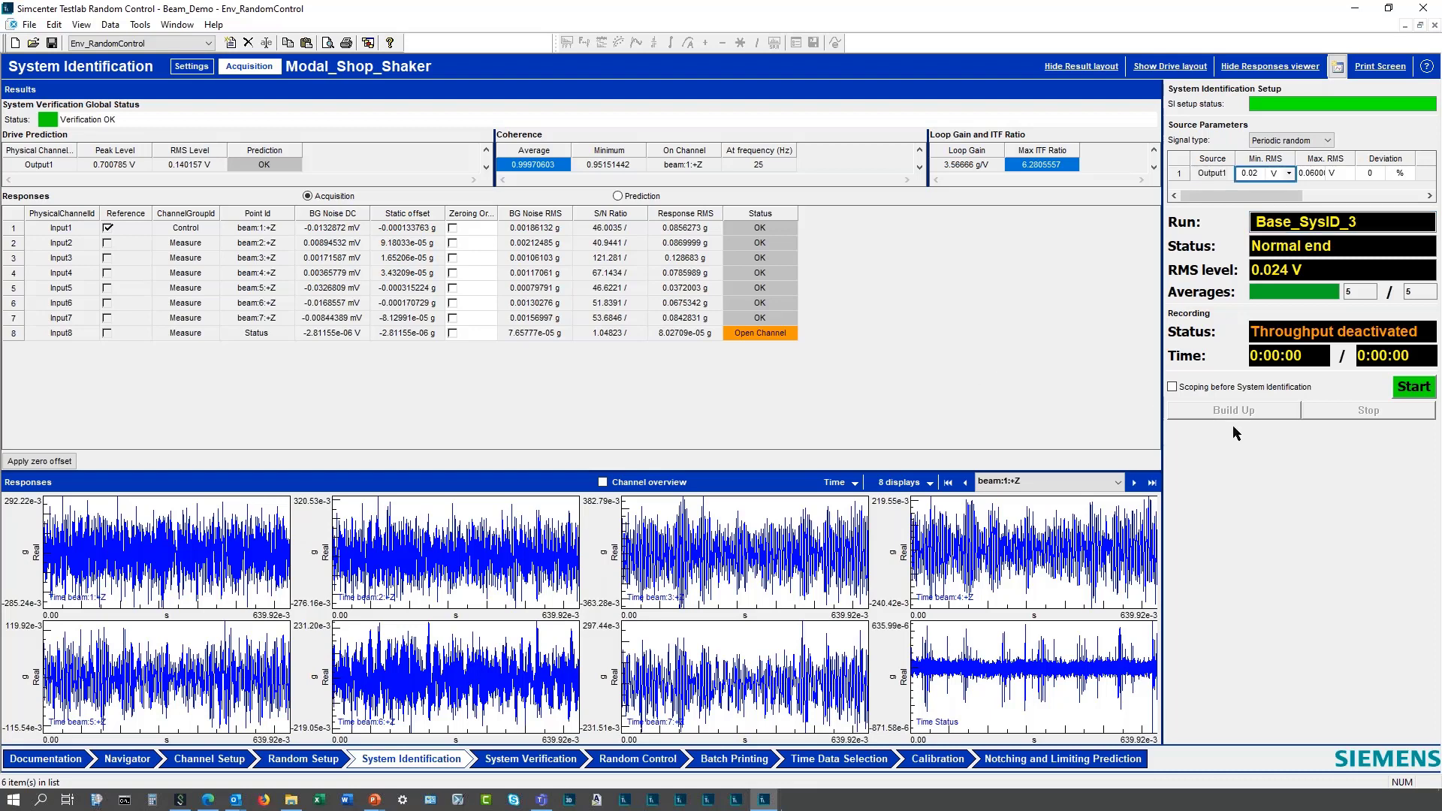
{"action": "mouse_move", "coordinate": [1230, 437]}
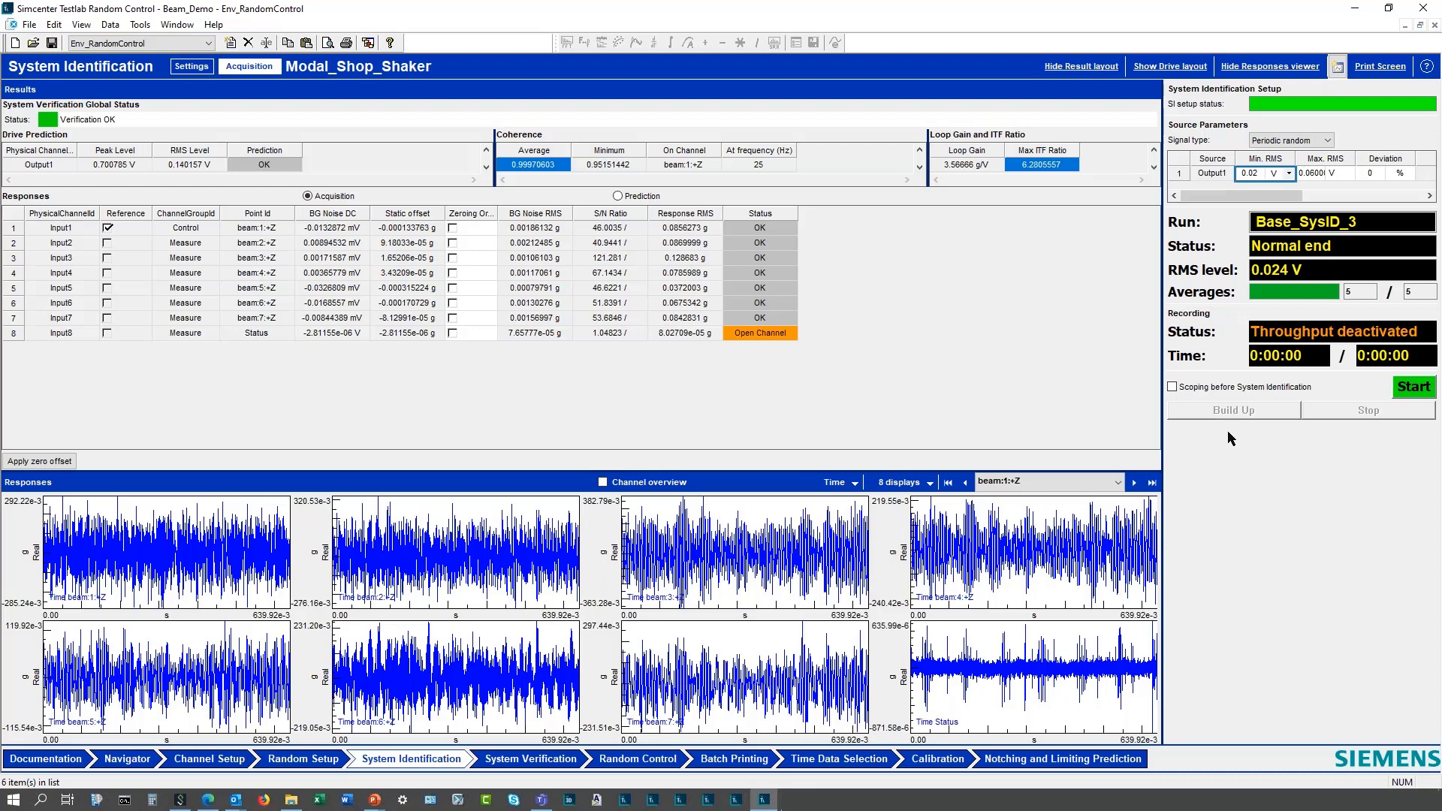
{"action": "mouse_move", "coordinate": [1243, 474]}
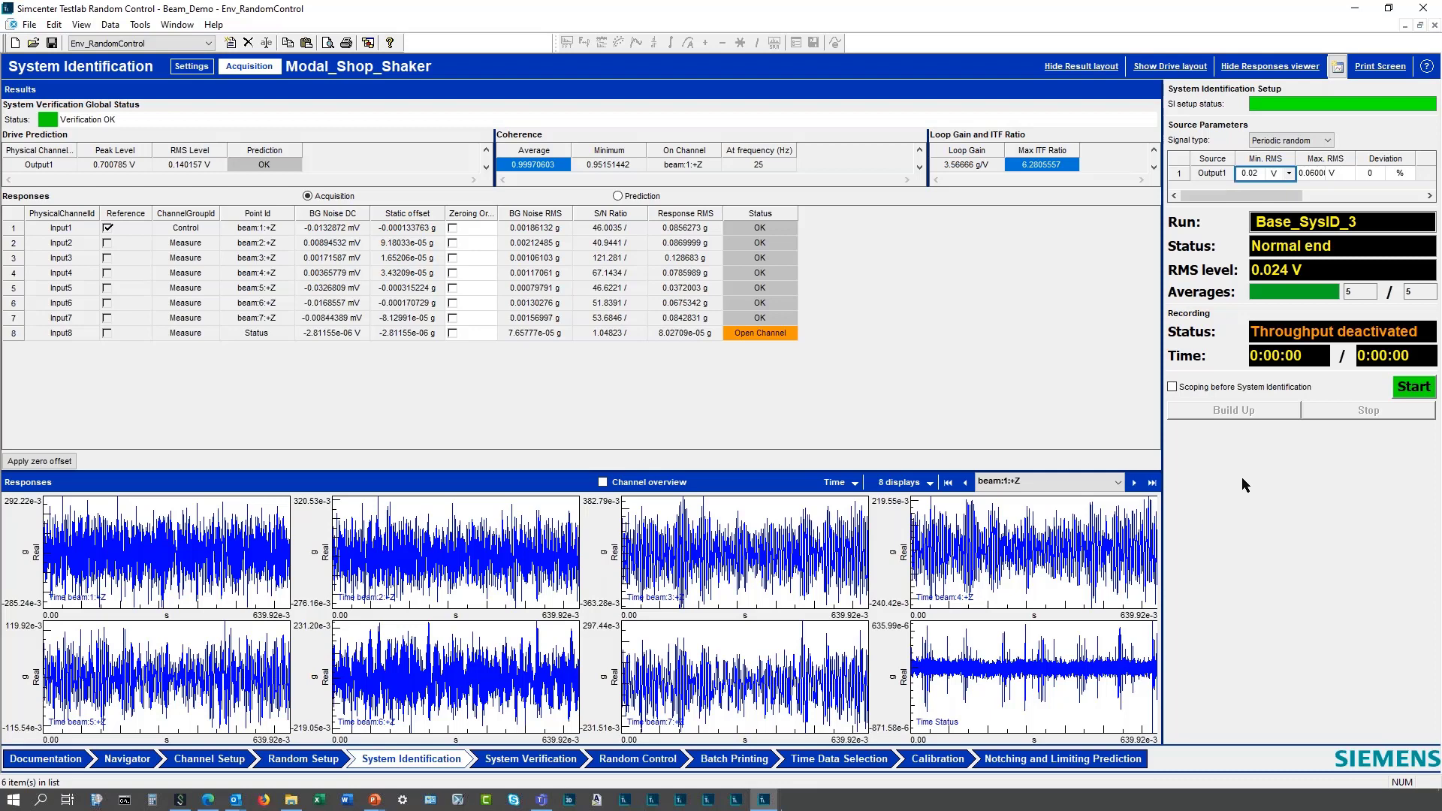
{"action": "mouse_move", "coordinate": [1241, 506]}
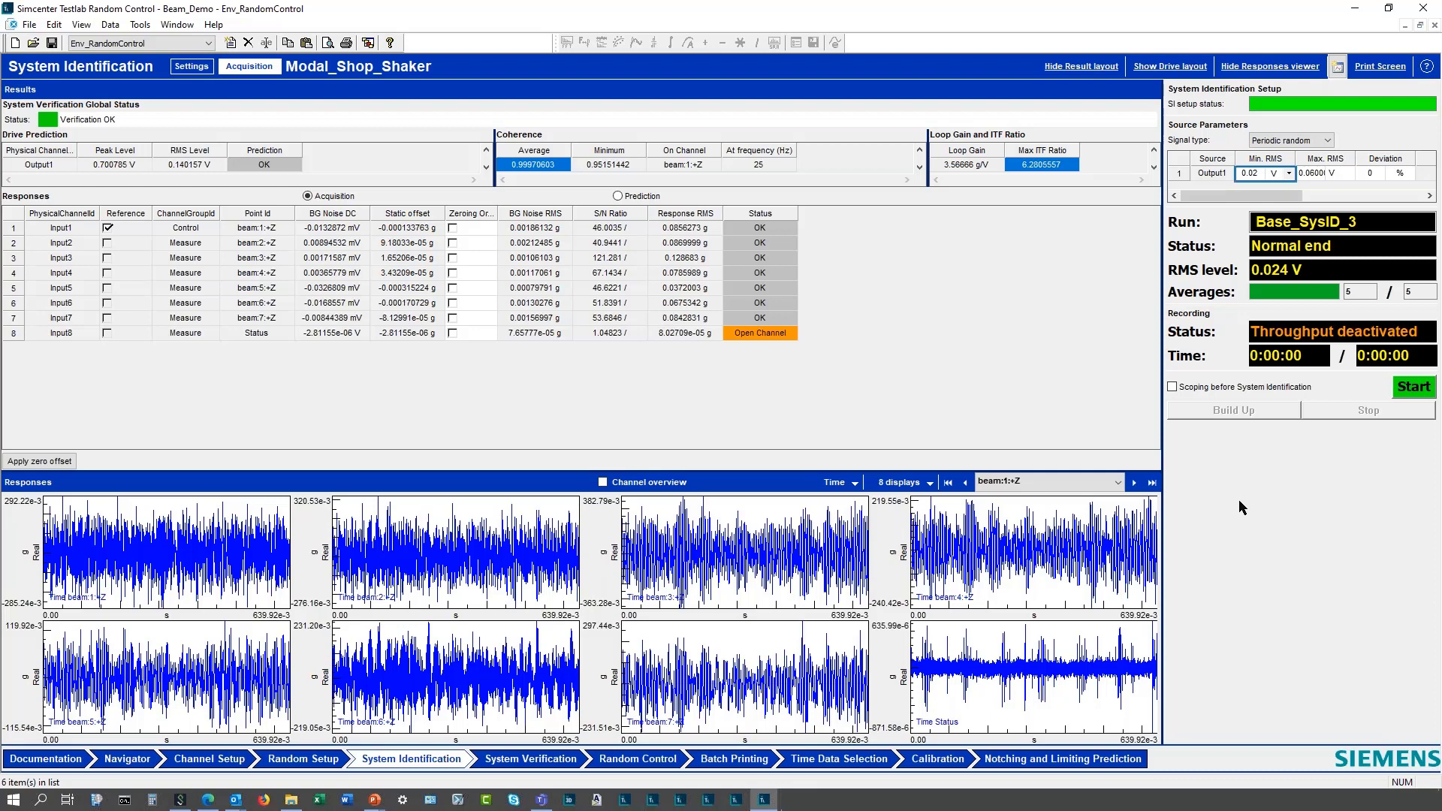
{"action": "mouse_move", "coordinate": [1249, 517]}
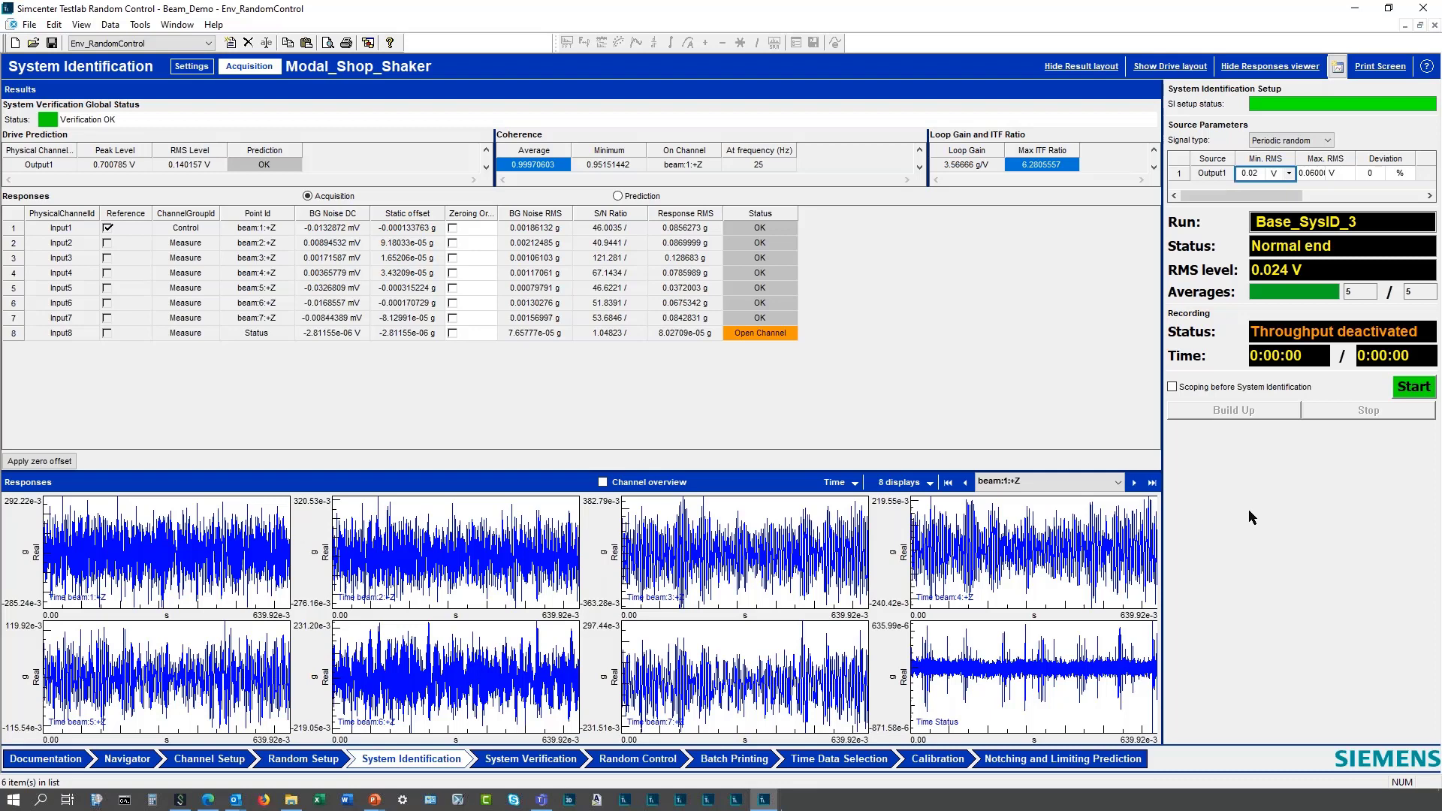
{"action": "left_click", "coordinate": [1173, 386]}
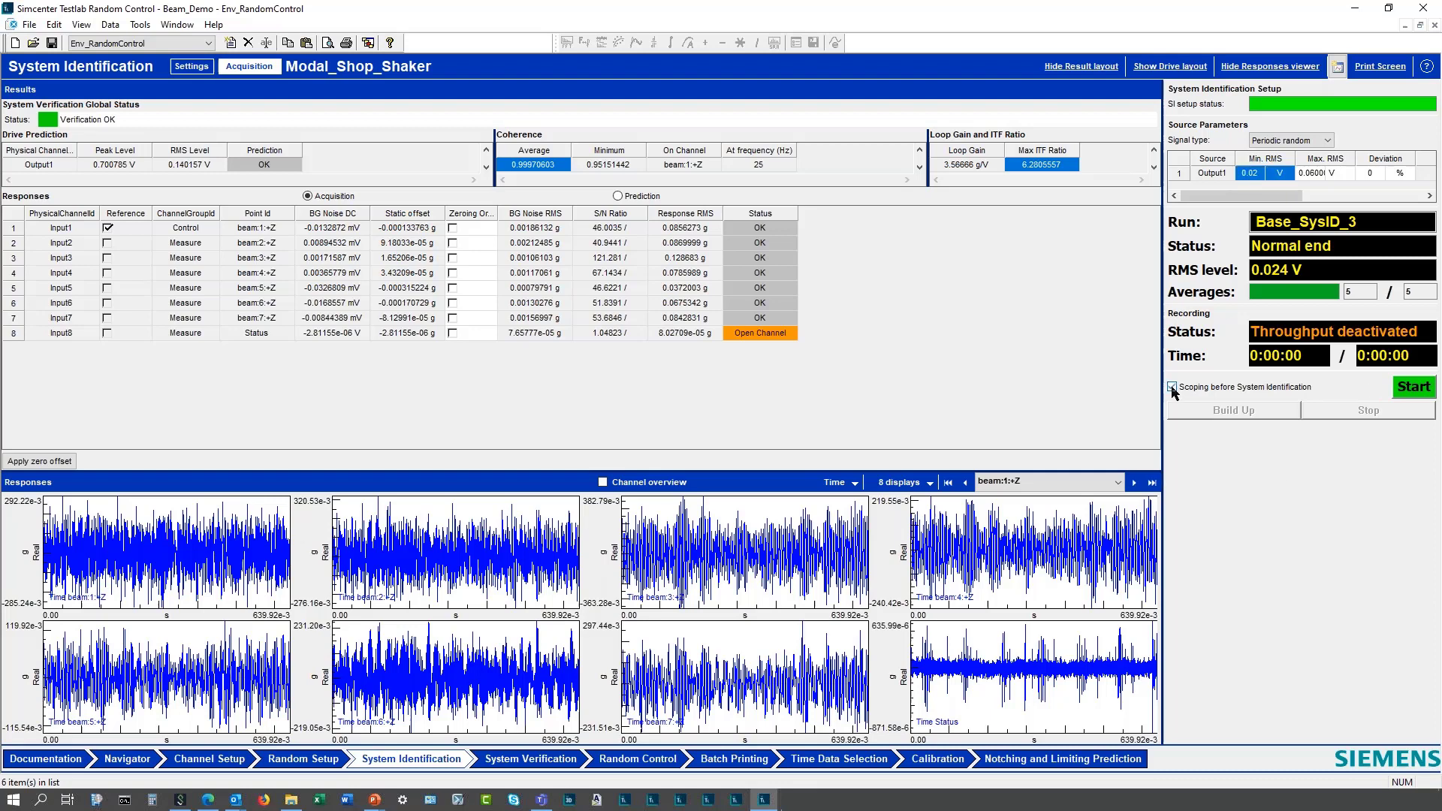
{"action": "mouse_move", "coordinate": [1214, 400]}
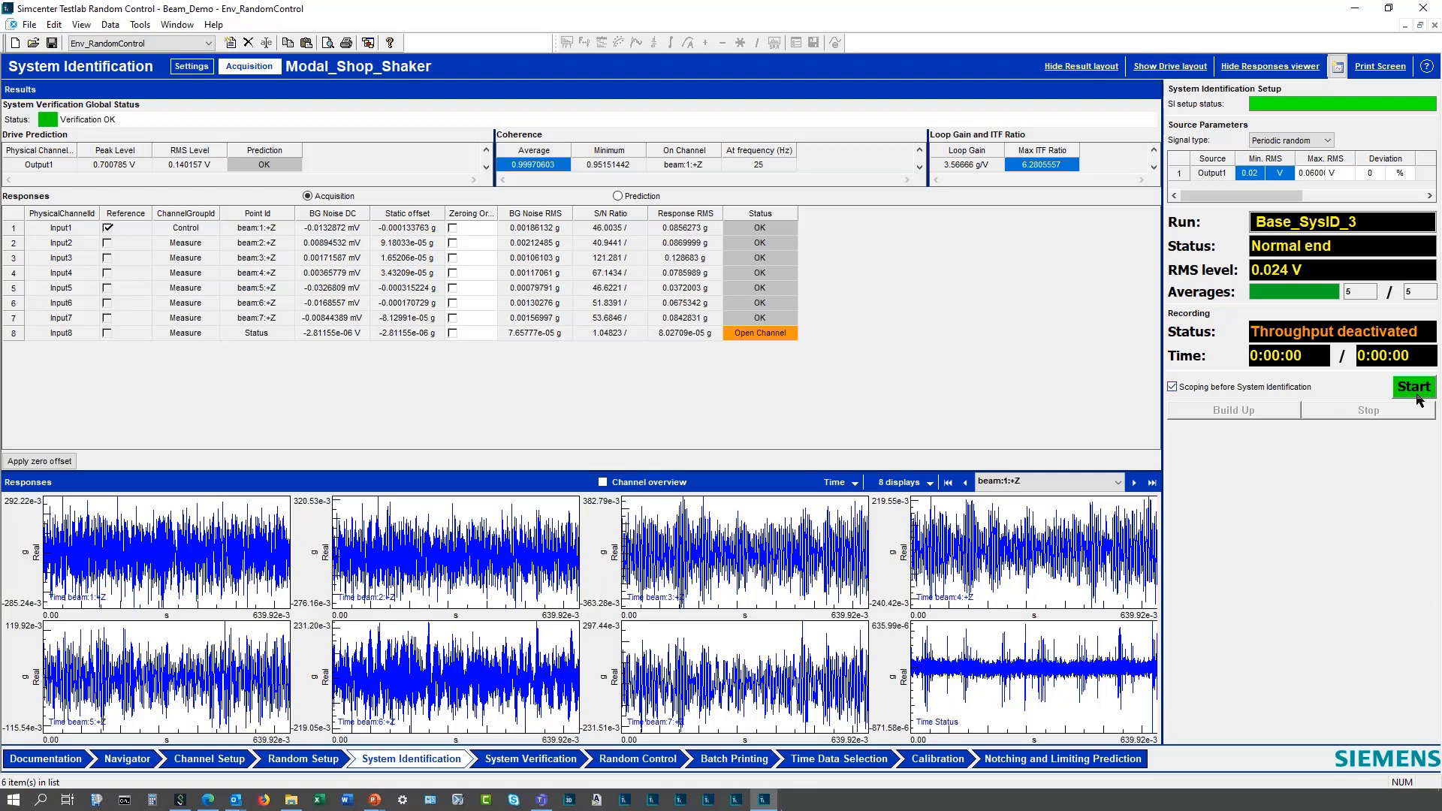
Run system identification Base_SysID_5 through scoping and build-up to a normal end.
{"action": "left_click", "coordinate": [1412, 386]}
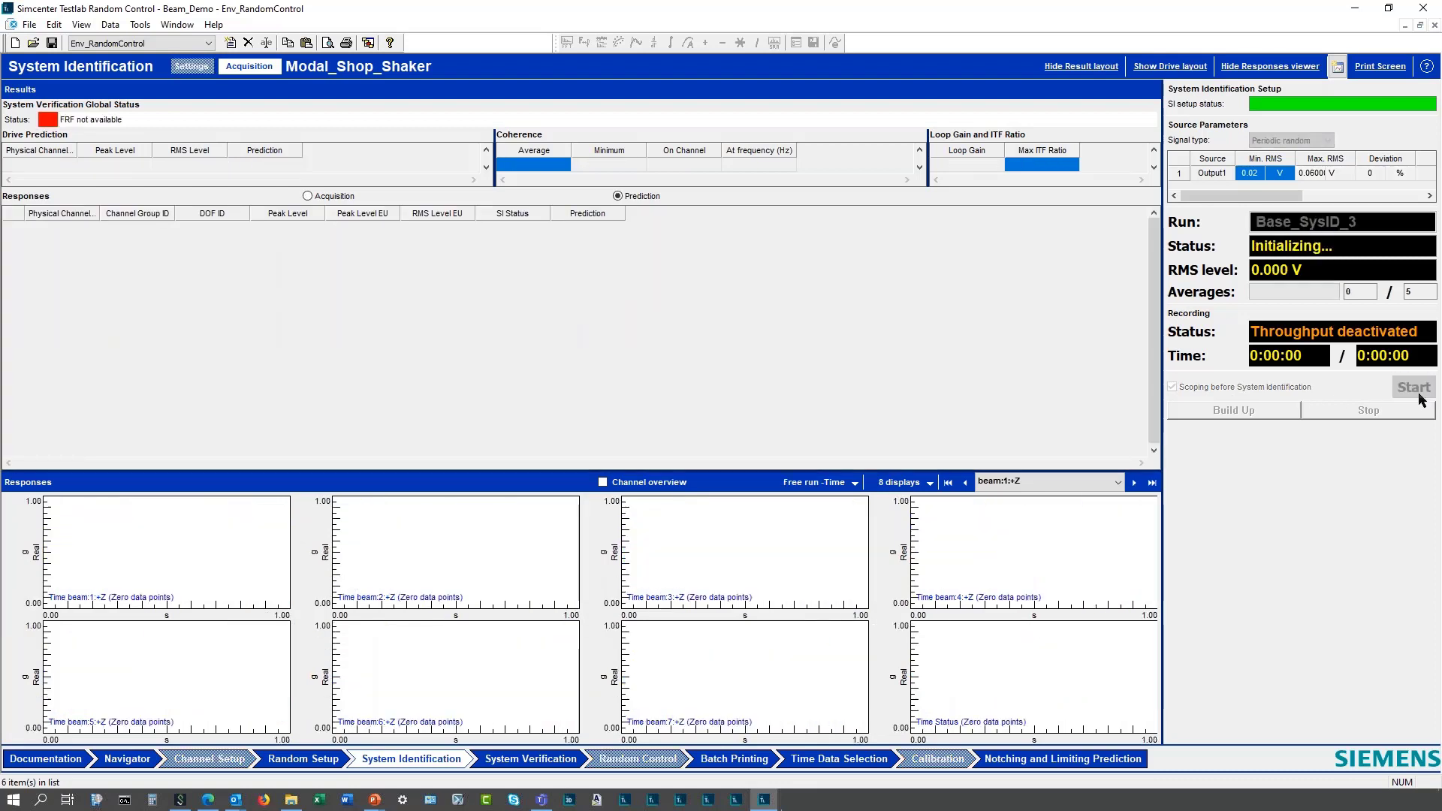
{"action": "left_click", "coordinate": [1413, 386]}
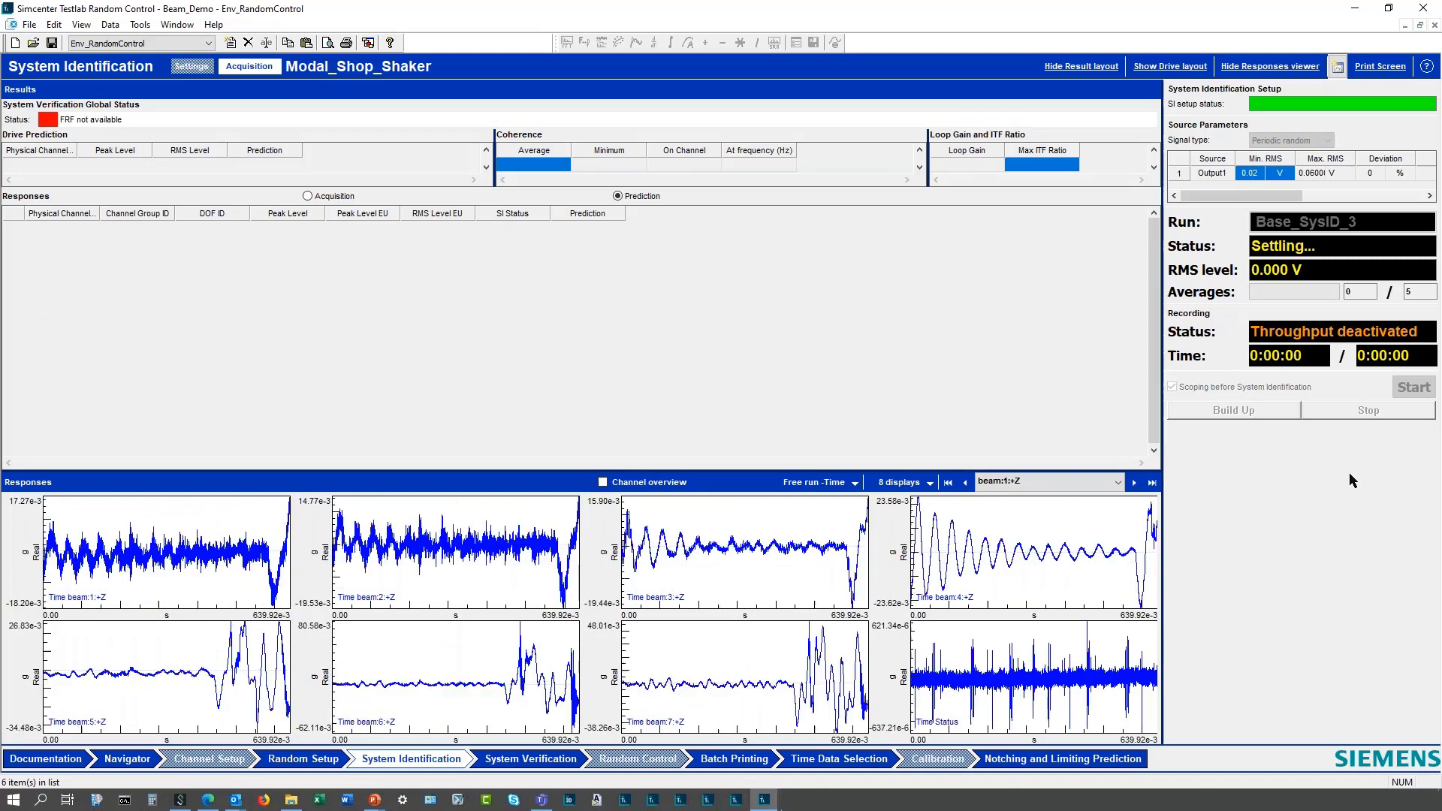
{"action": "left_click", "coordinate": [1413, 386]}
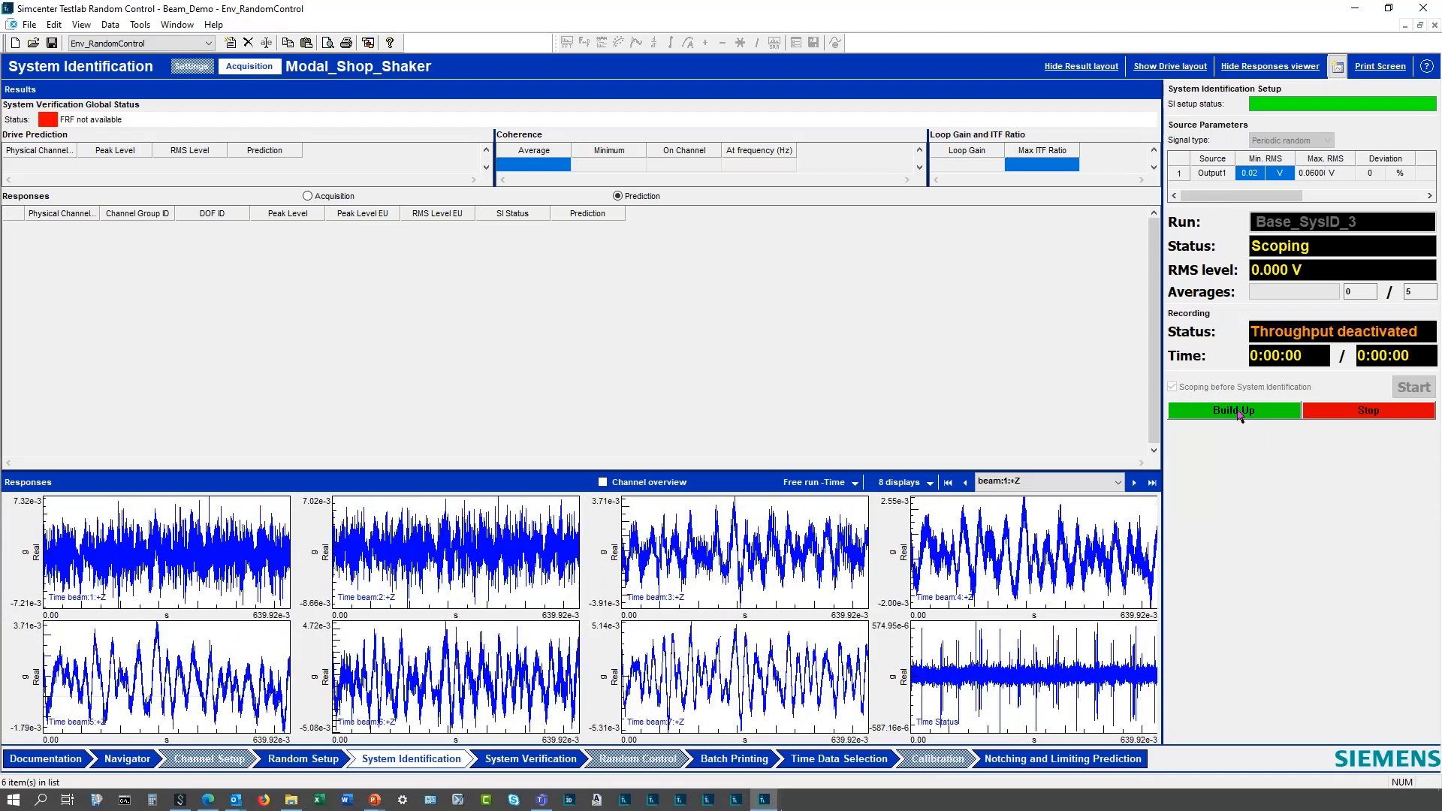
{"action": "left_click", "coordinate": [1232, 410]}
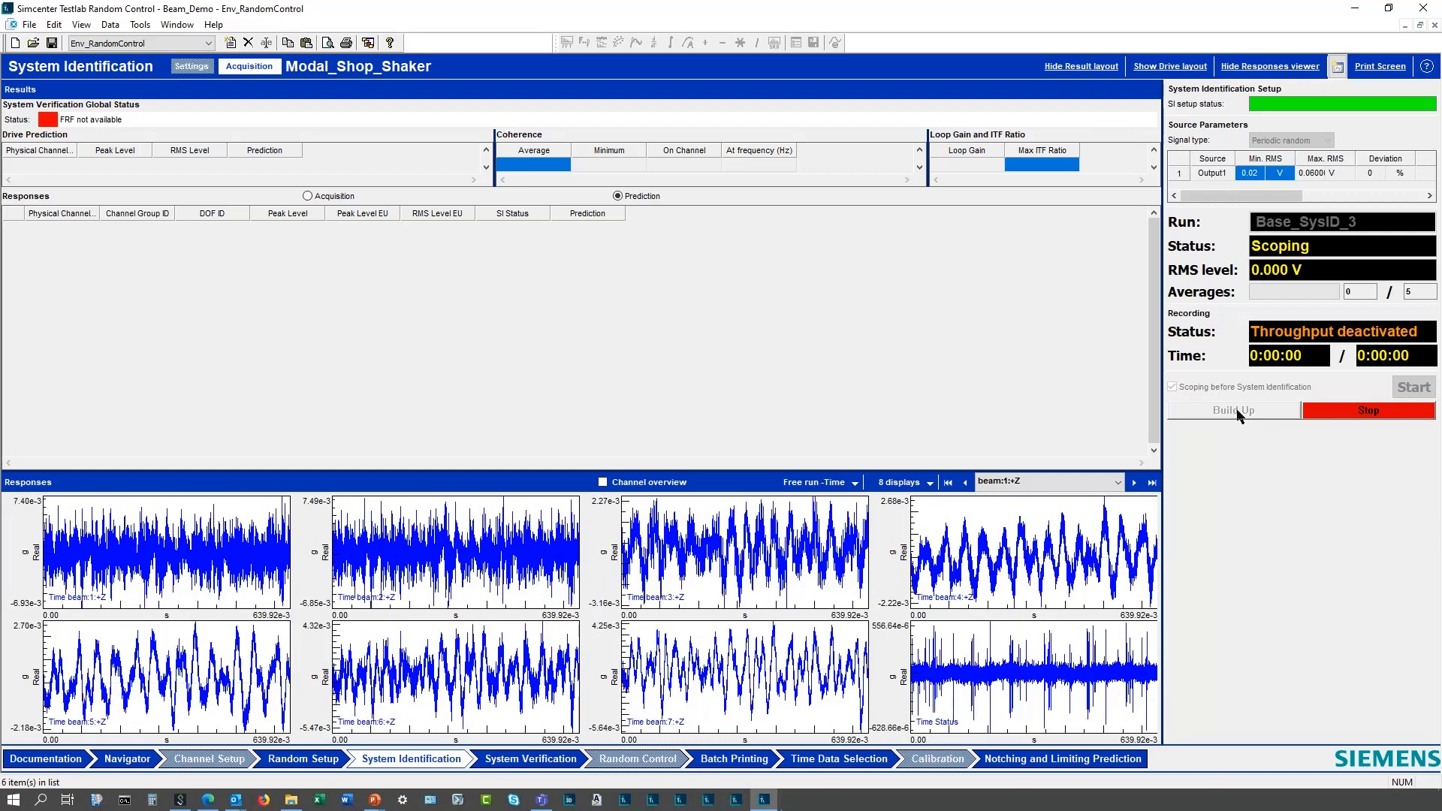
{"action": "left_click", "coordinate": [1231, 410]}
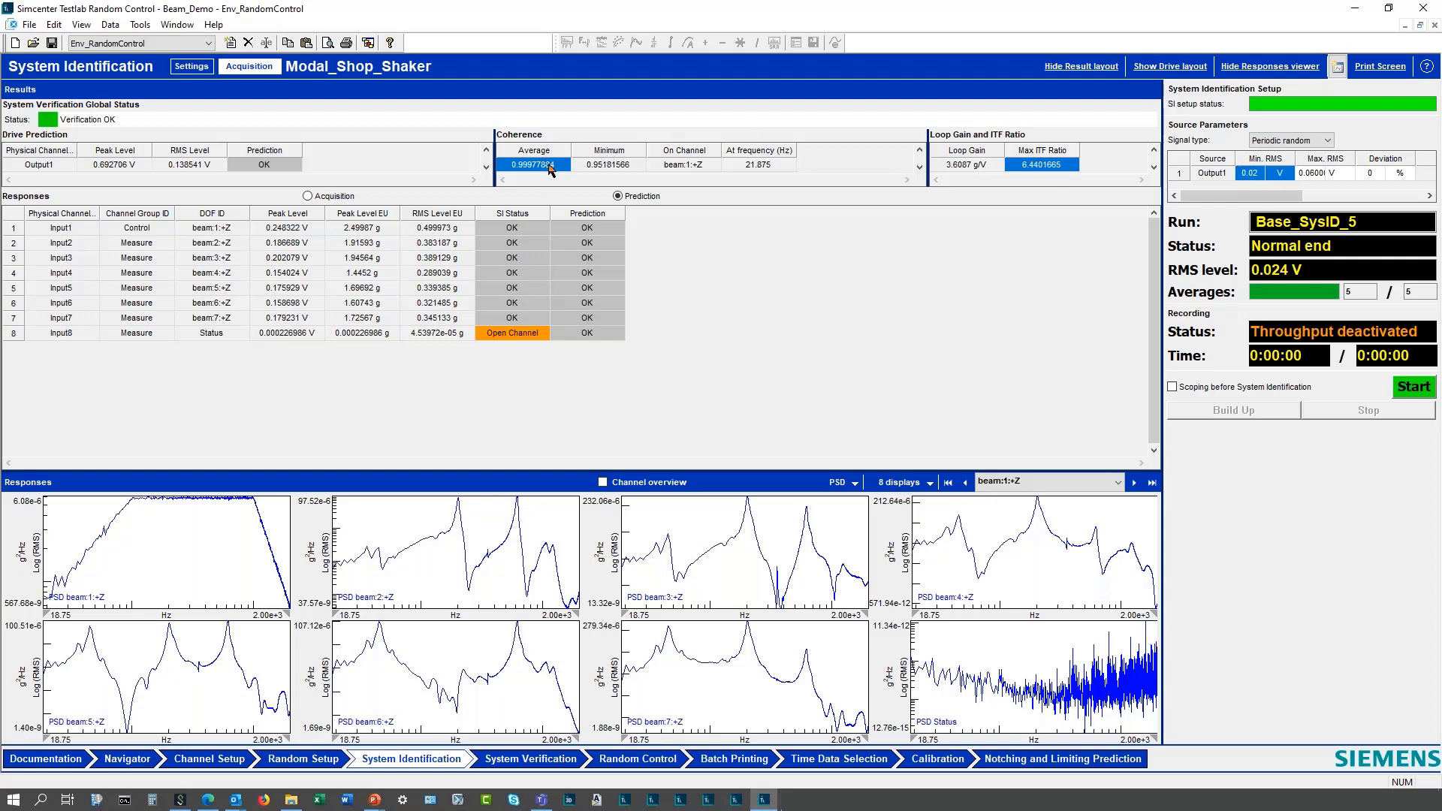
{"action": "mouse_move", "coordinate": [577, 173]}
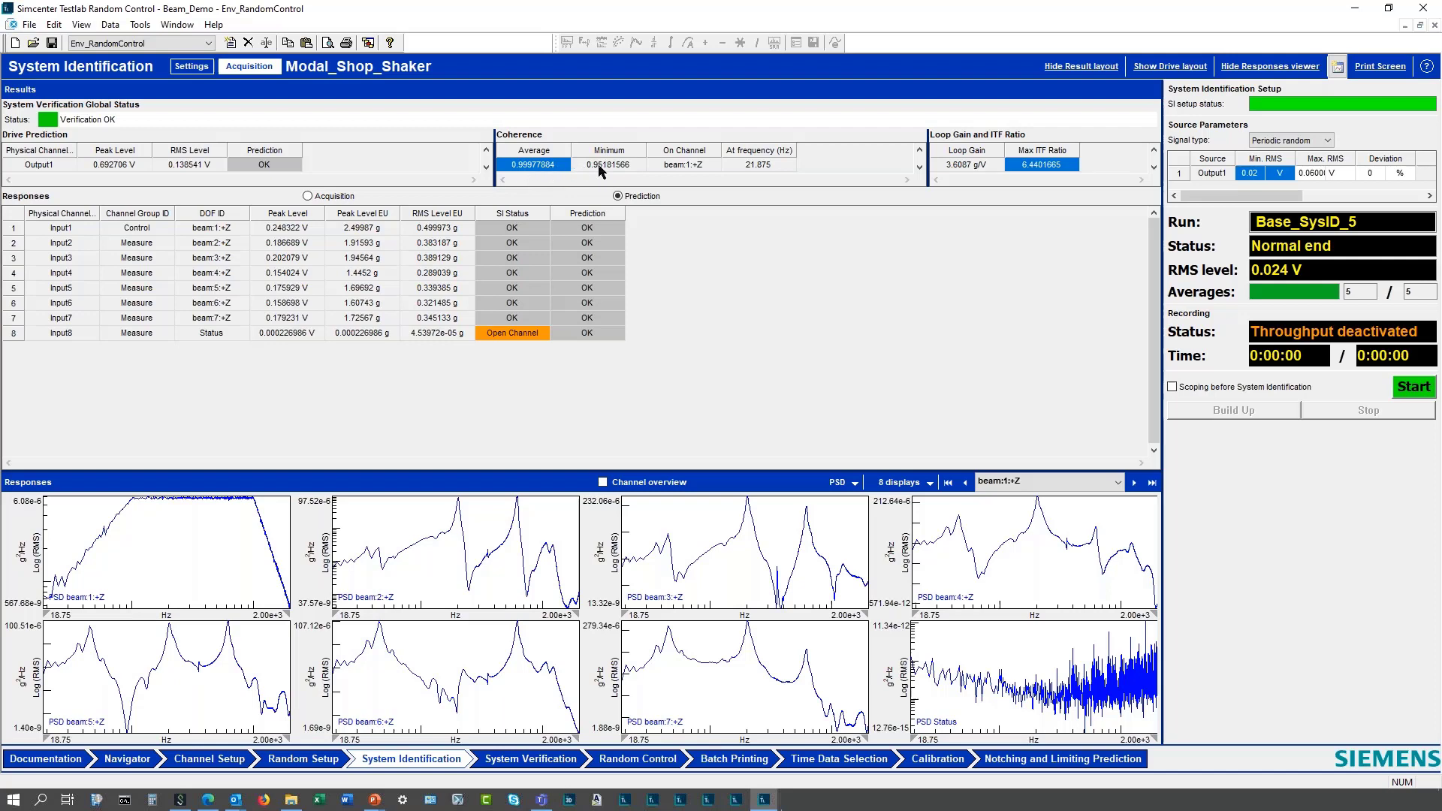
{"action": "mouse_move", "coordinate": [775, 172]}
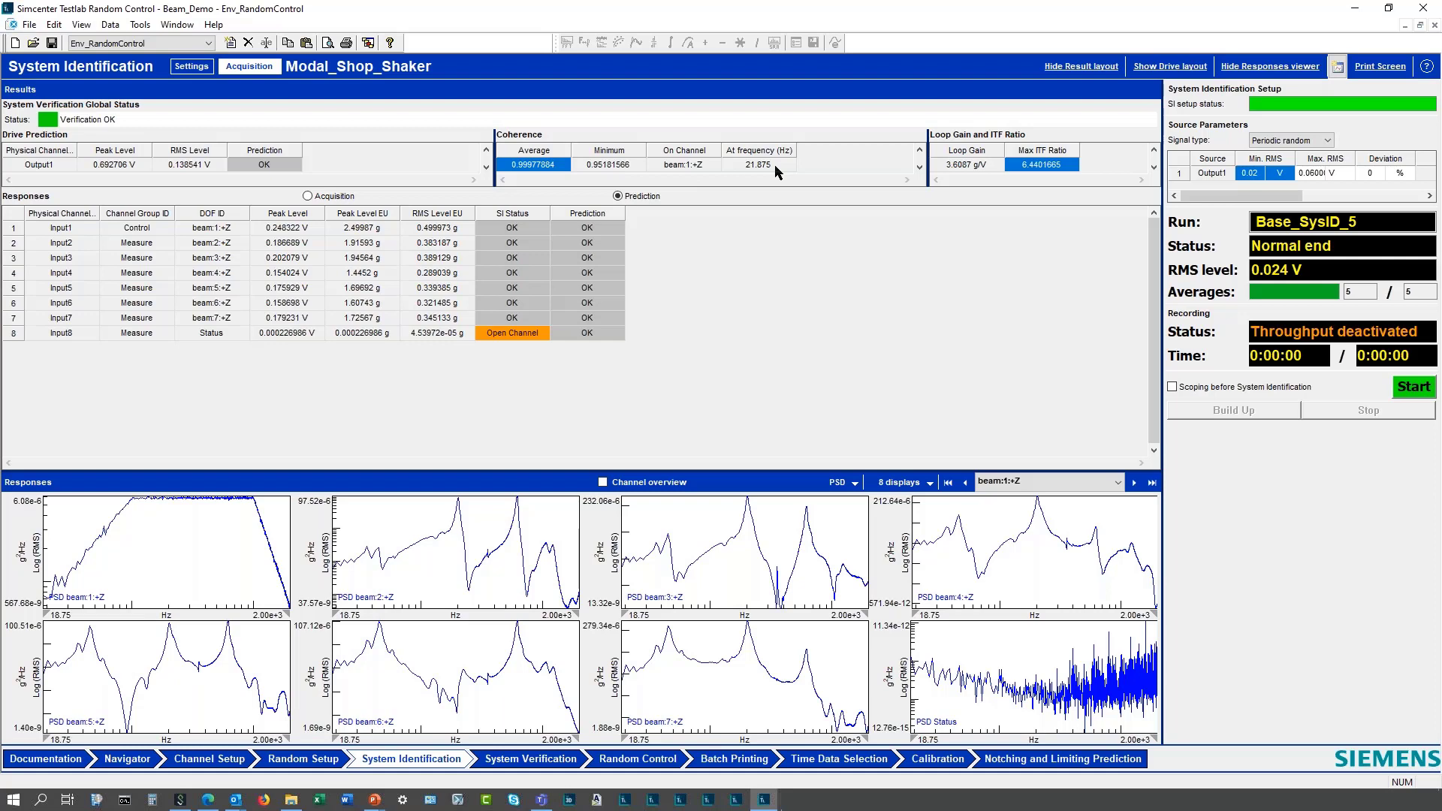
{"action": "left_click", "coordinate": [617, 196]}
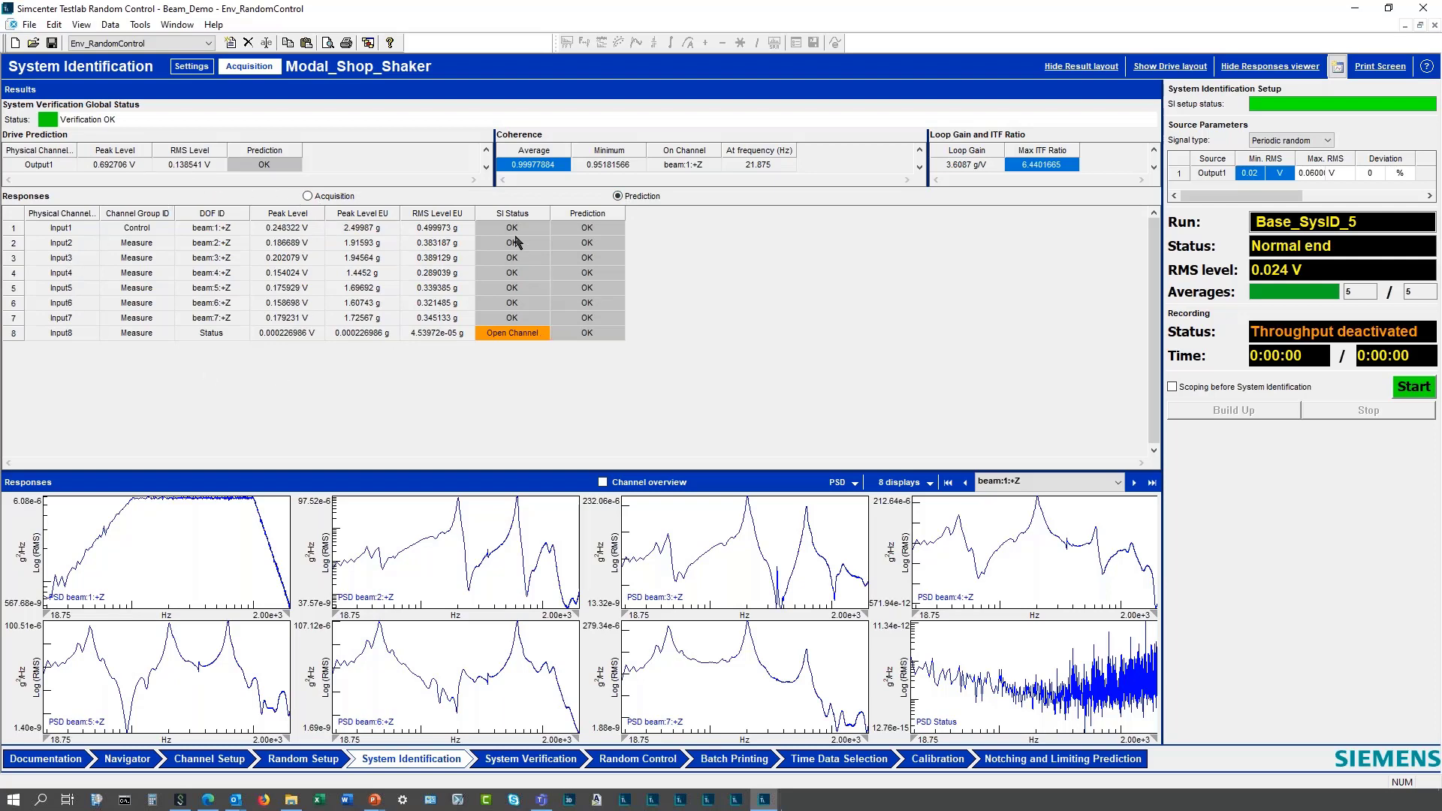
{"action": "mouse_move", "coordinate": [592, 226]}
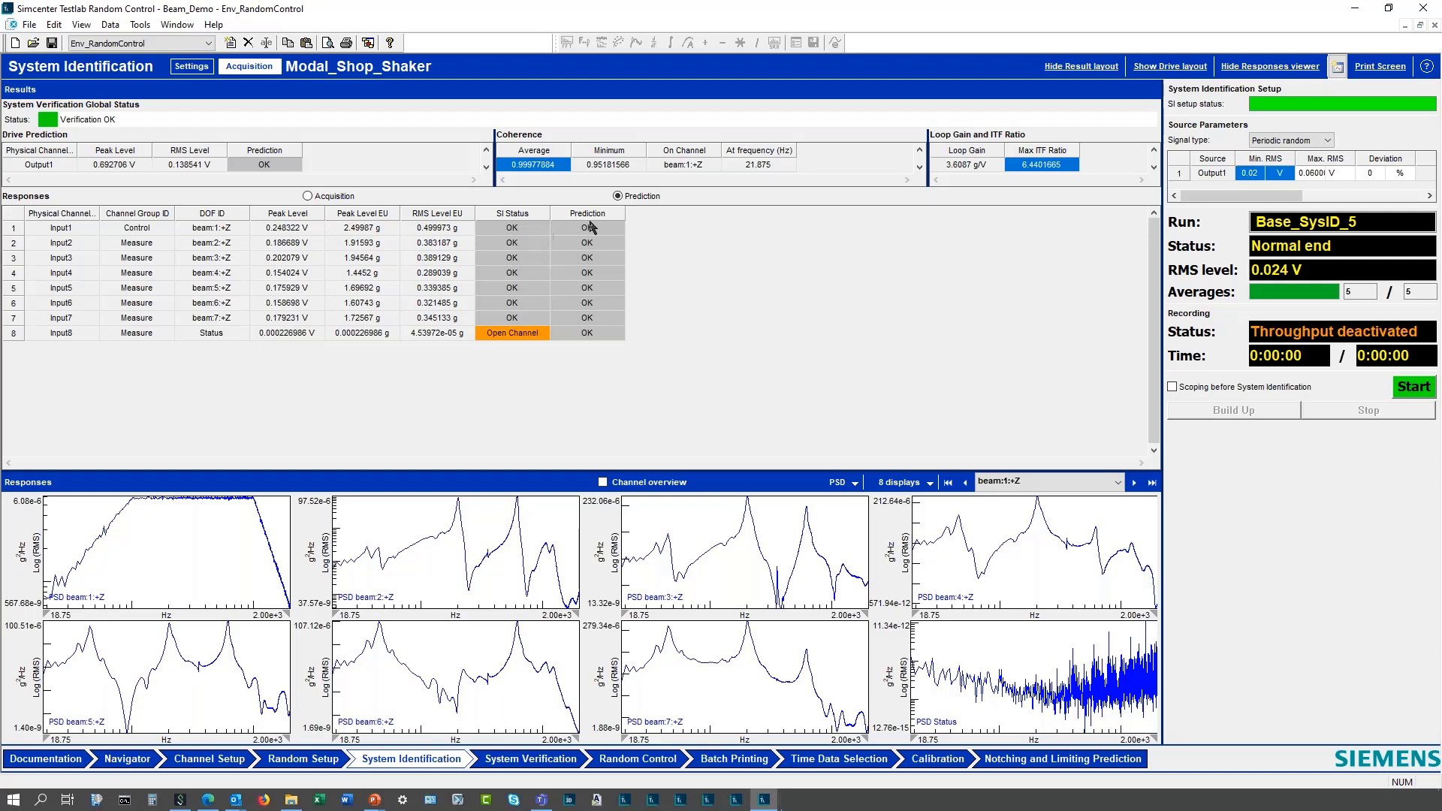
{"action": "mouse_move", "coordinate": [425, 195]}
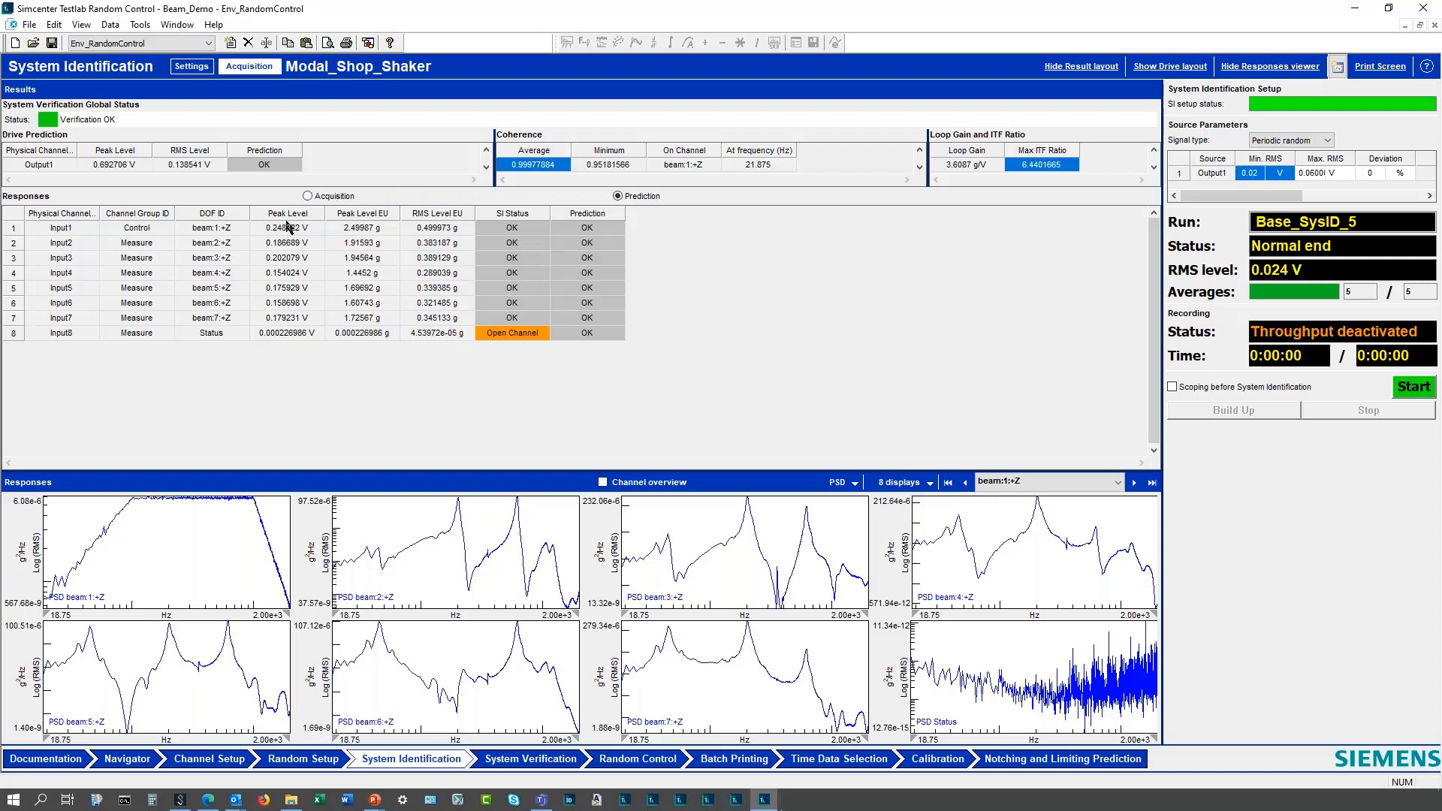
{"action": "mouse_move", "coordinate": [304, 194]}
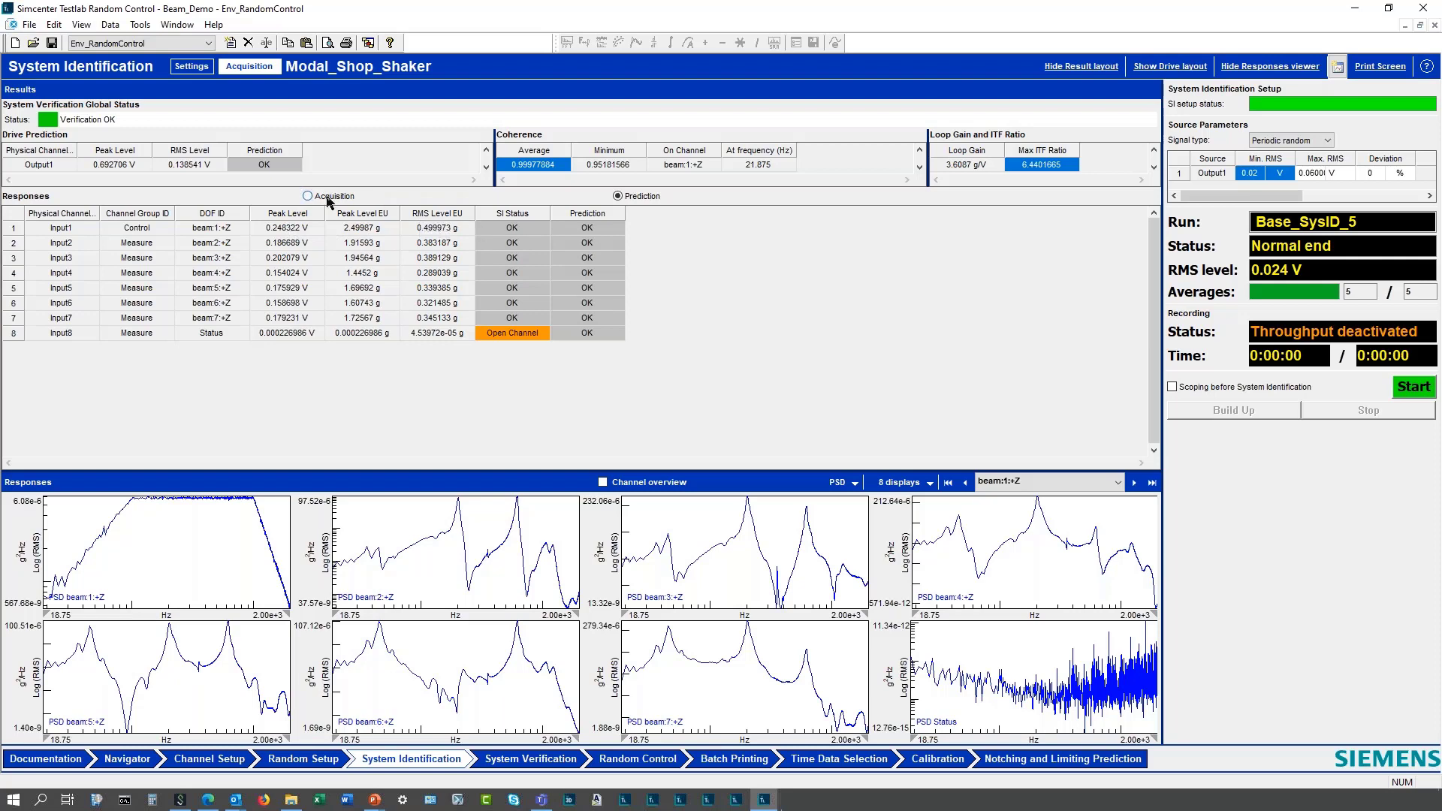
Show acquisition results with background noise and S/N ratio per input for Base_SysID_5.
{"action": "left_click", "coordinate": [307, 196]}
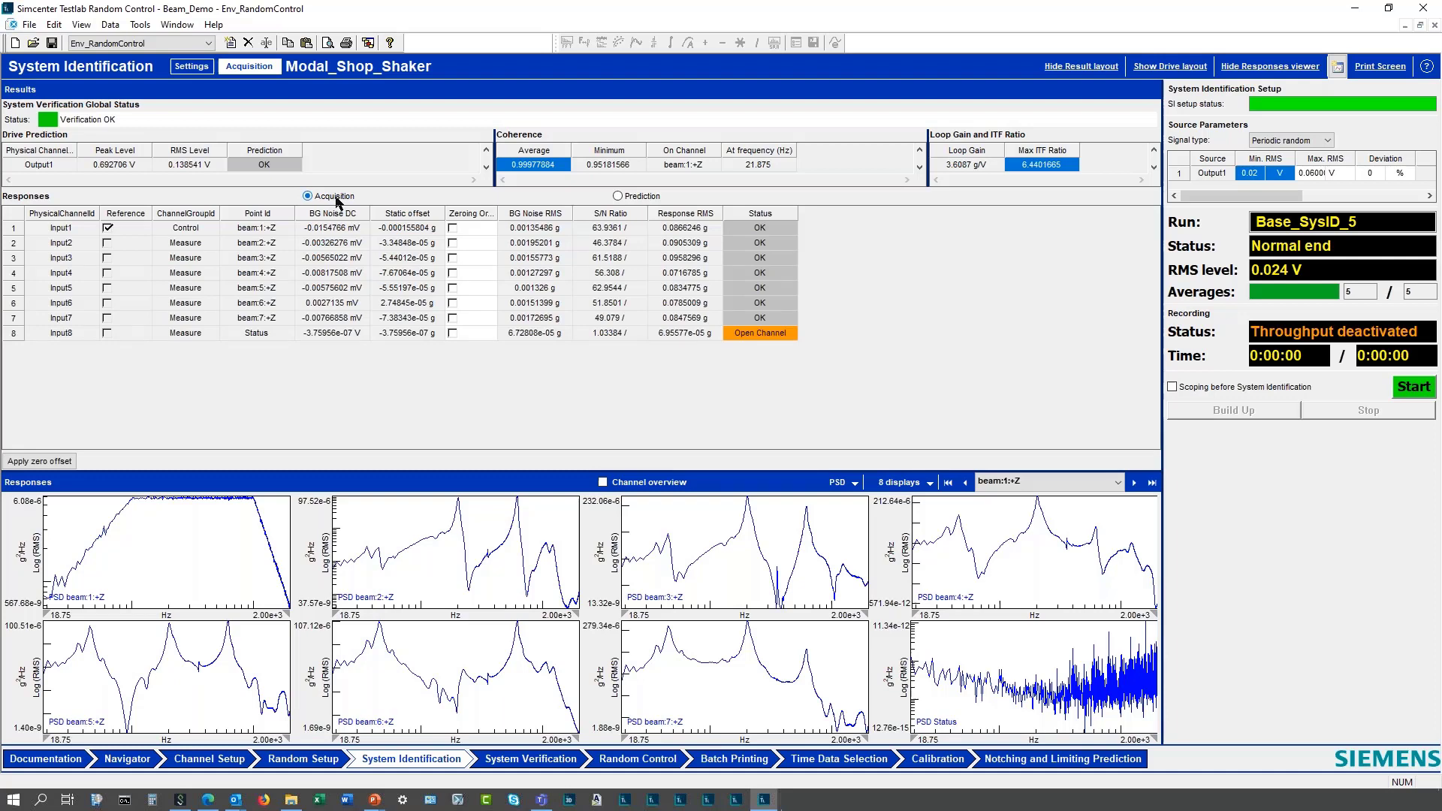
{"action": "mouse_move", "coordinate": [354, 241]}
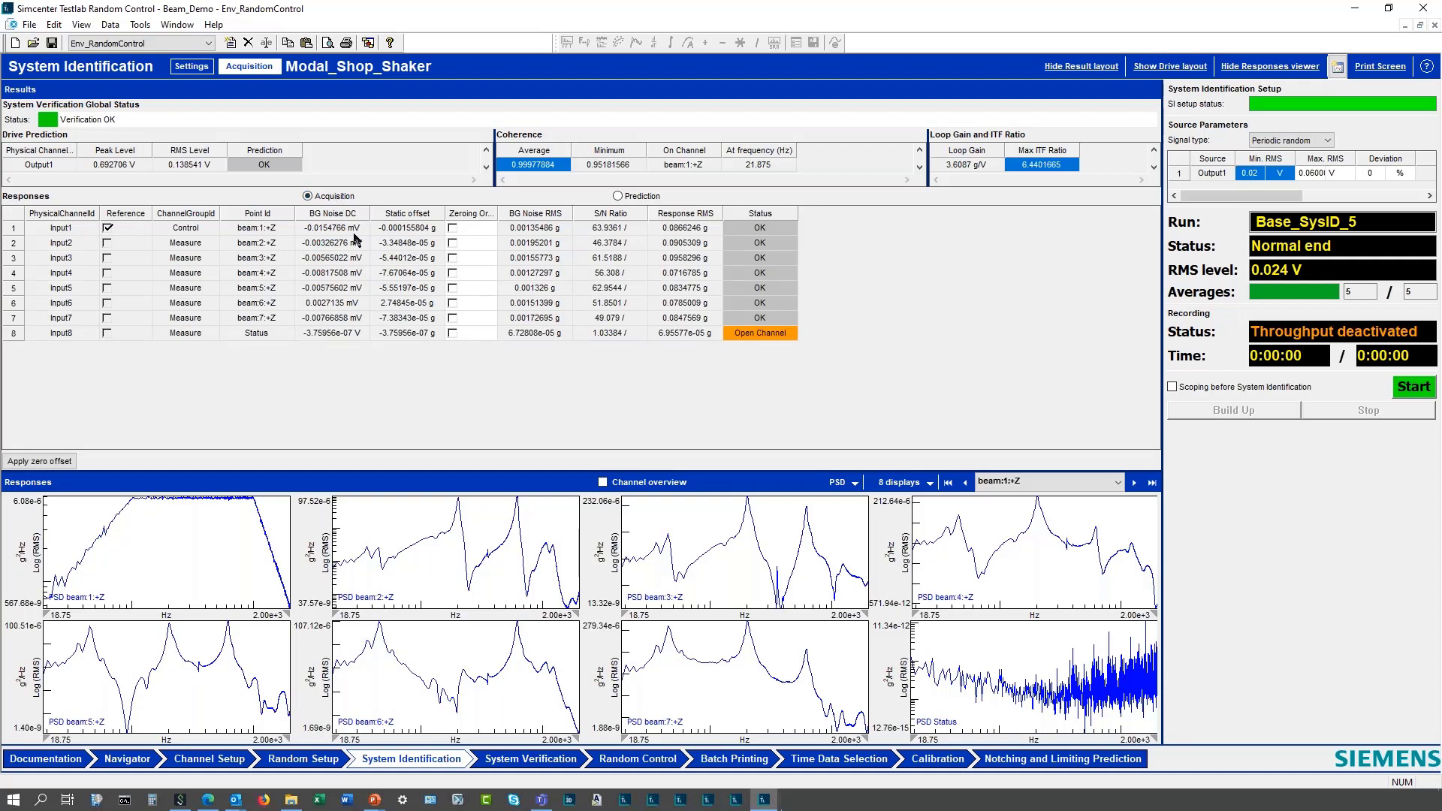
{"action": "mouse_move", "coordinate": [521, 269]}
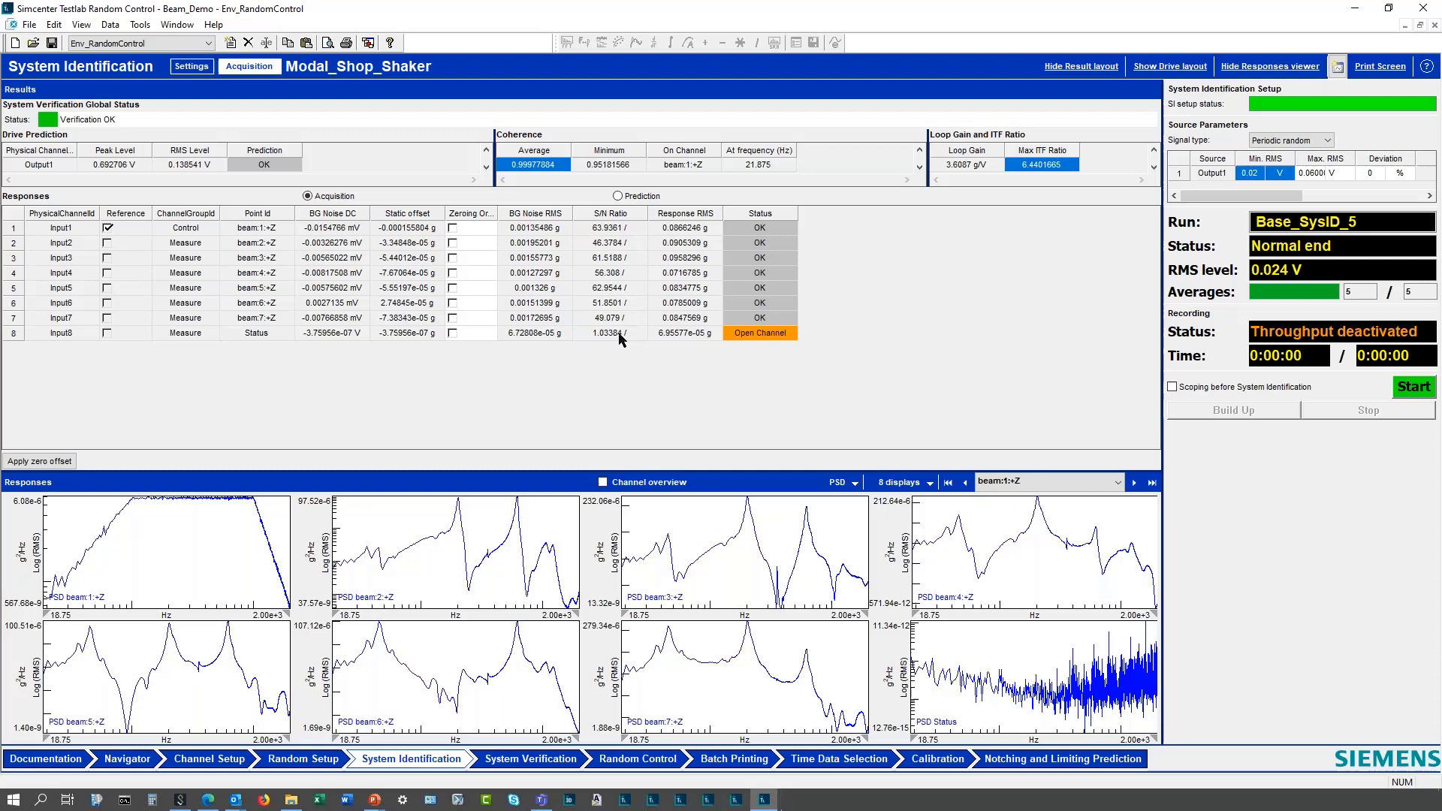
{"action": "mouse_move", "coordinate": [810, 399]}
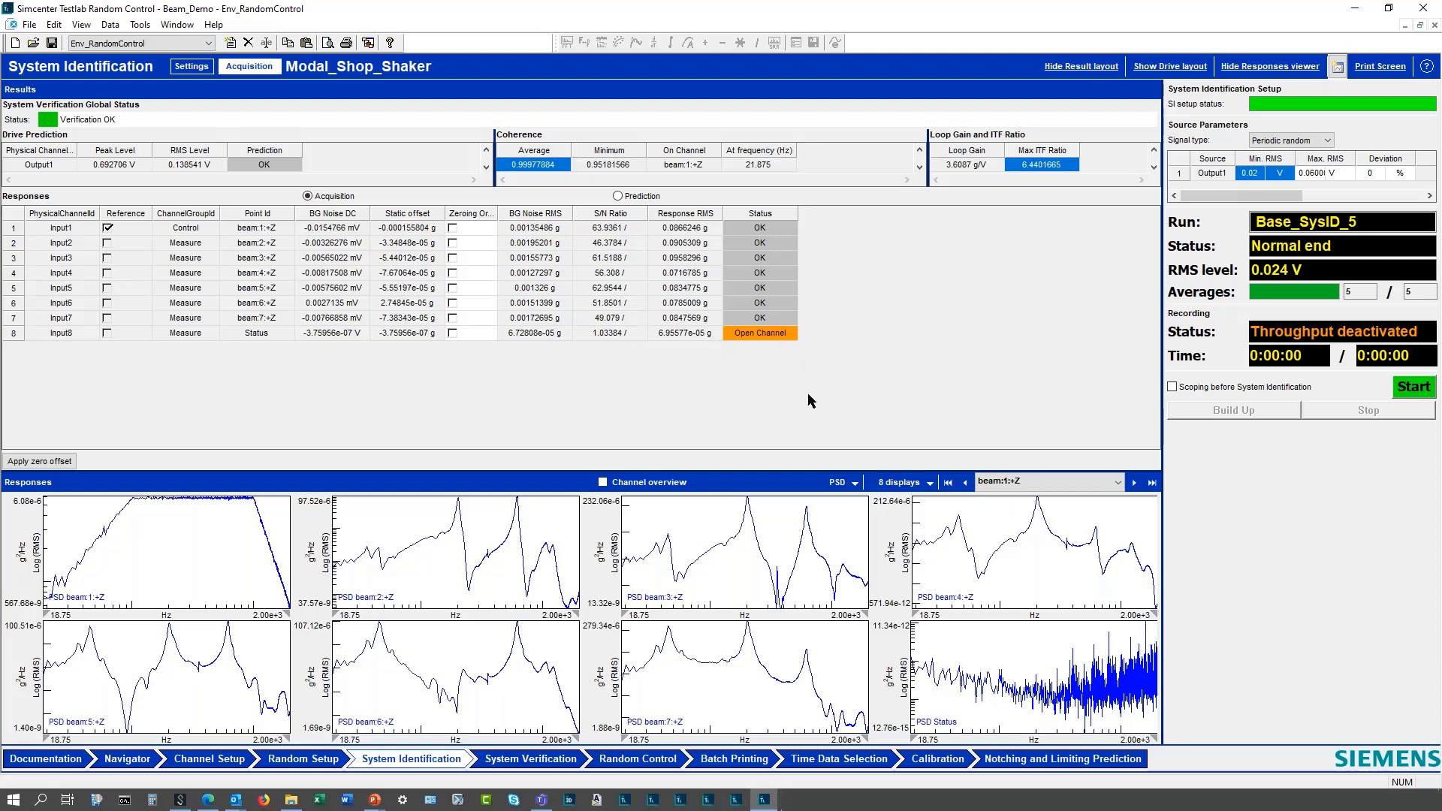
{"action": "mouse_move", "coordinate": [806, 395]}
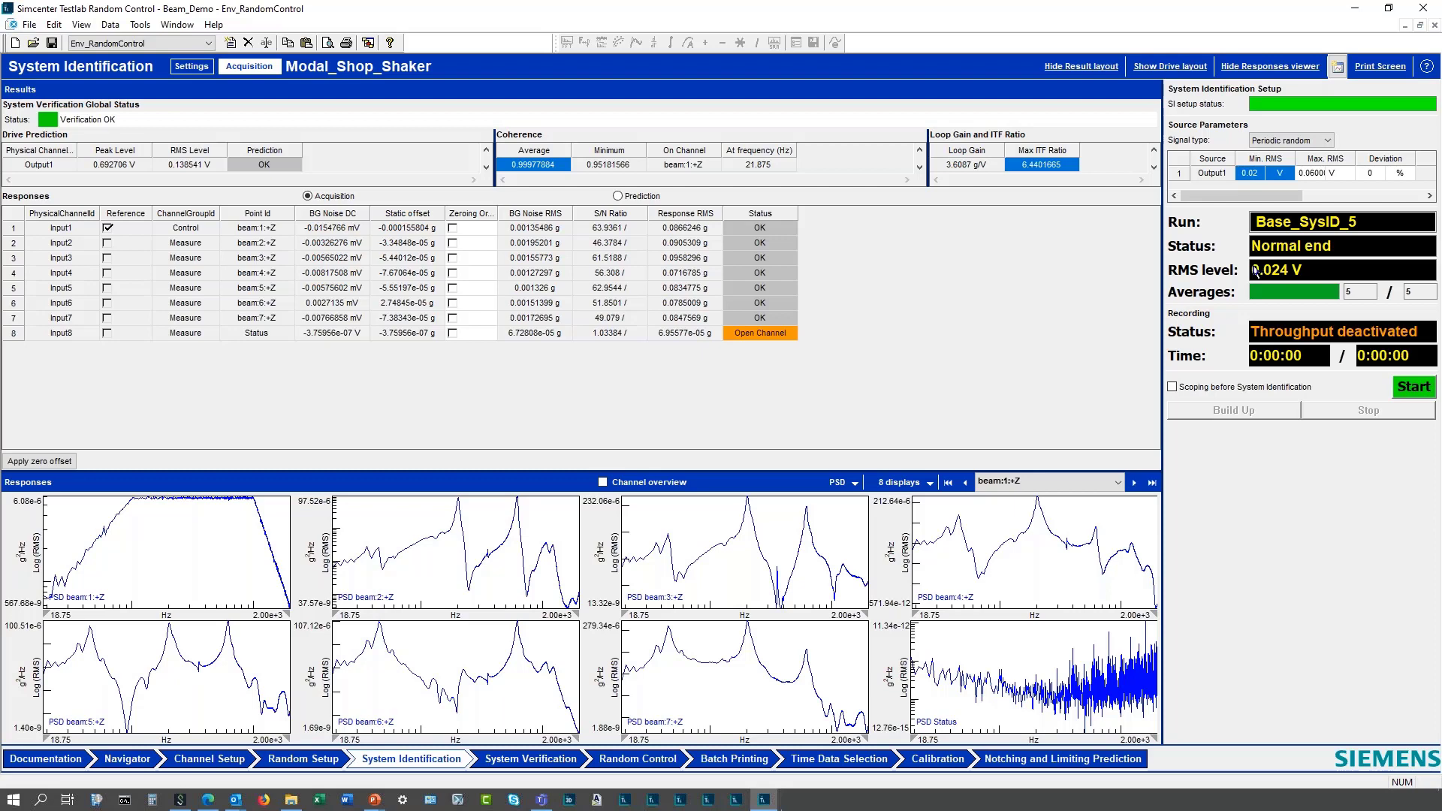
{"action": "mouse_move", "coordinate": [1030, 276]}
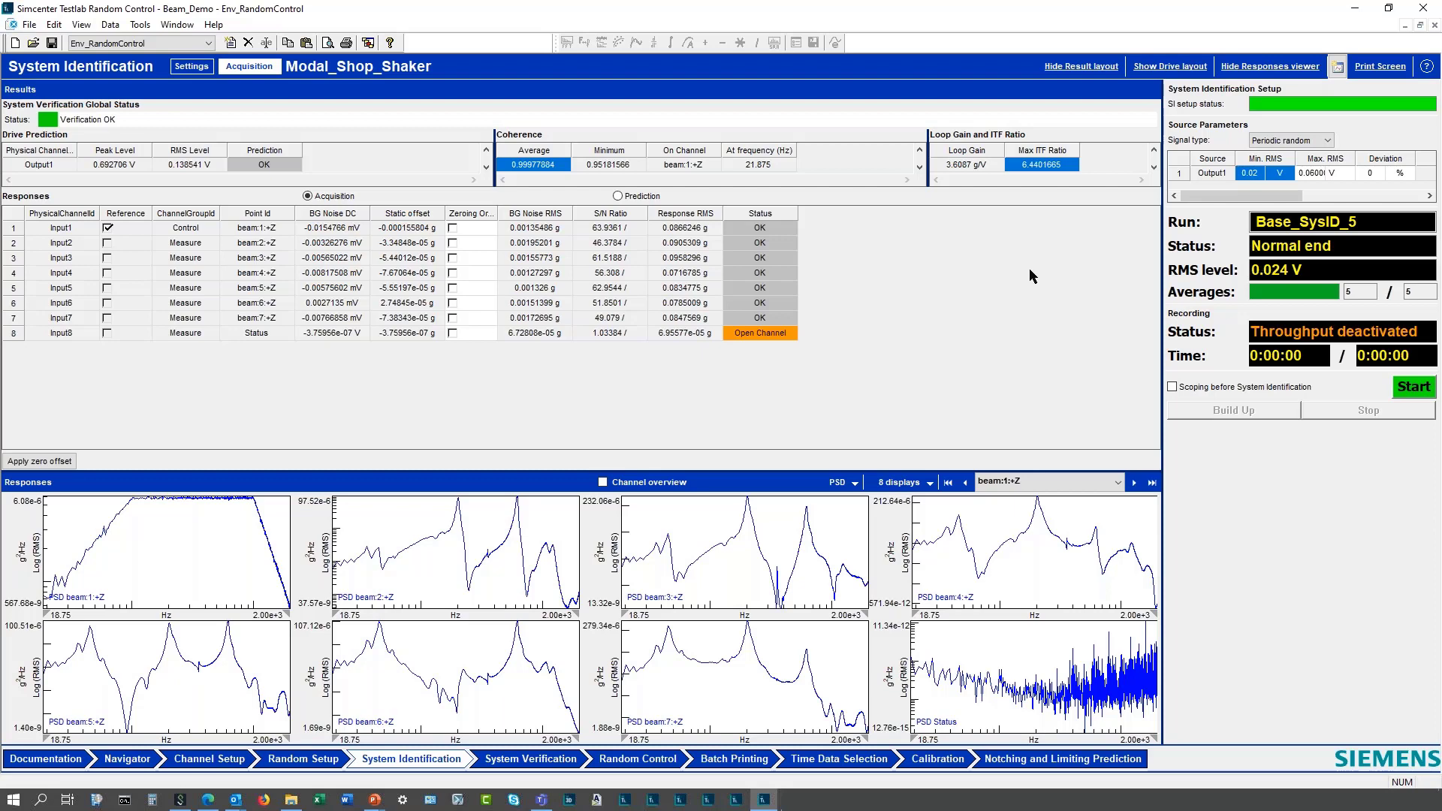
{"action": "mouse_move", "coordinate": [1296, 101]}
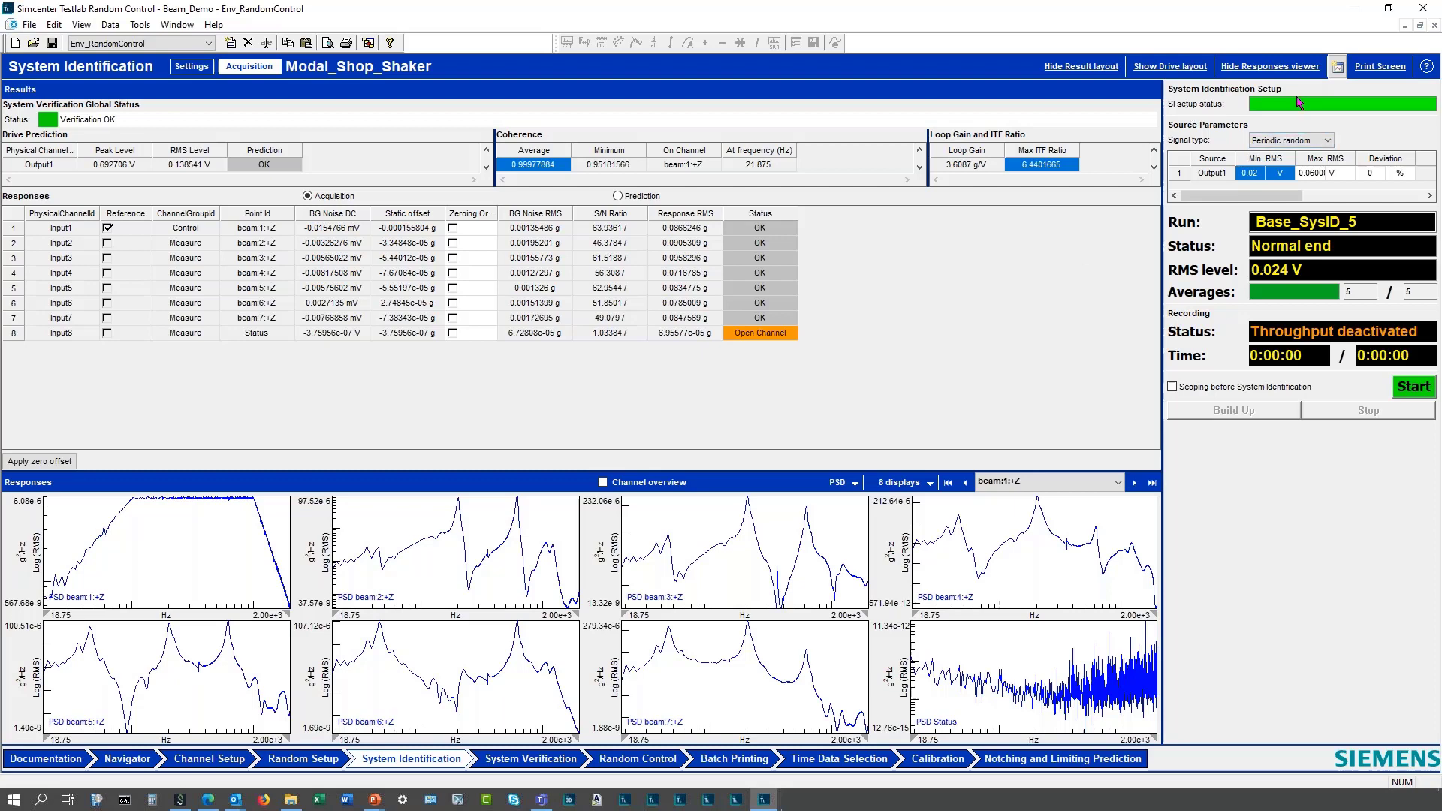
{"action": "mouse_move", "coordinate": [896, 385]}
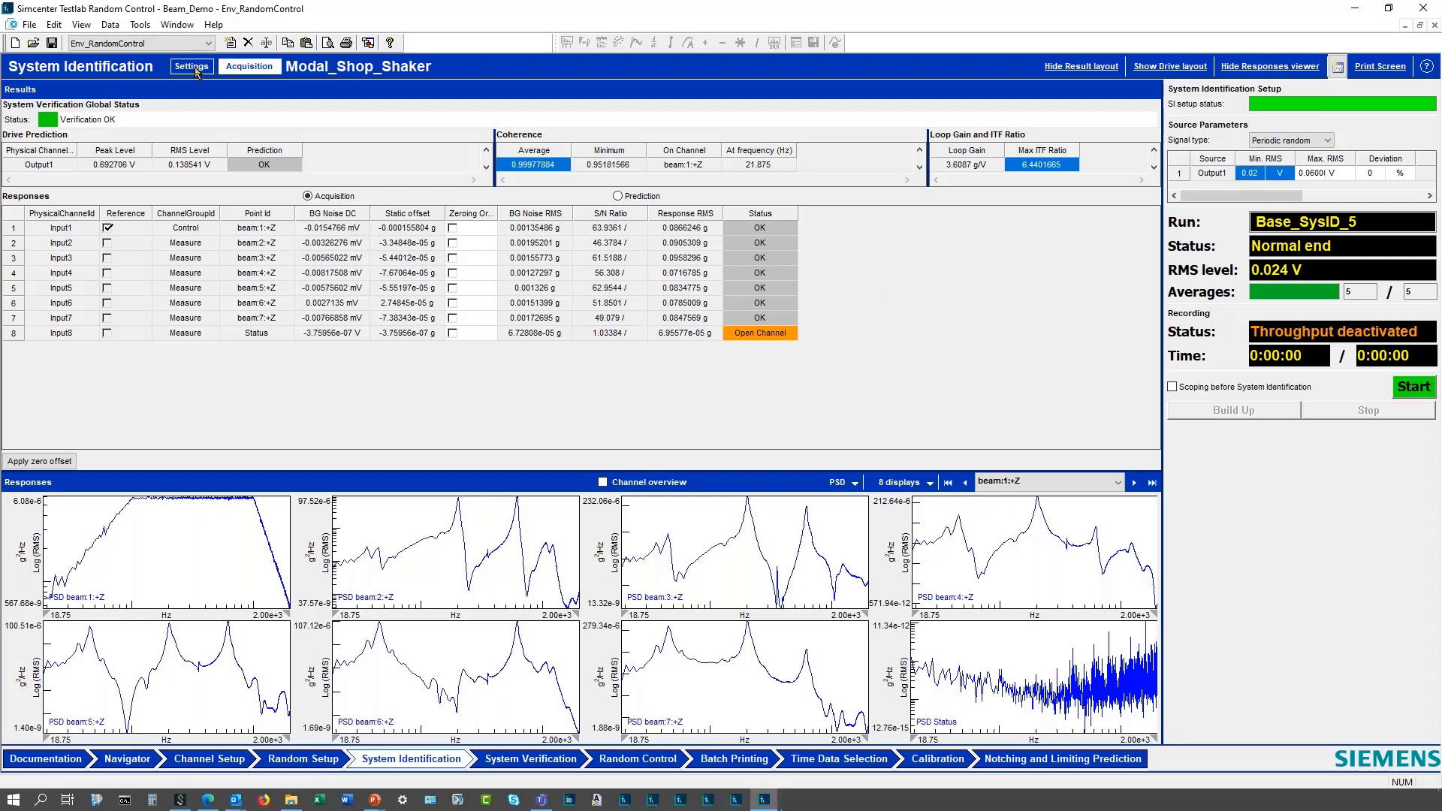
Review identification settings: Periodic random signal, 0.06 V max RMS, automatic build-up.
{"action": "left_click", "coordinate": [191, 65]}
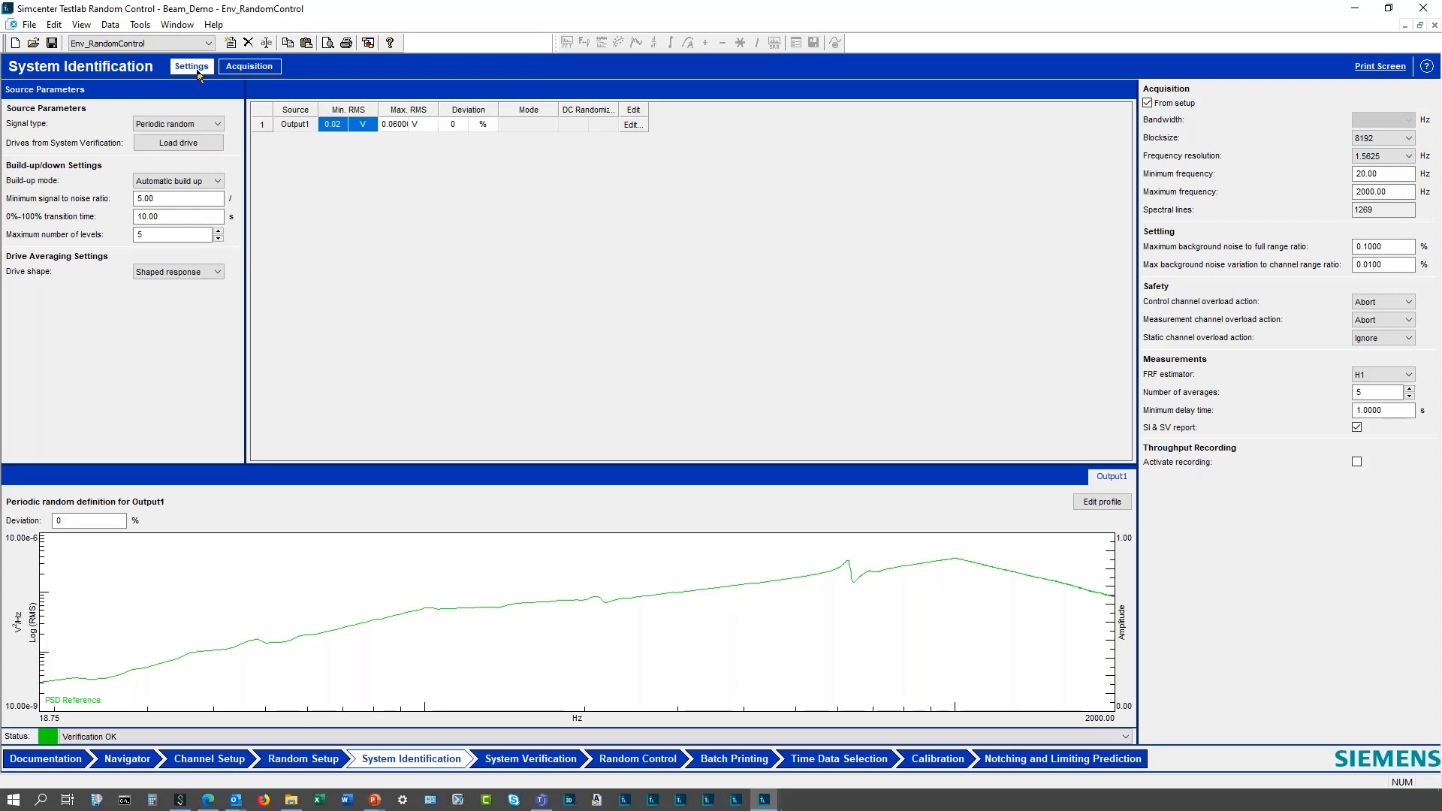
{"action": "left_click", "coordinate": [216, 125]}
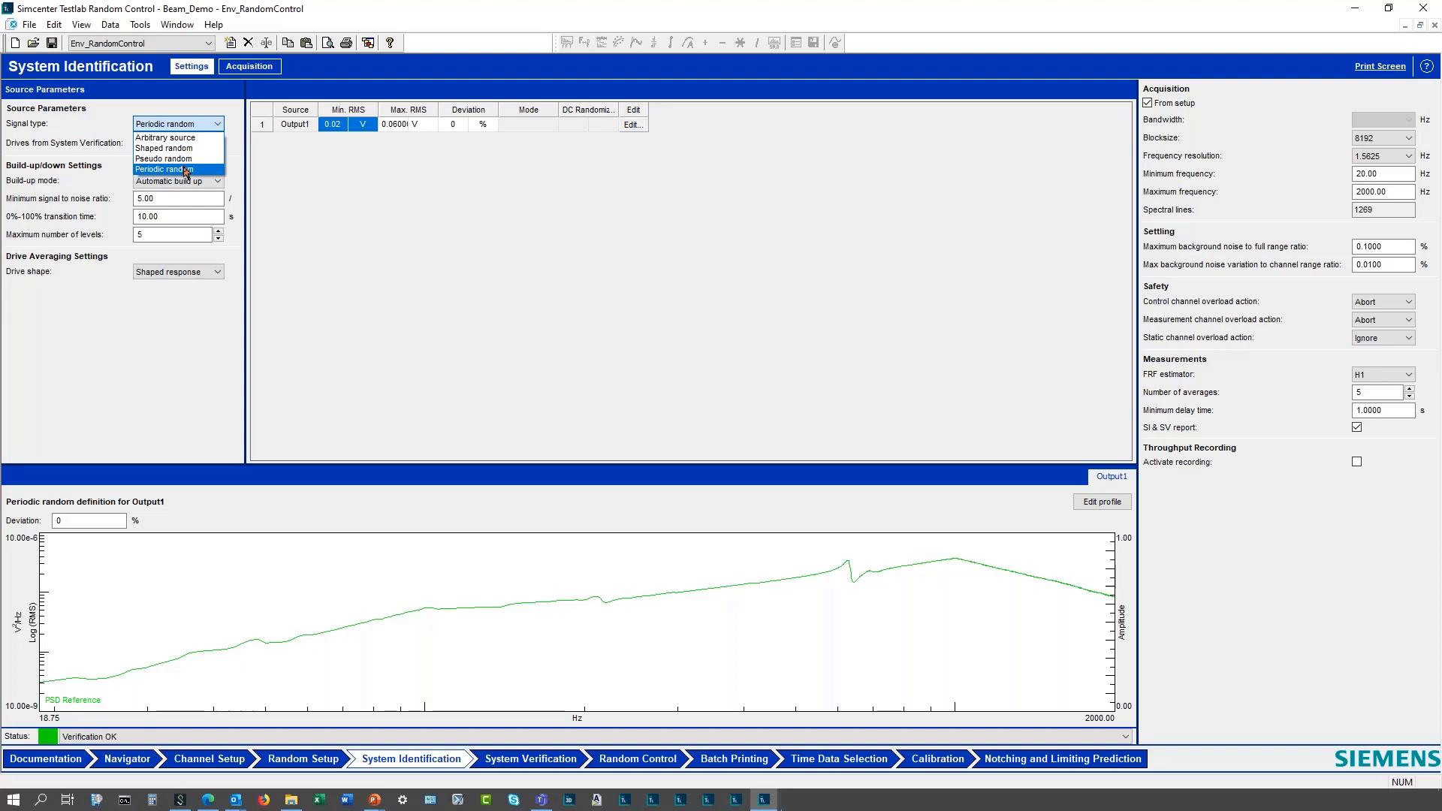
{"action": "mouse_move", "coordinate": [163, 174]}
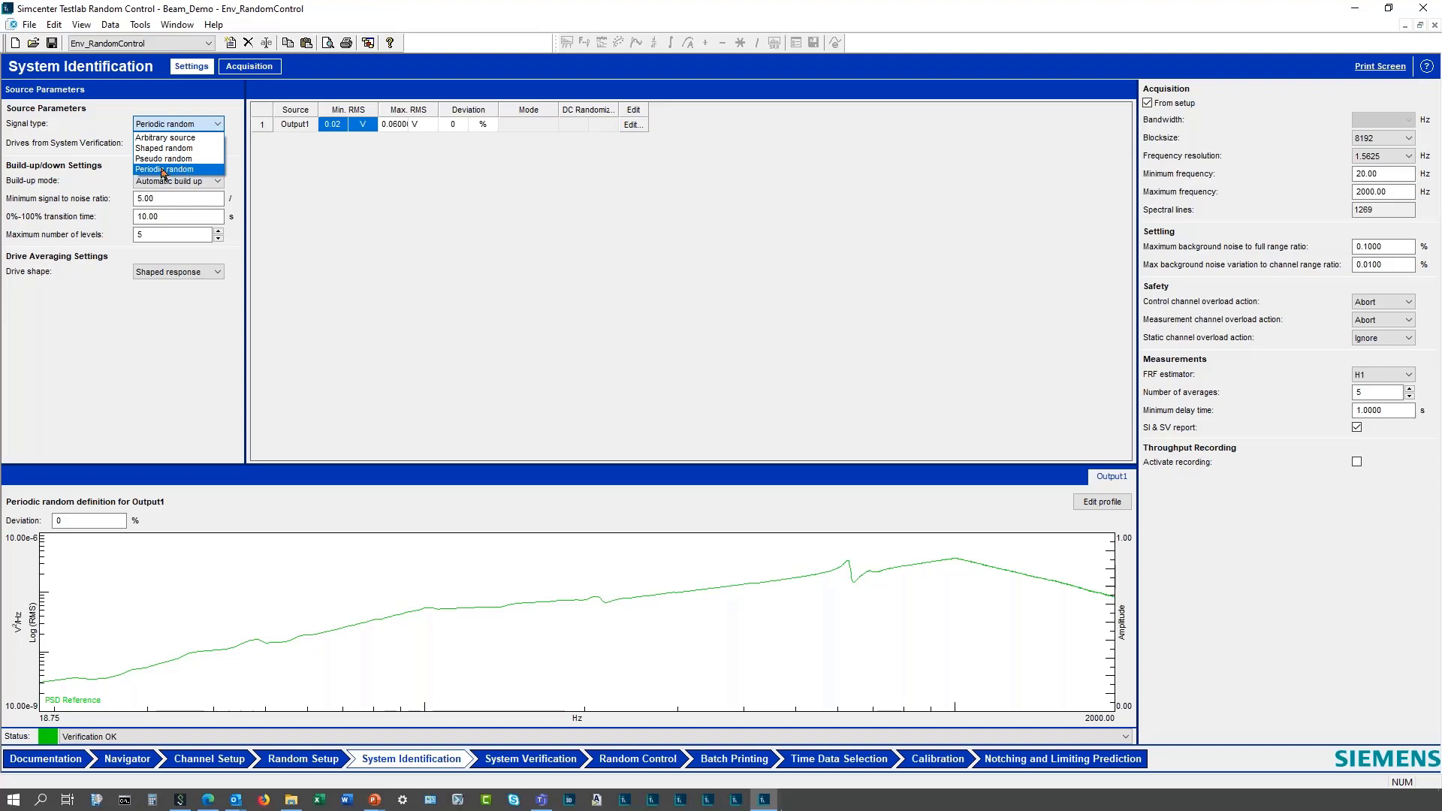
{"action": "mouse_move", "coordinate": [362, 206]}
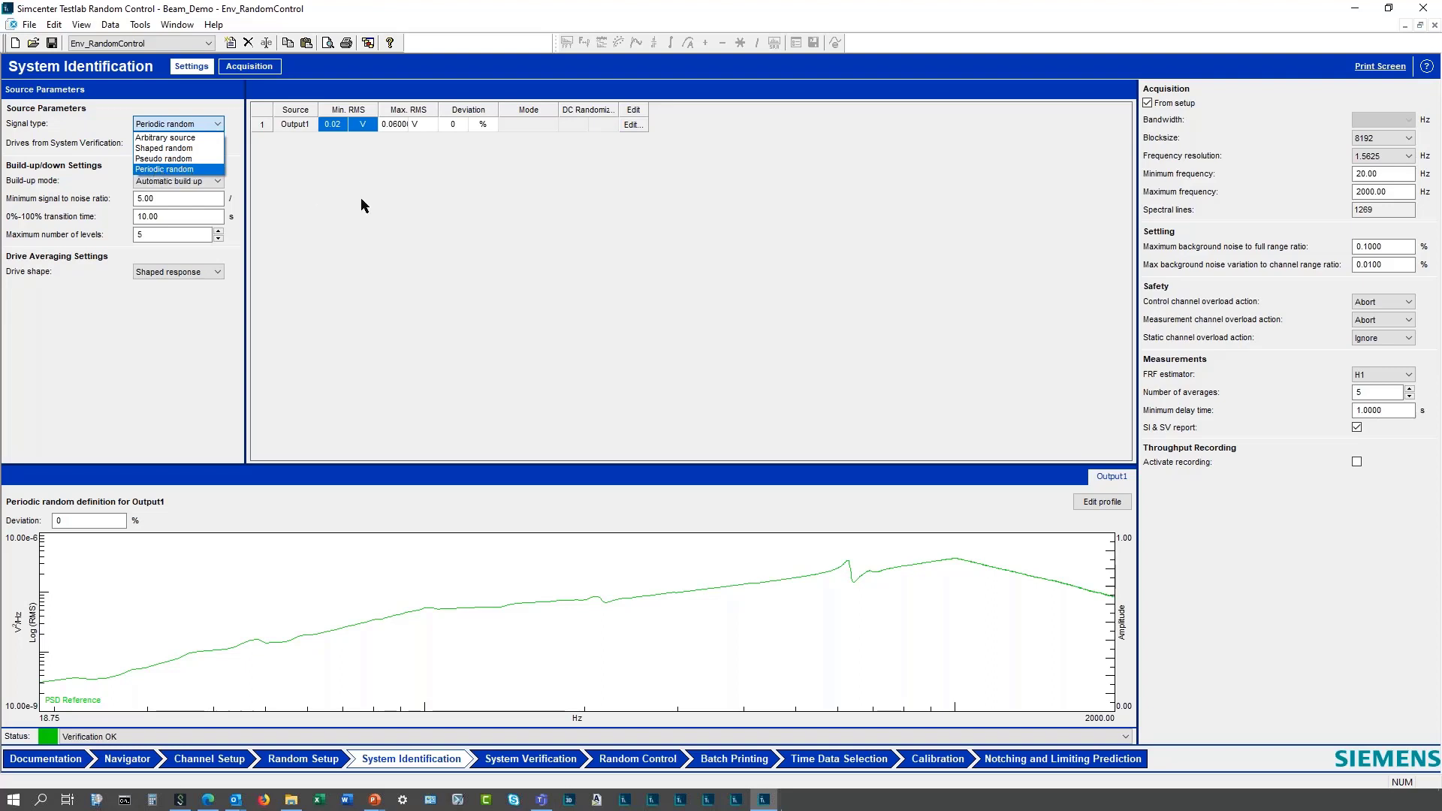
{"action": "left_click", "coordinate": [164, 170]}
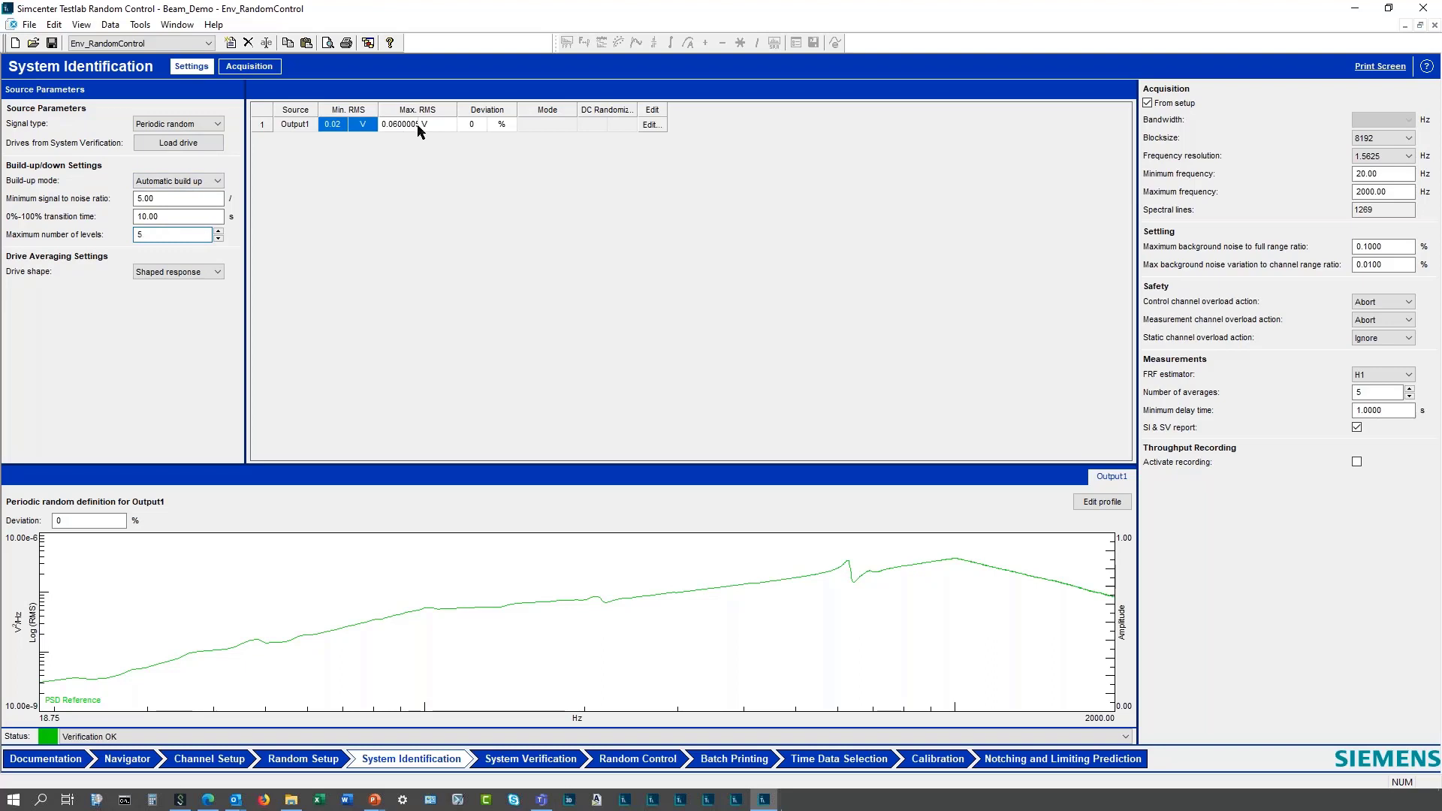
{"action": "left_click", "coordinate": [171, 234]}
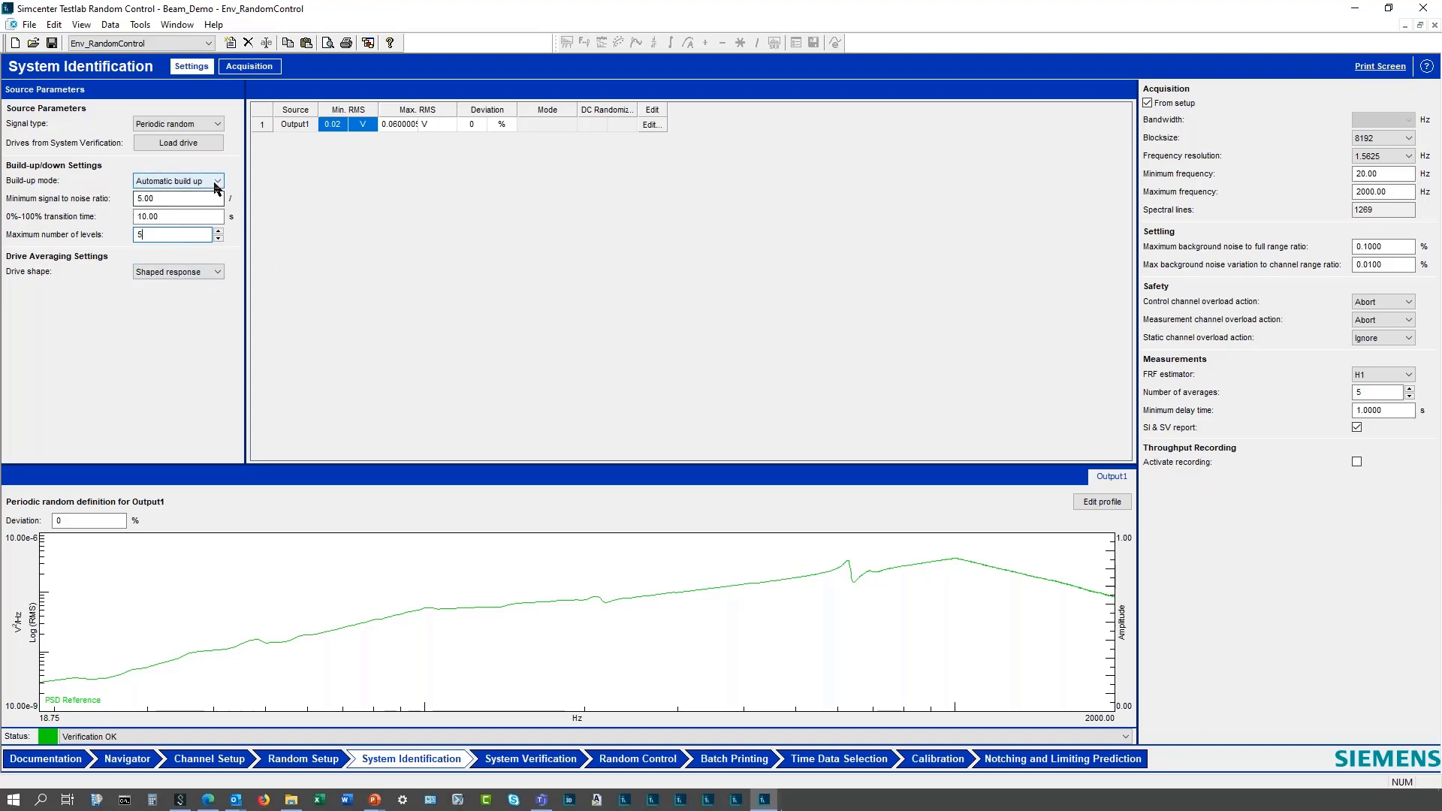
{"action": "left_click", "coordinate": [218, 180]}
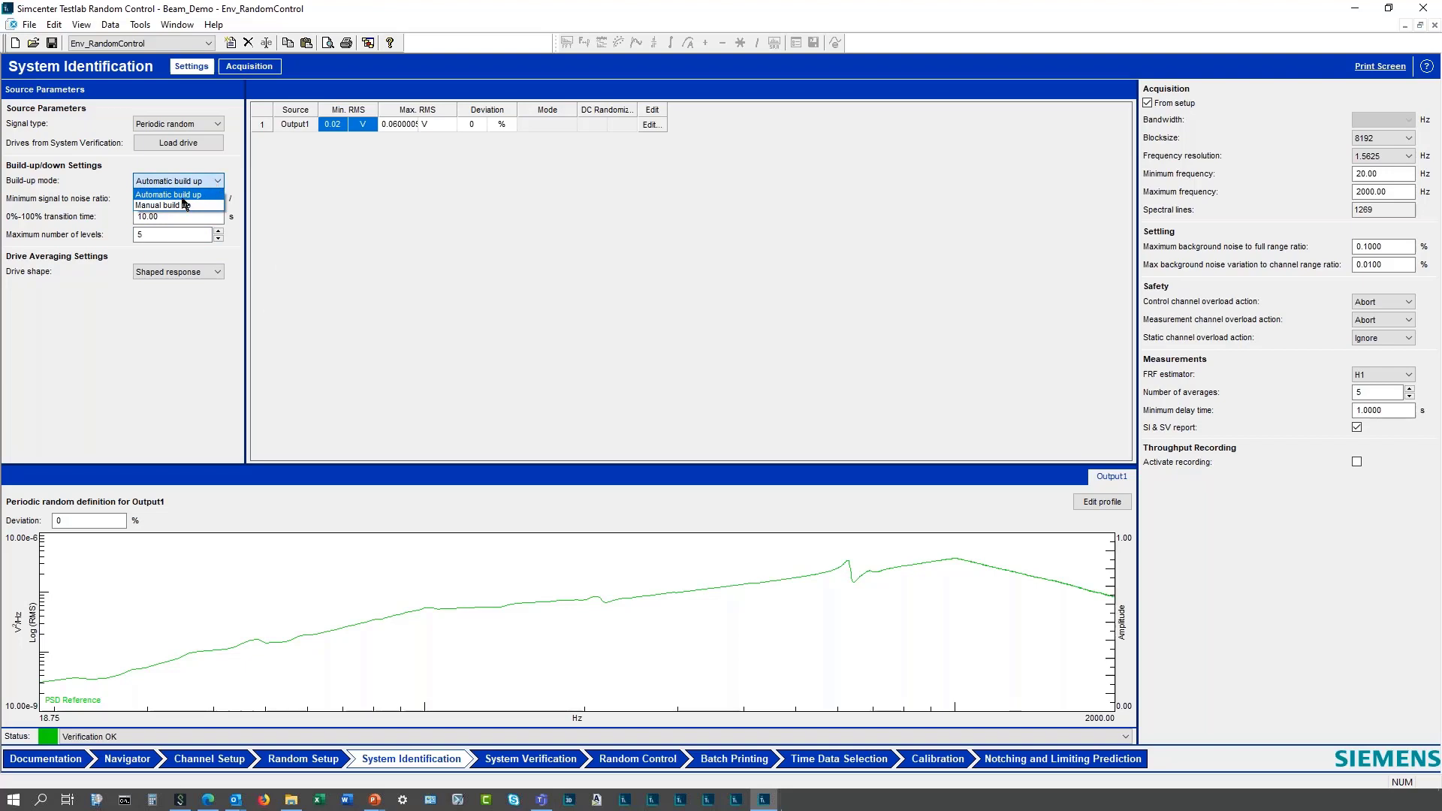
Set the build-up mode to Manual build up.
{"action": "left_click", "coordinate": [161, 206]}
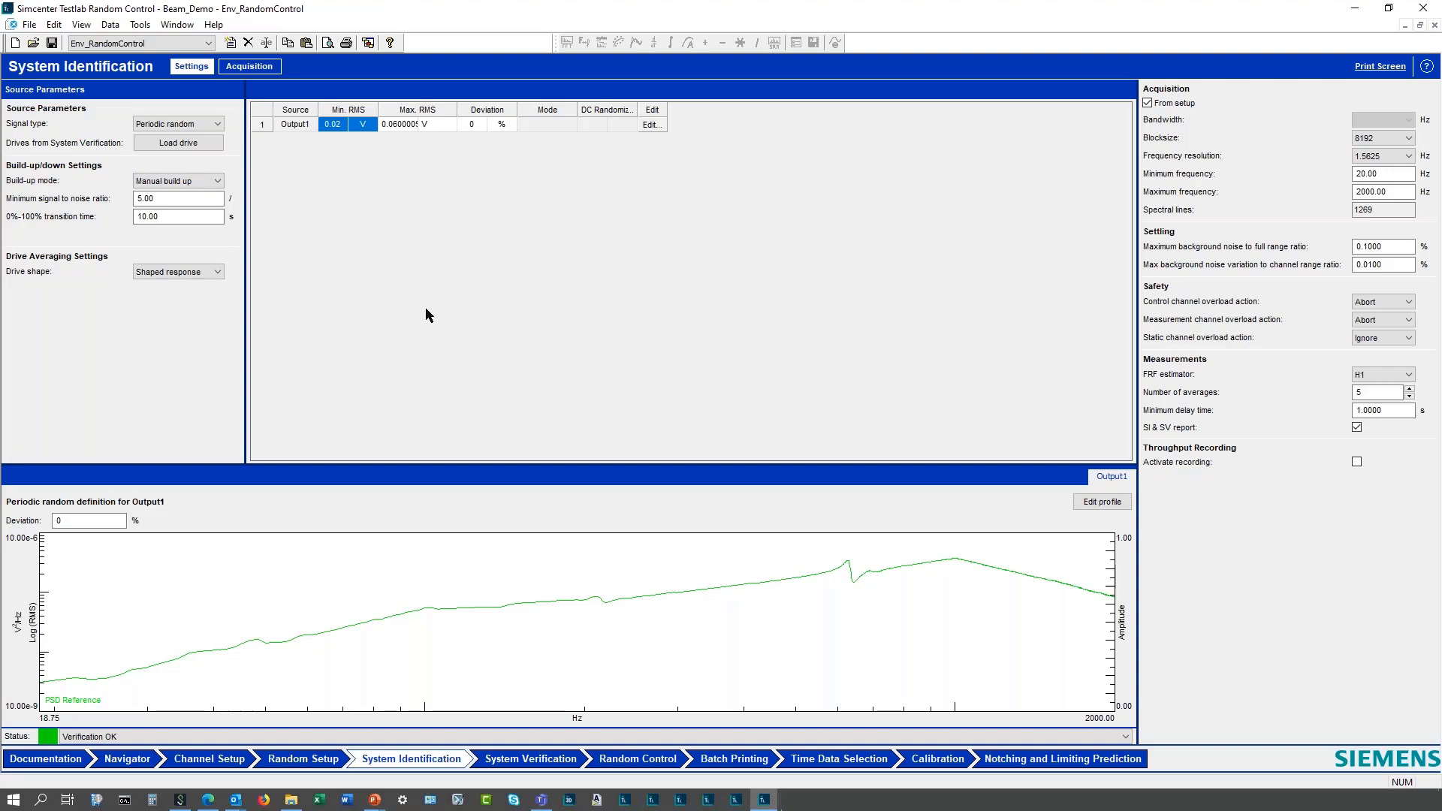
{"action": "mouse_move", "coordinate": [1128, 183]}
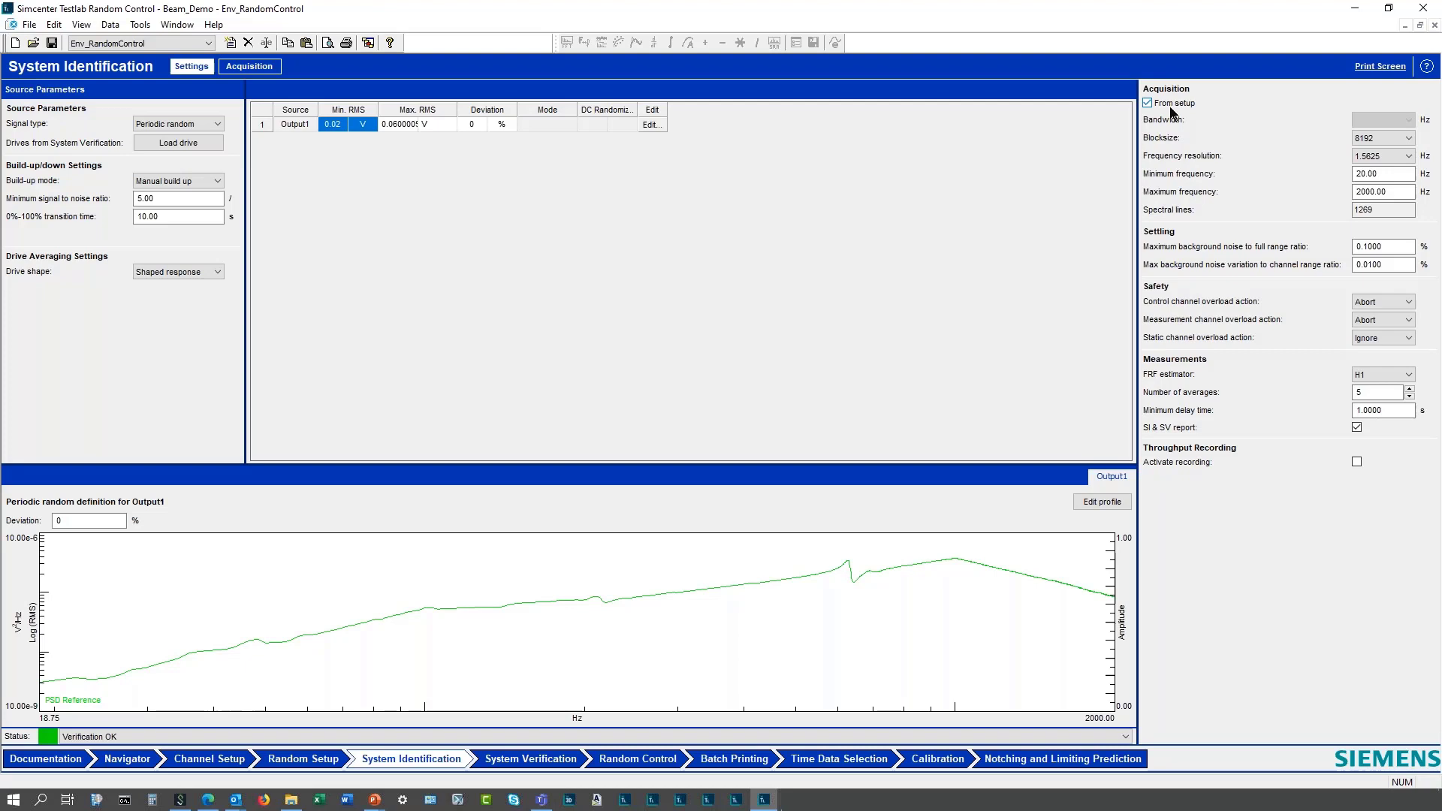
{"action": "mouse_move", "coordinate": [1175, 114]}
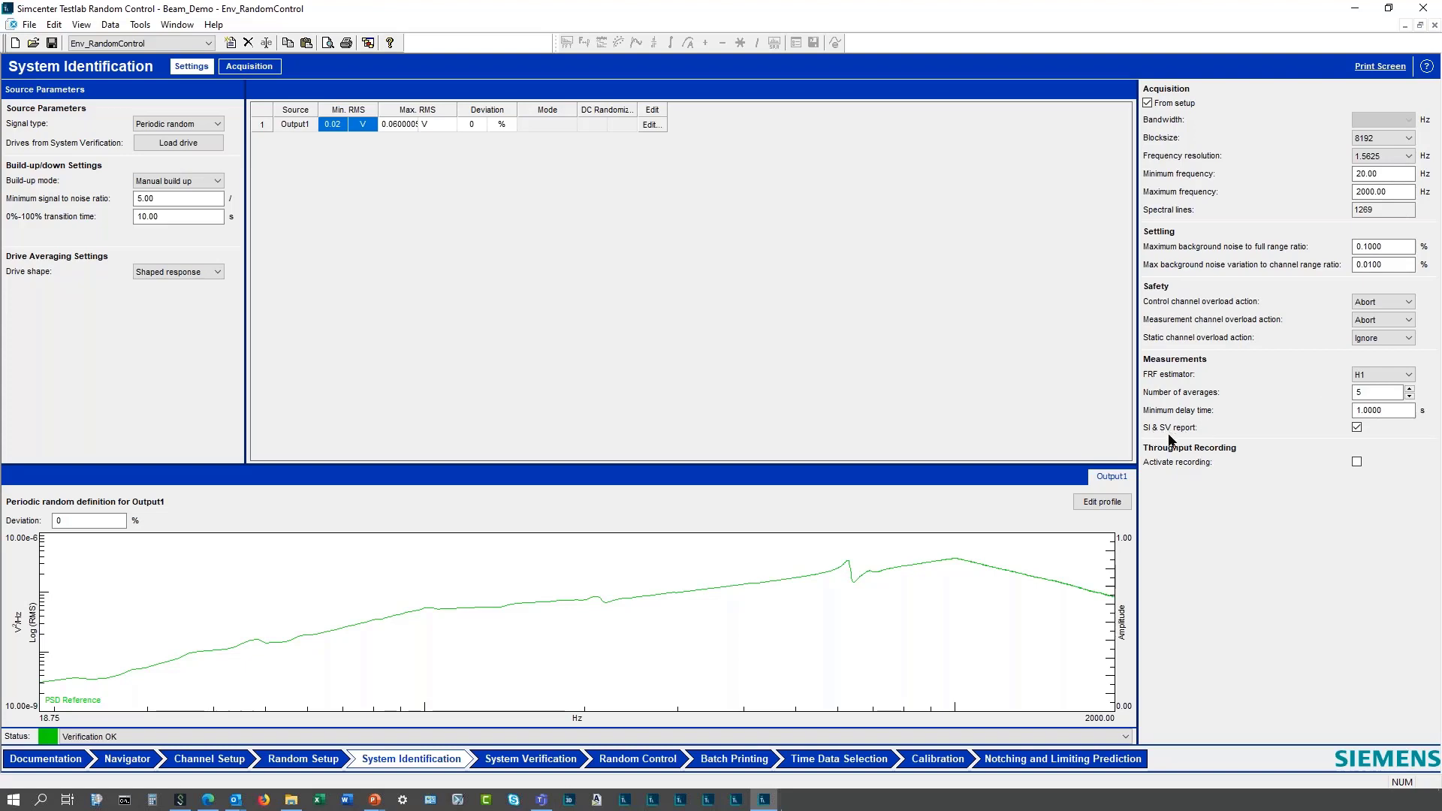
{"action": "mouse_move", "coordinate": [1211, 442]}
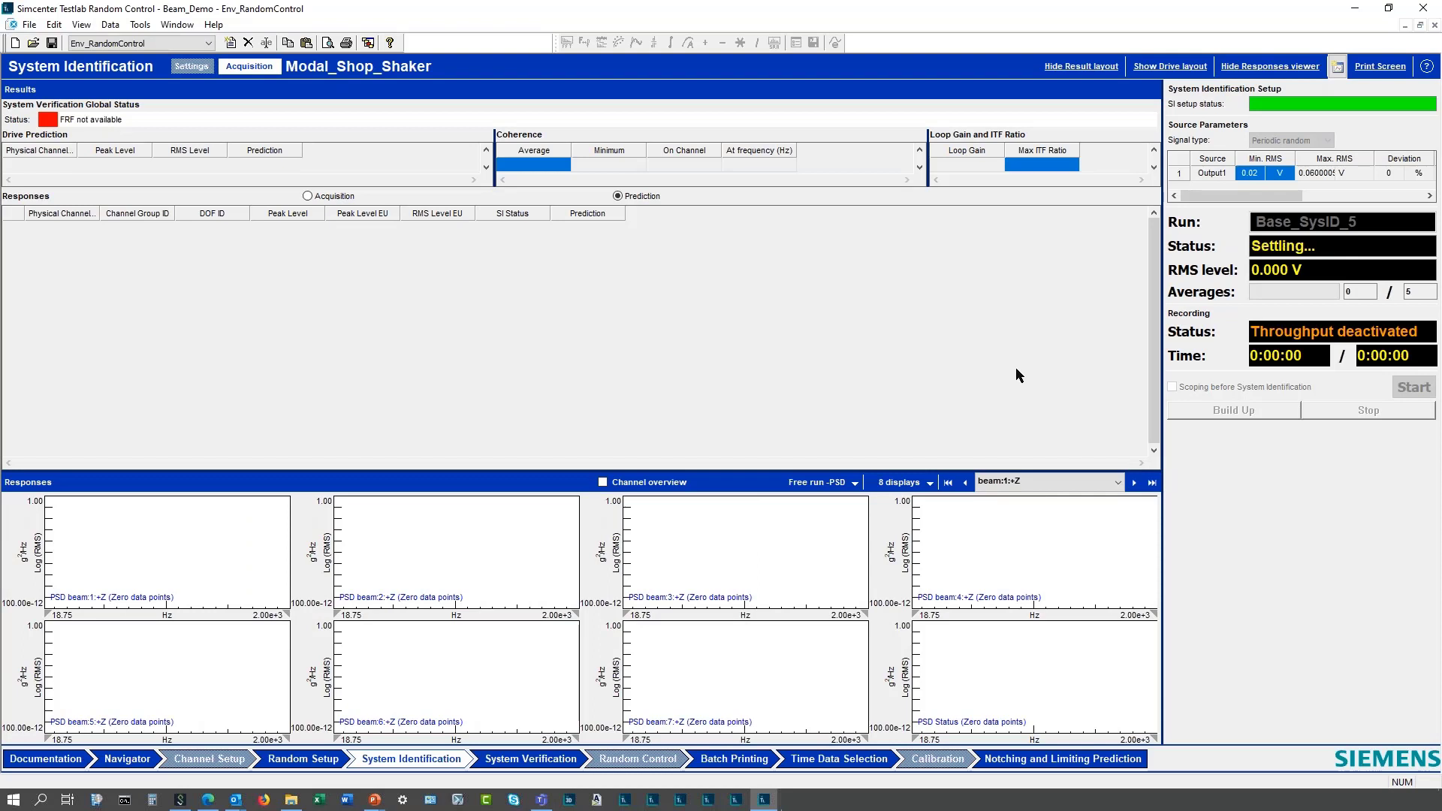
Raise the SI gain manually to 50% reaching 0.030 V RMS, then start averaging.
{"action": "left_click", "coordinate": [1412, 386]}
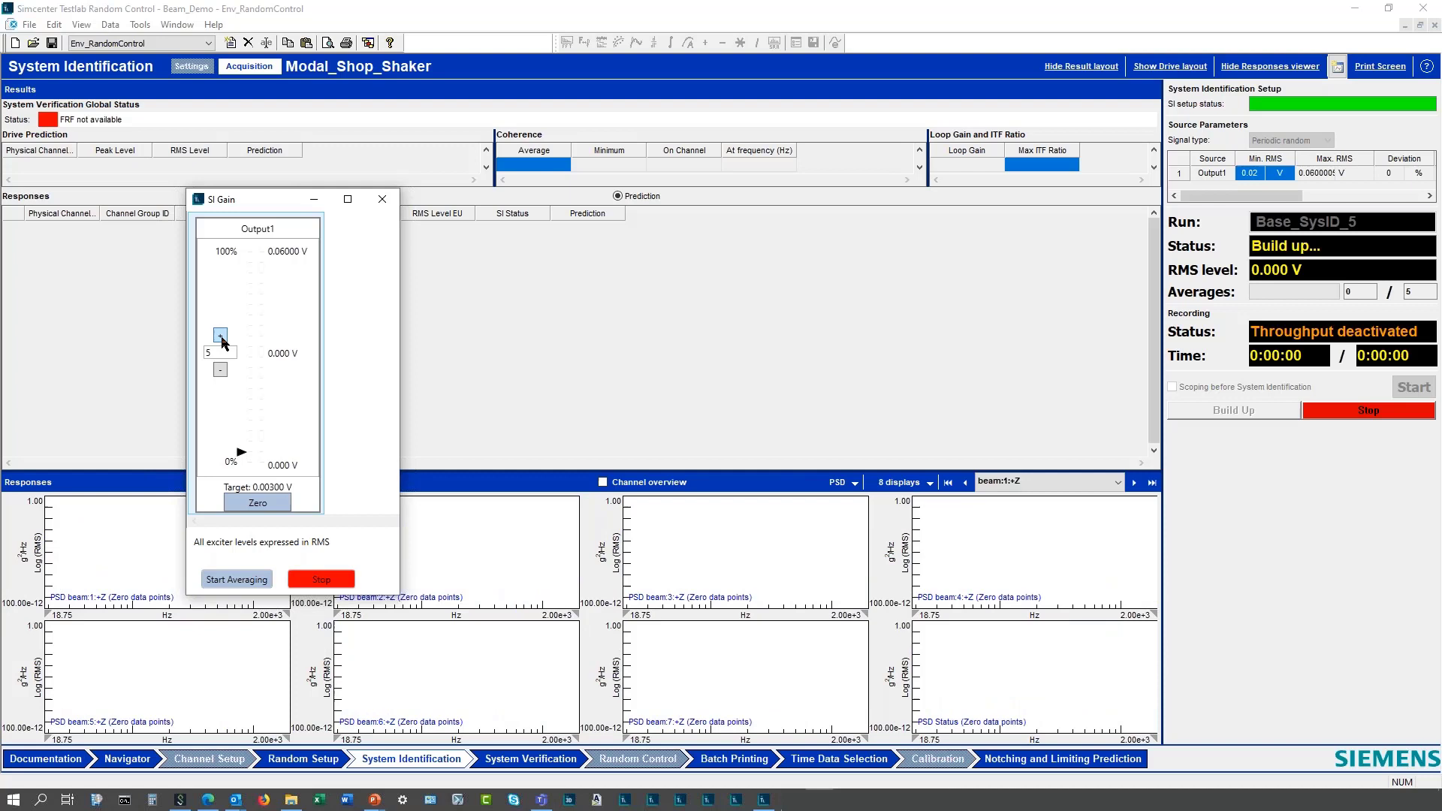
{"action": "left_click", "coordinate": [219, 334]}
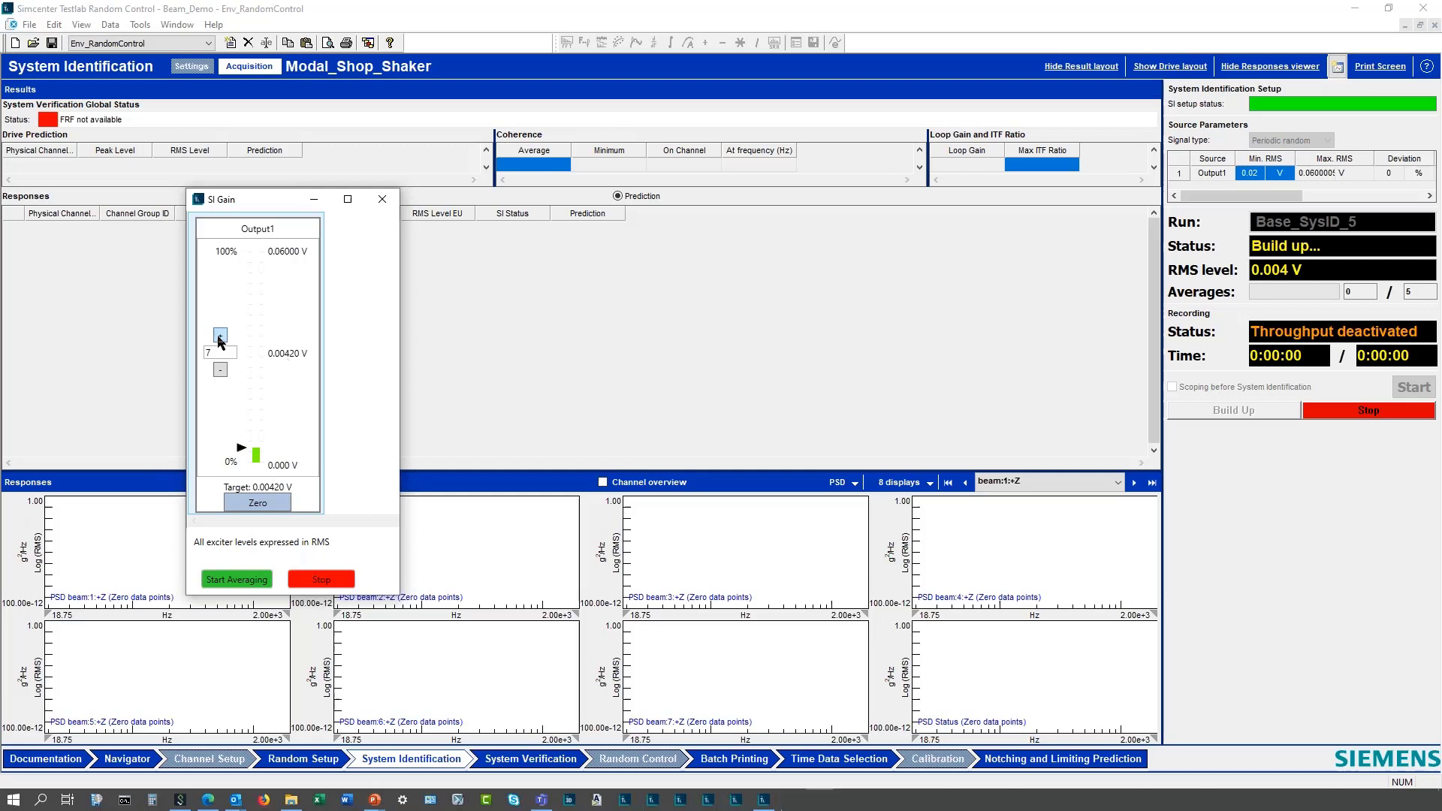
{"action": "left_click", "coordinate": [220, 335]}
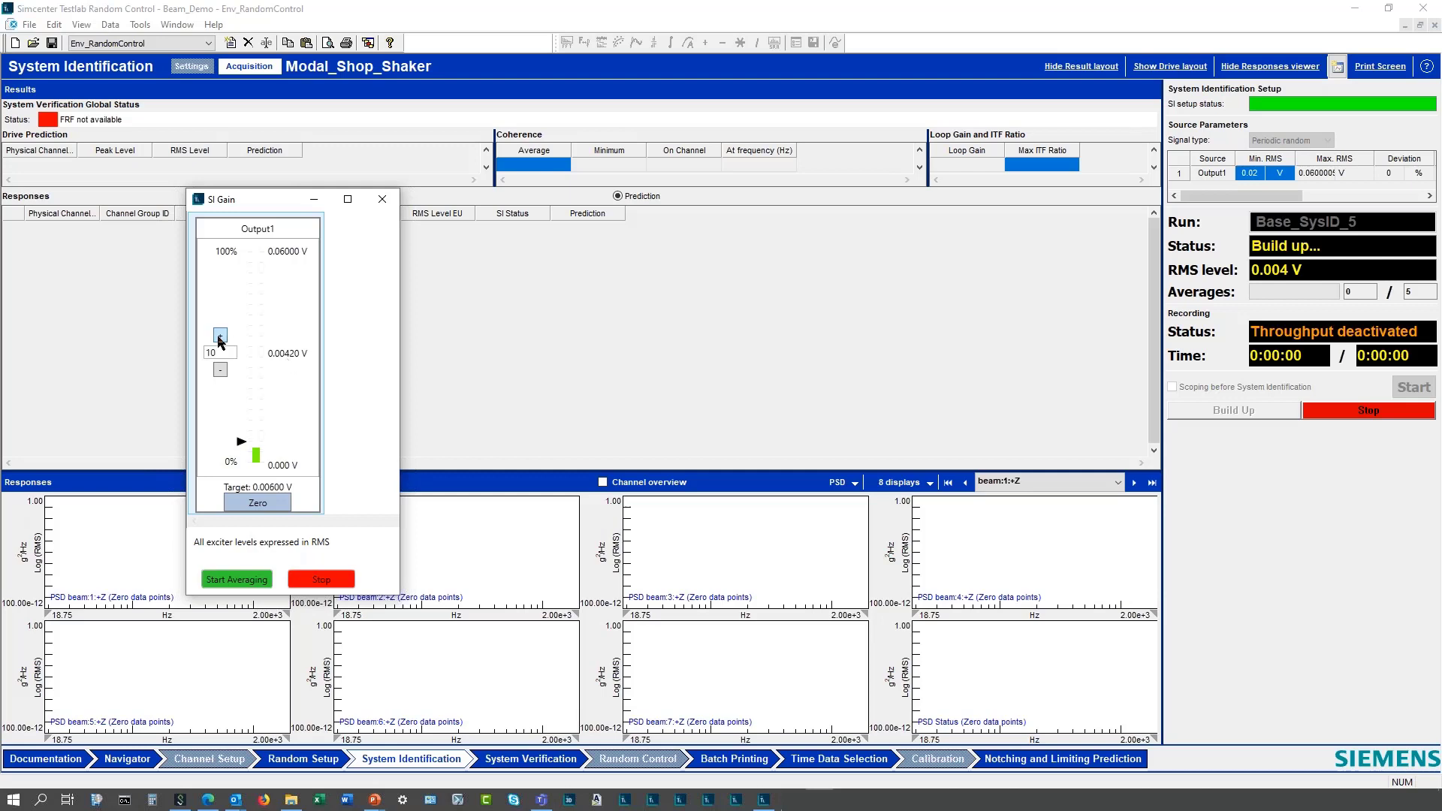
{"action": "left_click", "coordinate": [219, 335]}
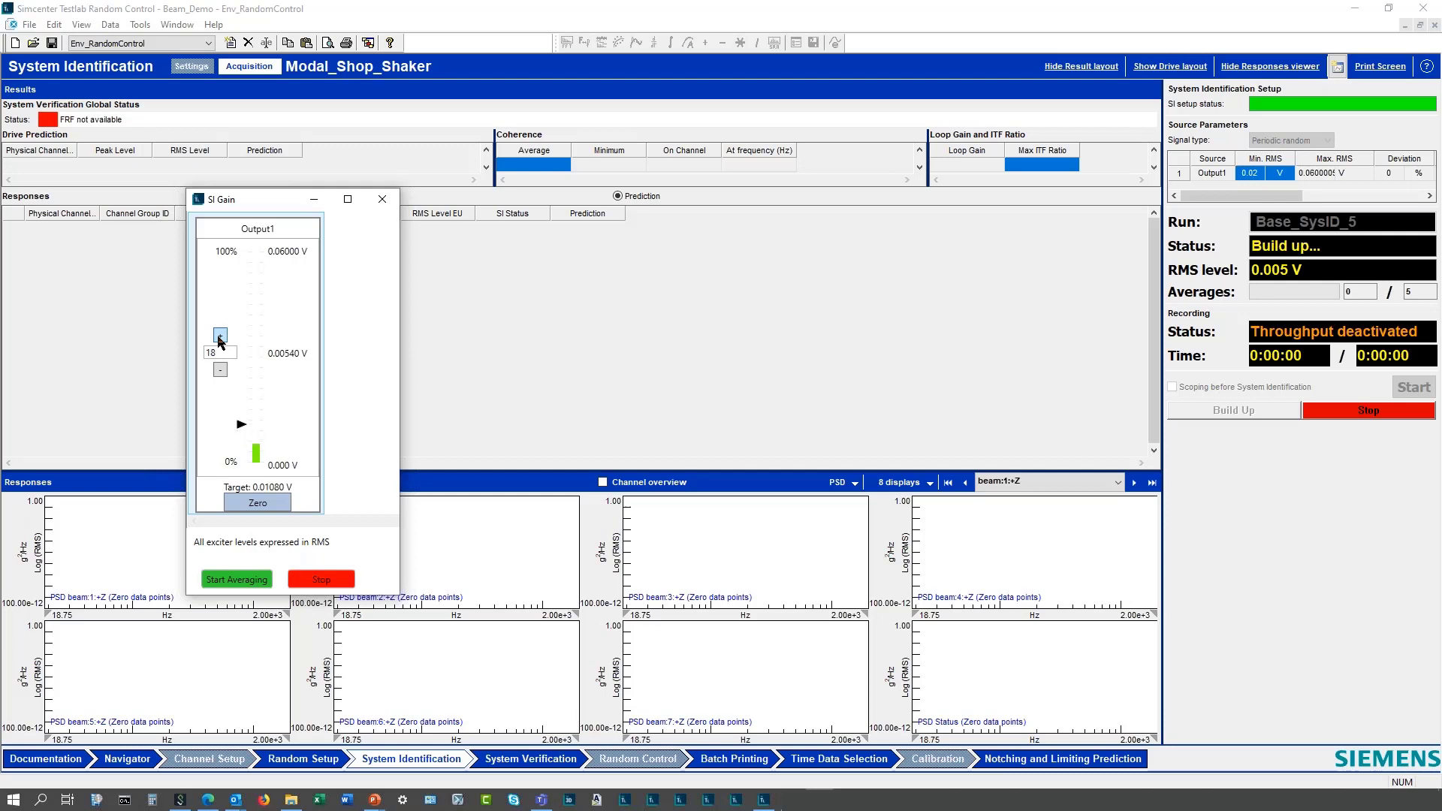
{"action": "left_click", "coordinate": [219, 335]}
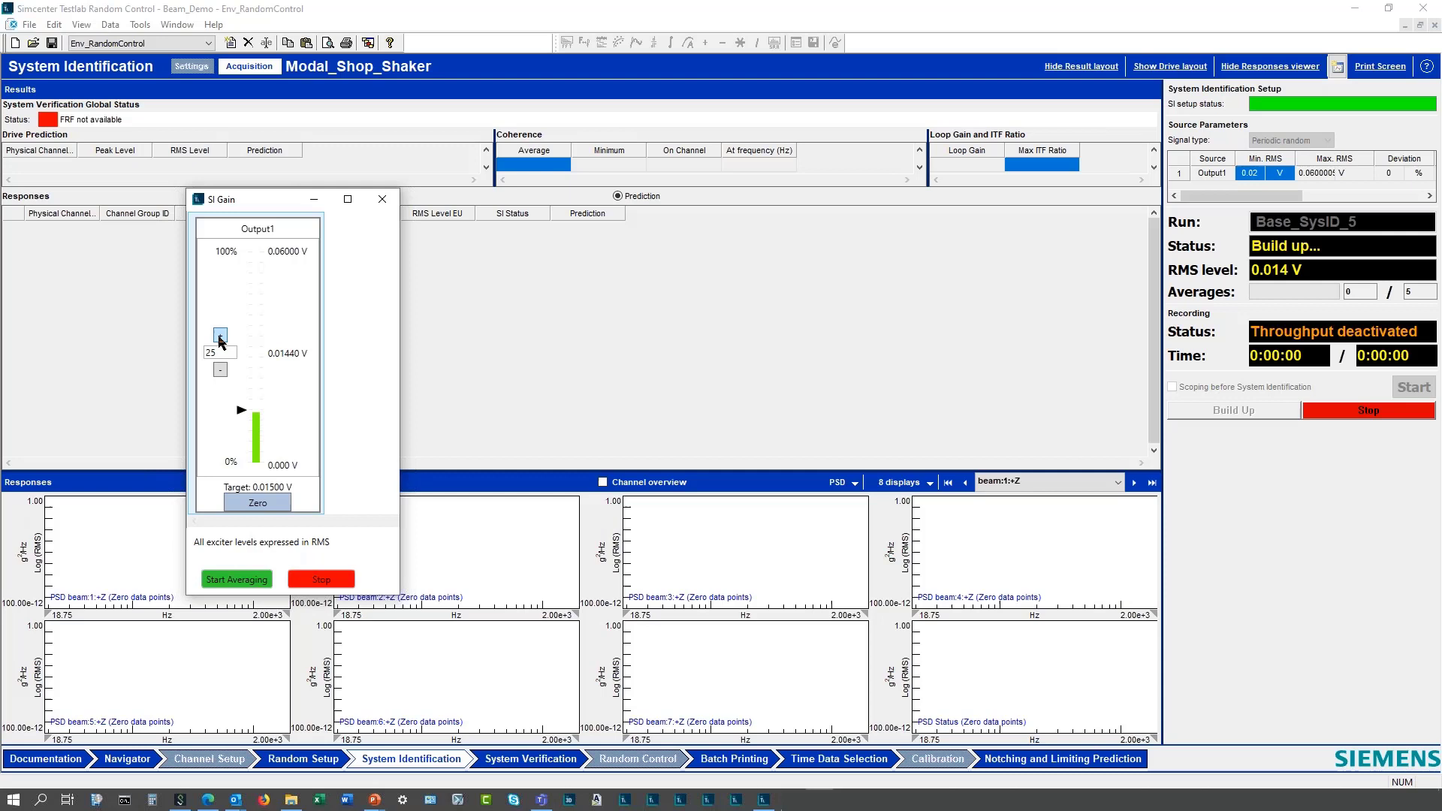
{"action": "left_click", "coordinate": [219, 335]}
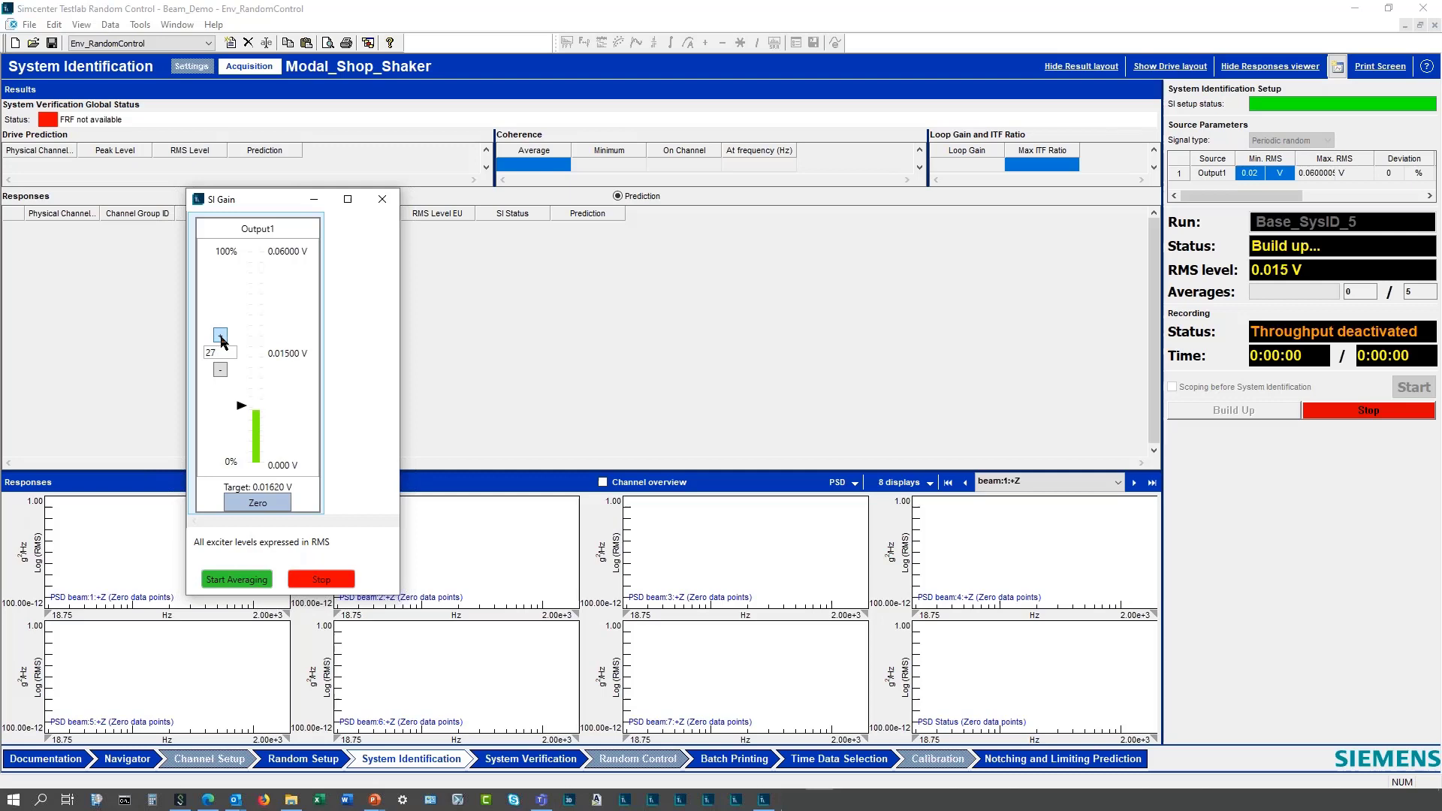
{"action": "left_click", "coordinate": [220, 334]}
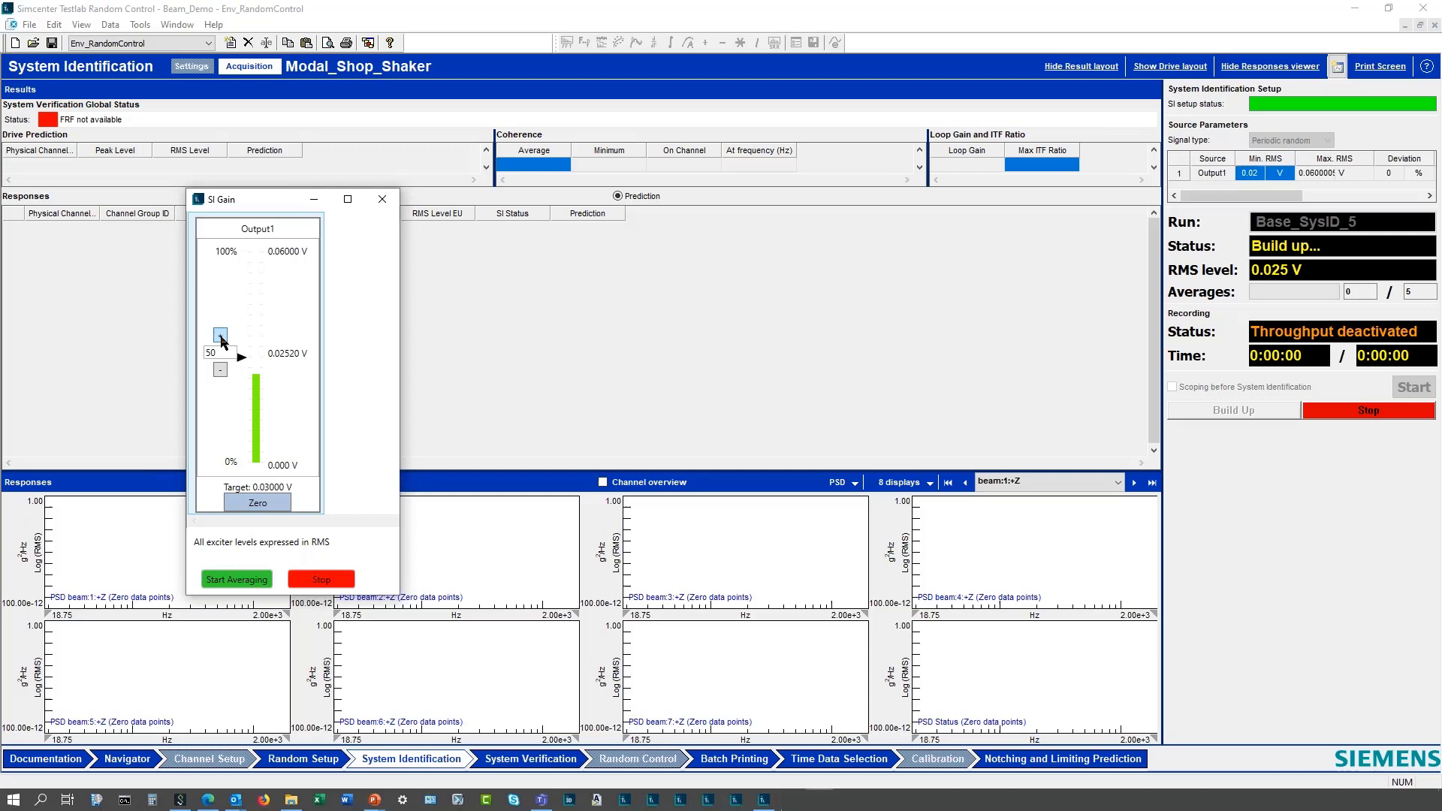
{"action": "left_click", "coordinate": [220, 333]}
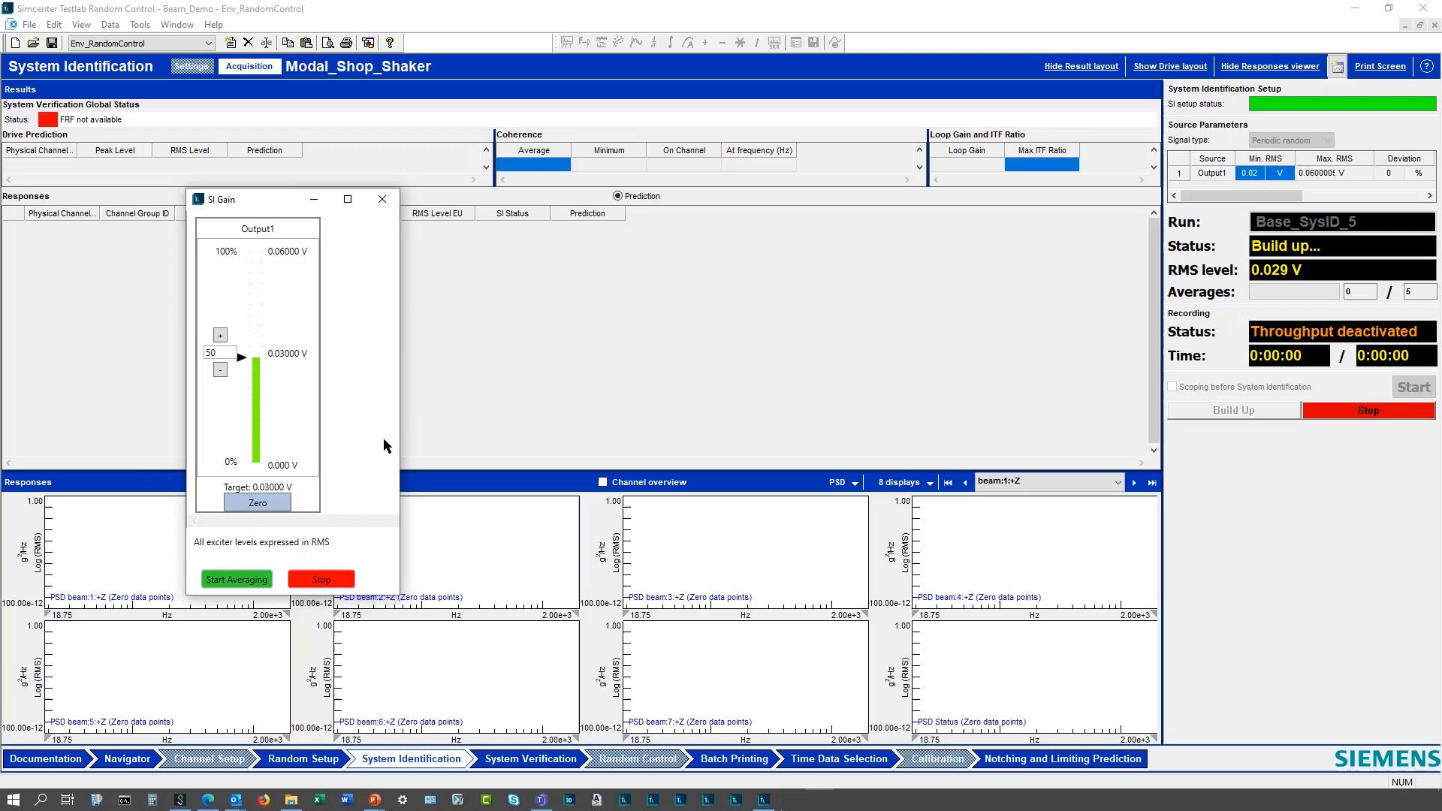
{"action": "mouse_move", "coordinate": [827, 505]}
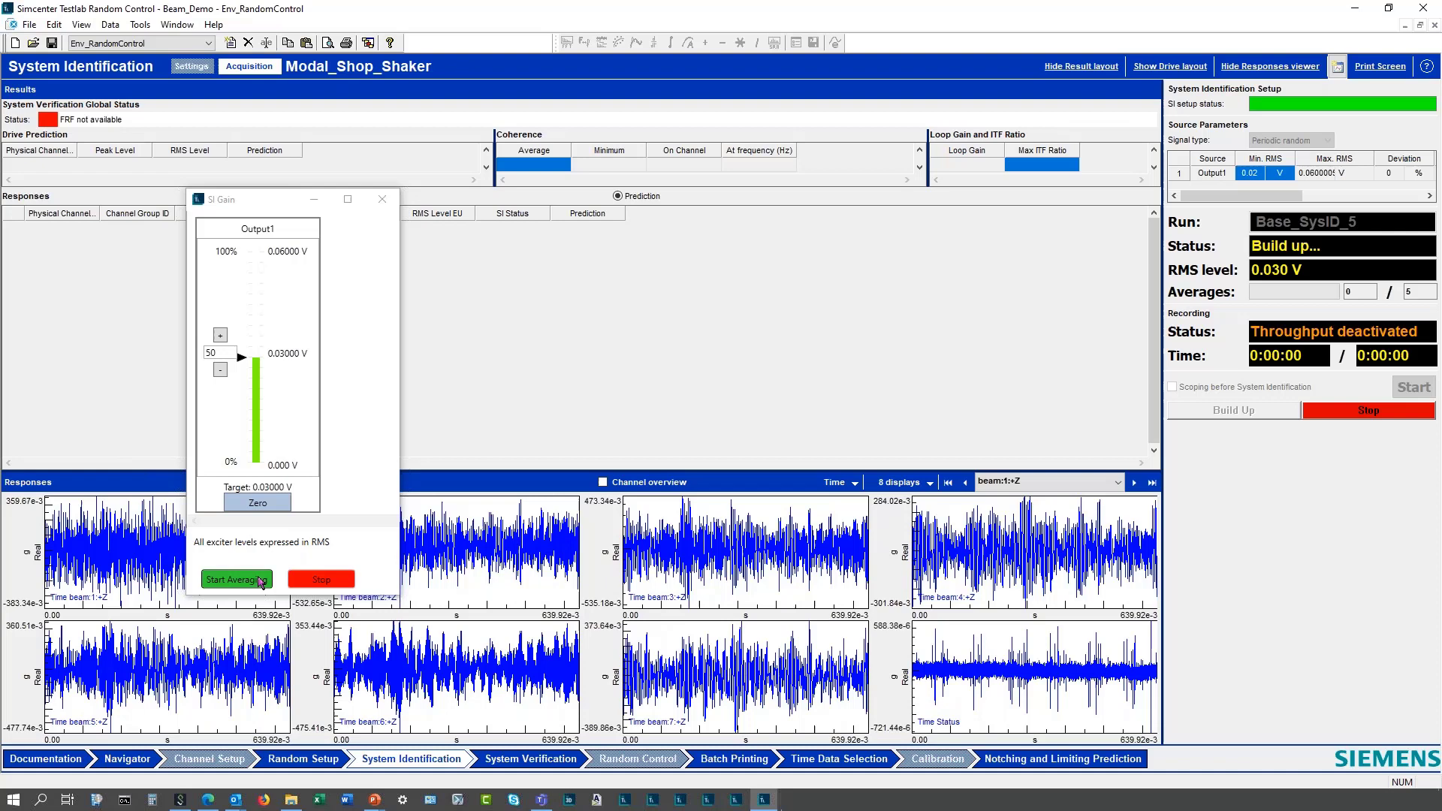
{"action": "left_click", "coordinate": [236, 580]}
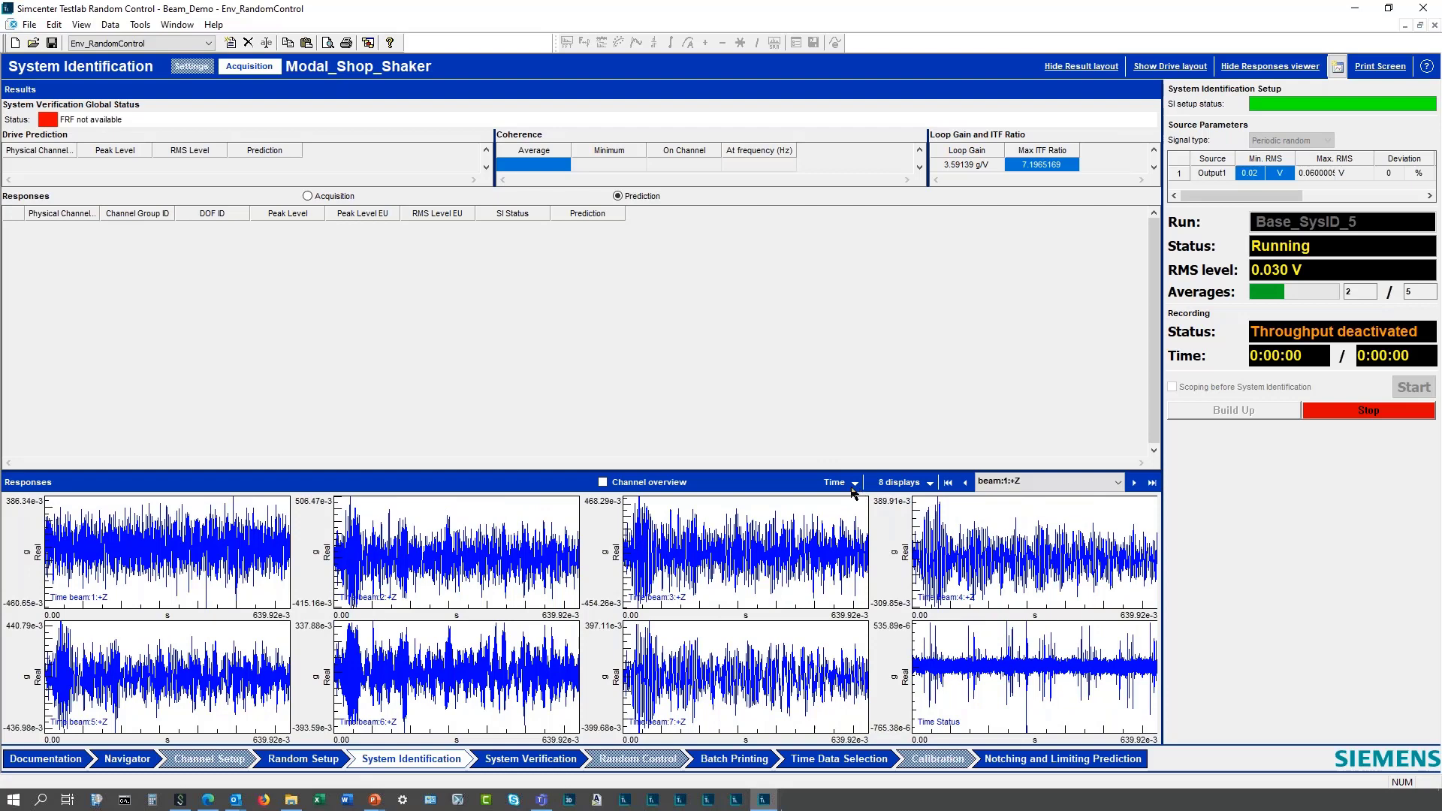
View response PSDs, drive coherence and the prediction table for run Base_SysID_6.
{"action": "left_click", "coordinate": [853, 482]}
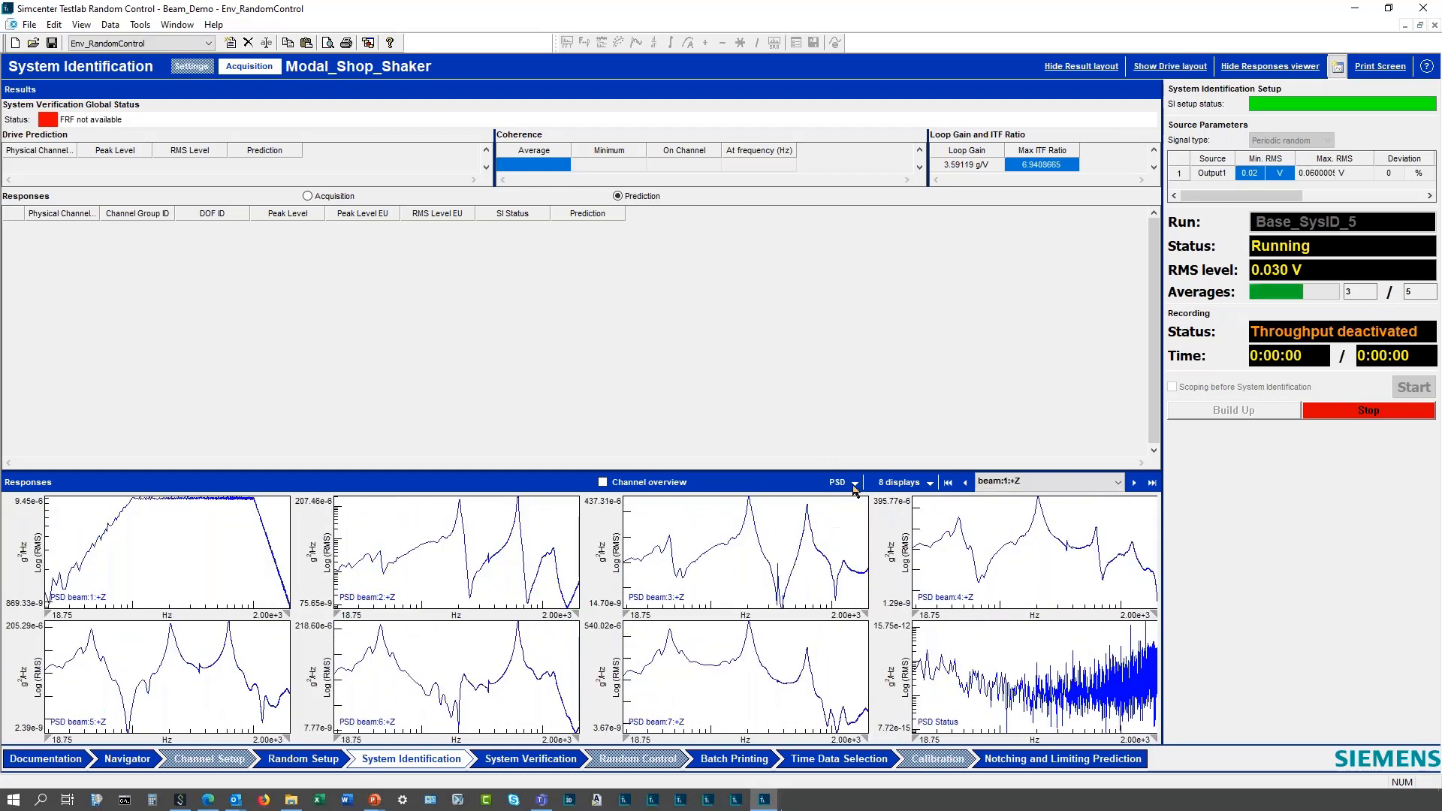
{"action": "left_click", "coordinate": [850, 482]}
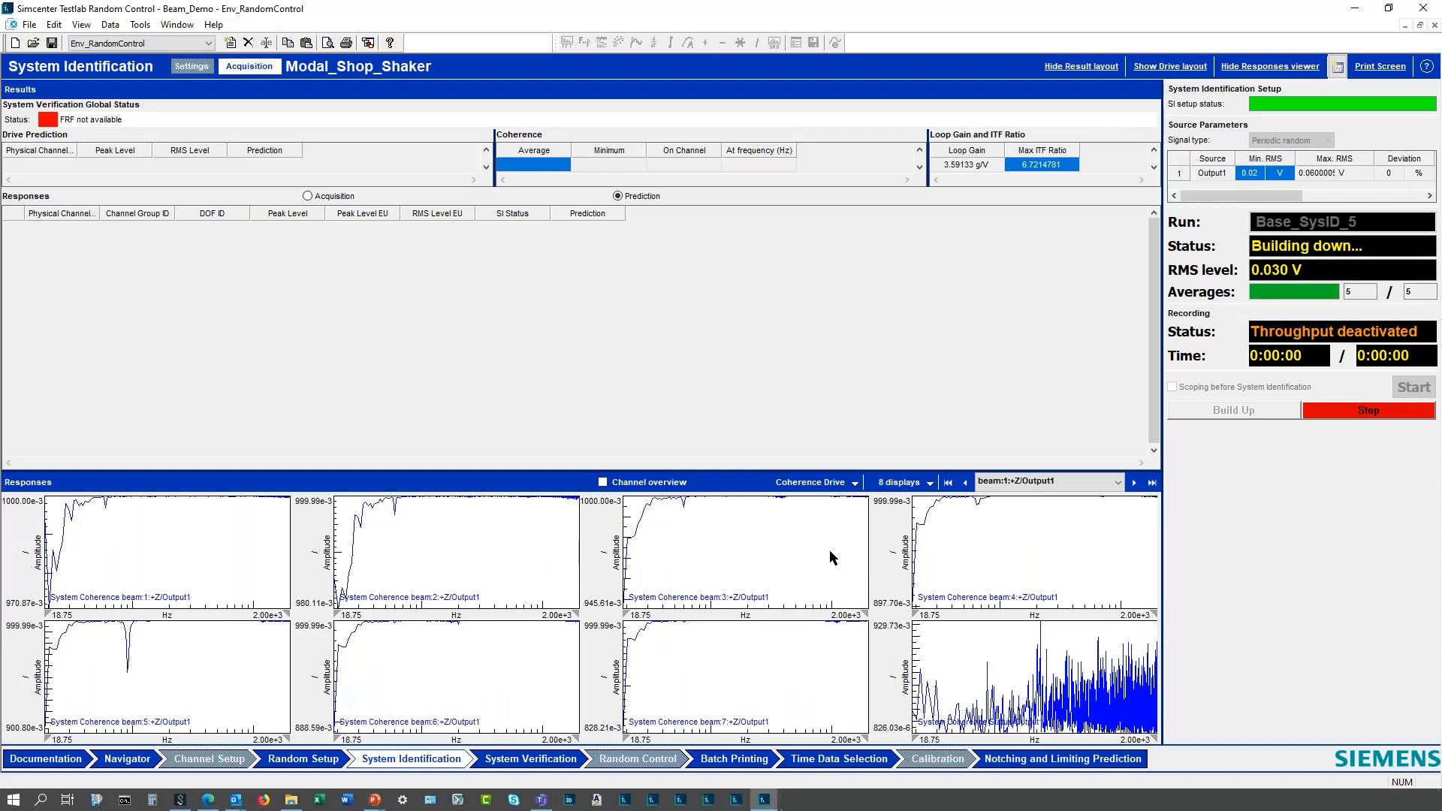
{"action": "mouse_move", "coordinate": [837, 559]}
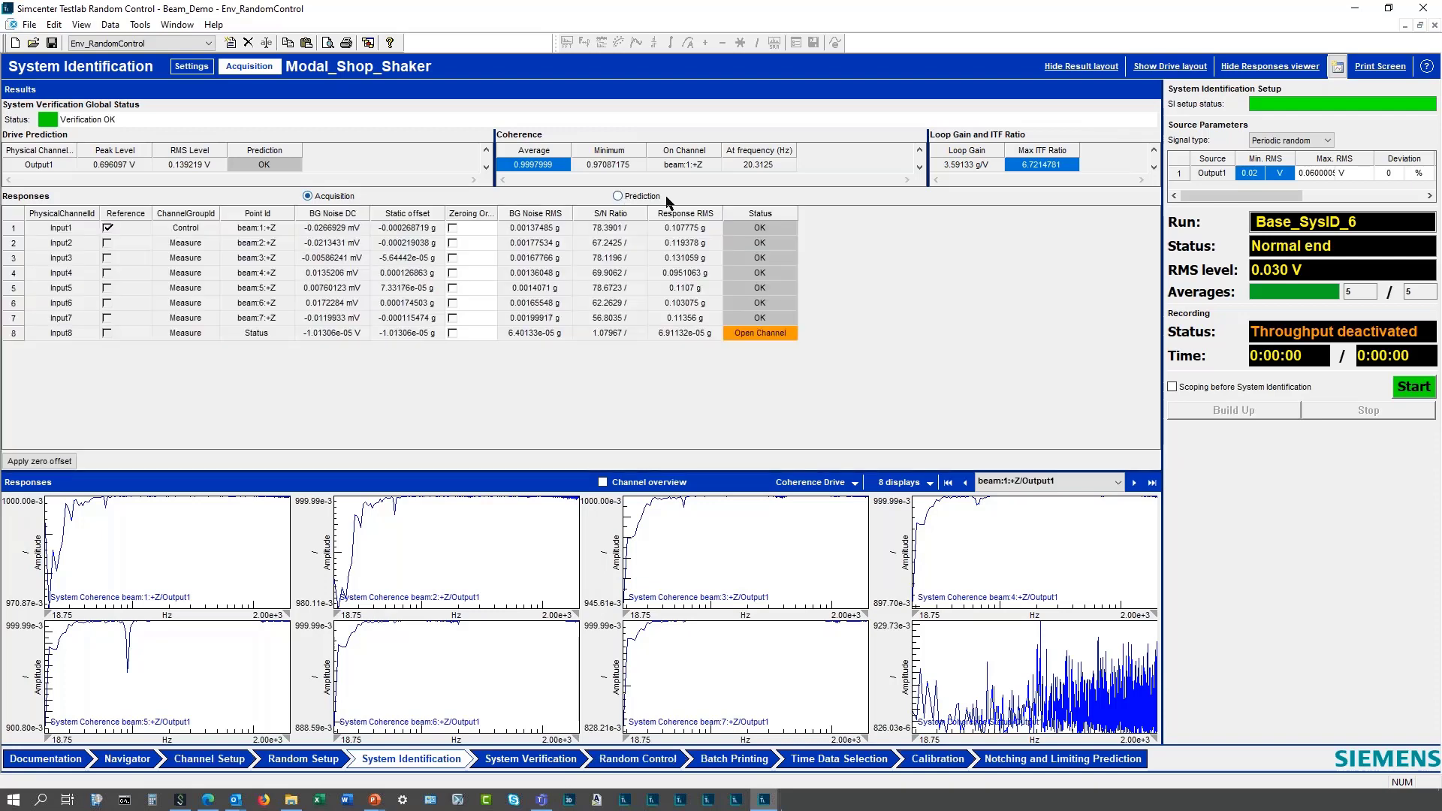
{"action": "left_click", "coordinate": [617, 195]}
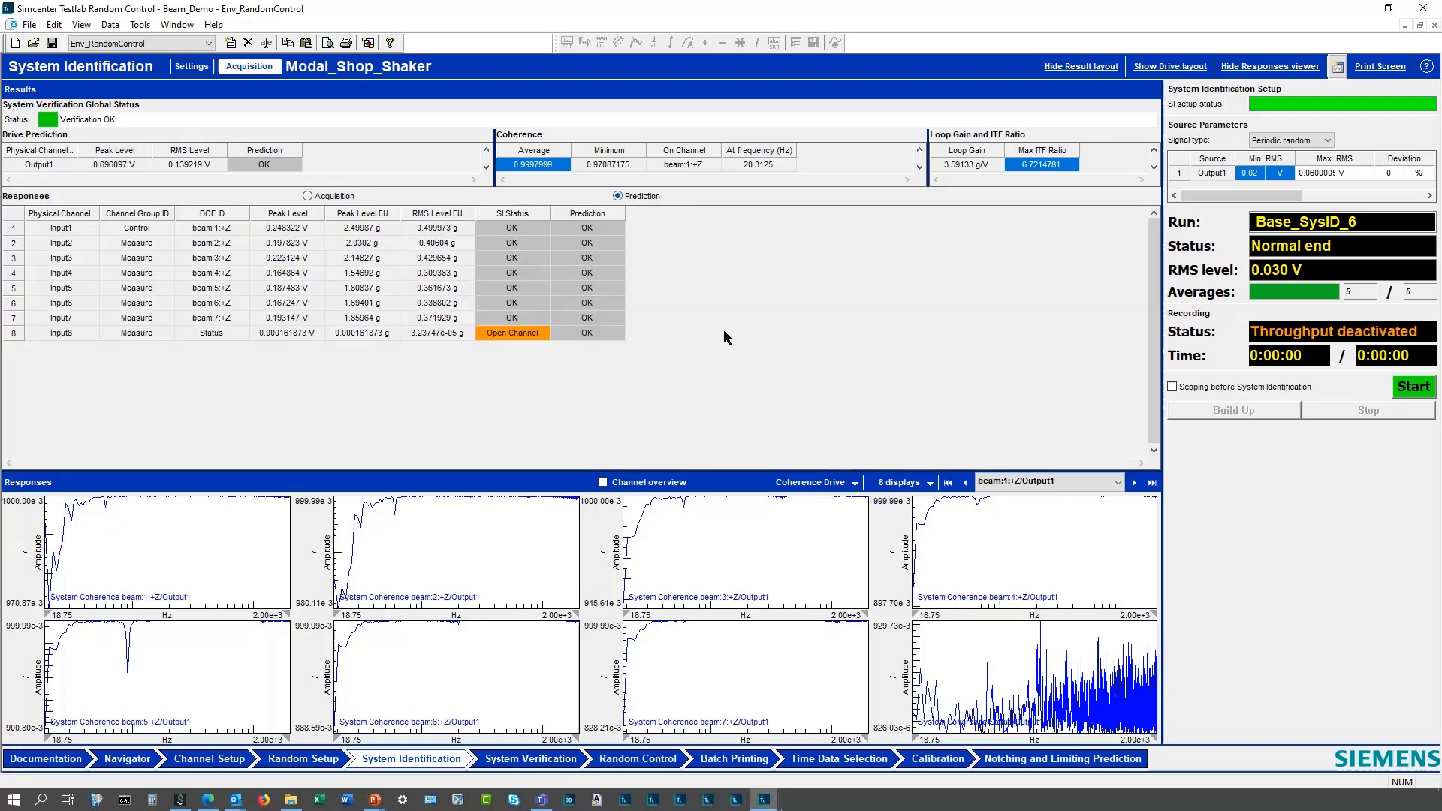
{"action": "mouse_move", "coordinate": [658, 528]}
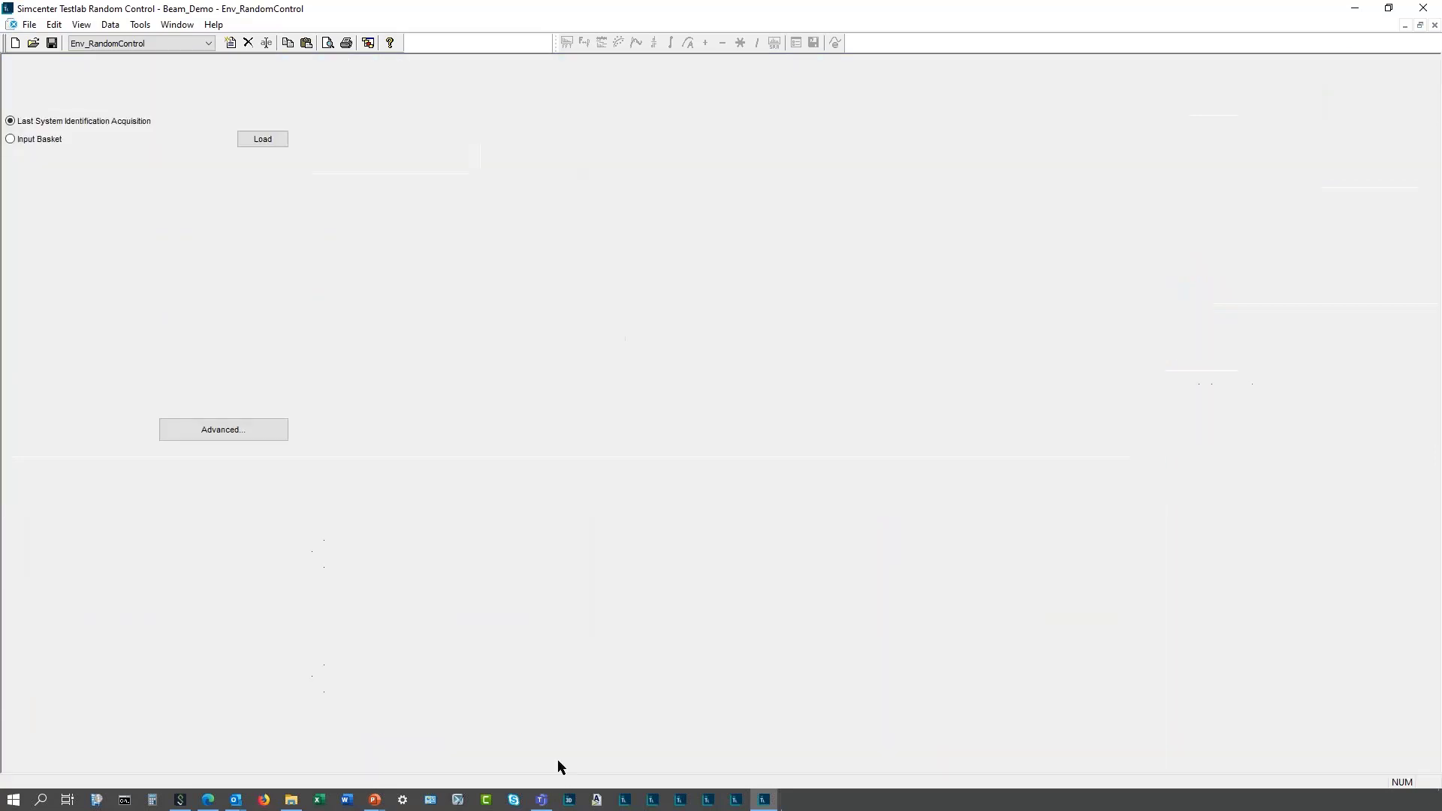
Review the advanced System Verification parameters and accept them unchanged.
{"action": "left_click", "coordinate": [528, 759]}
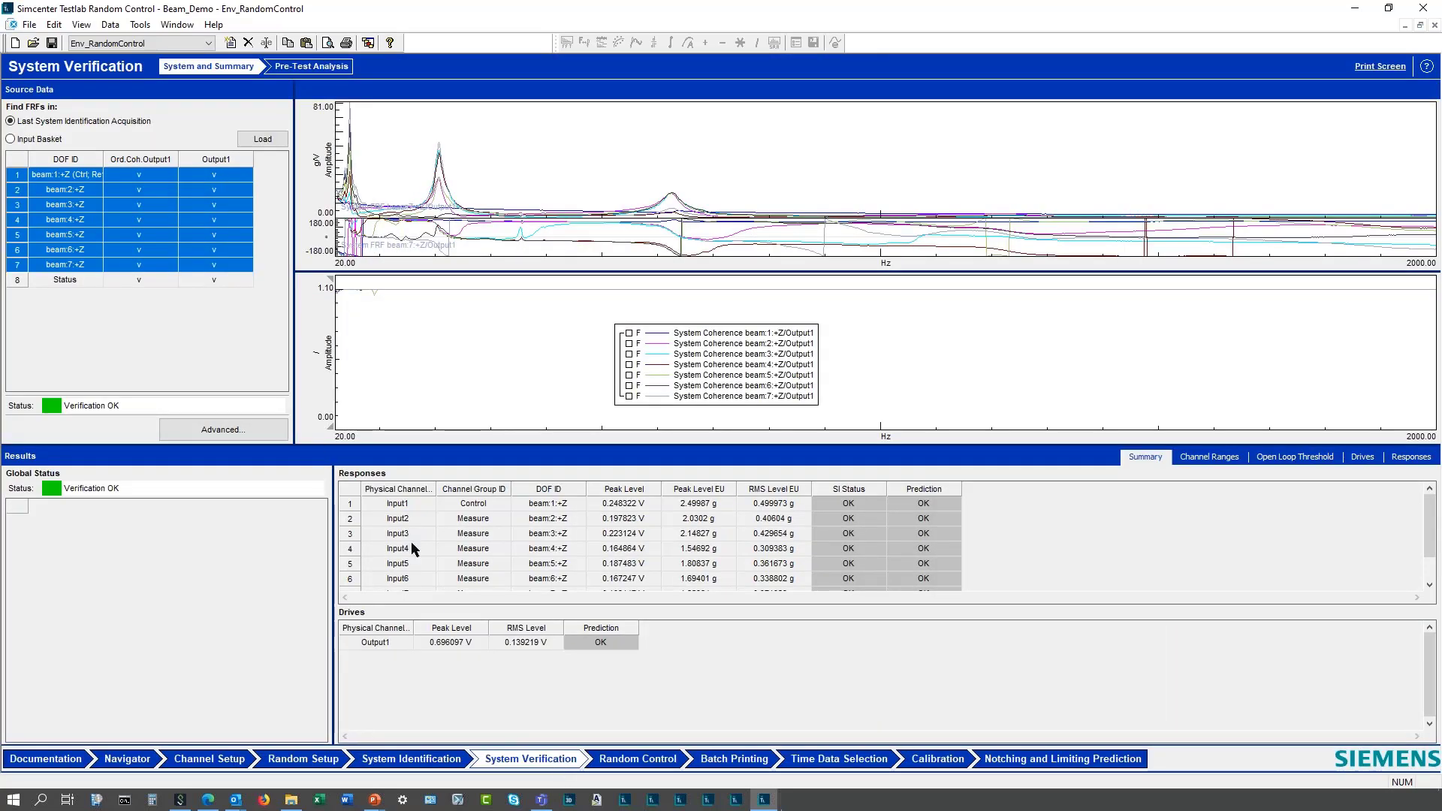
{"action": "left_click", "coordinate": [222, 430]}
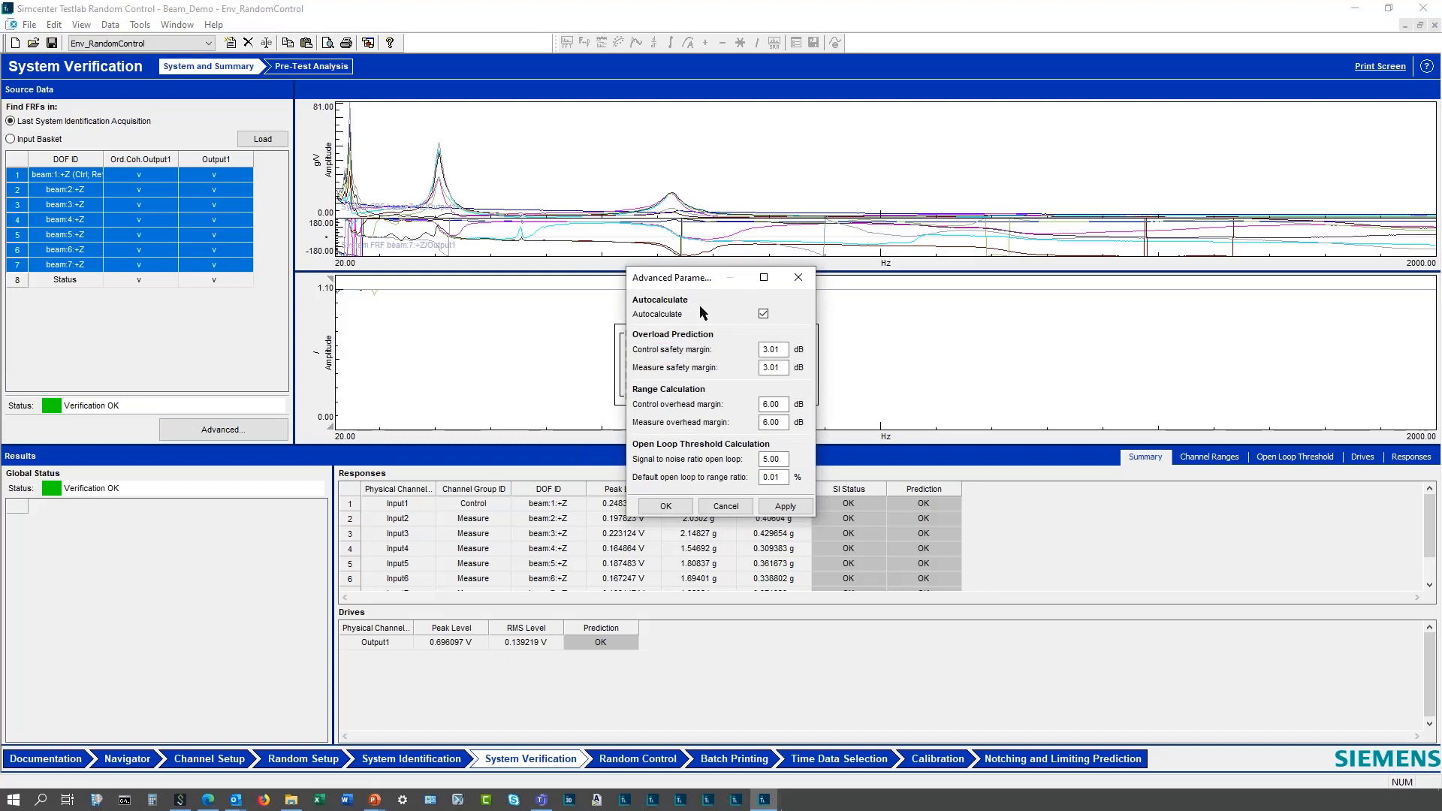
{"action": "mouse_move", "coordinate": [707, 324]}
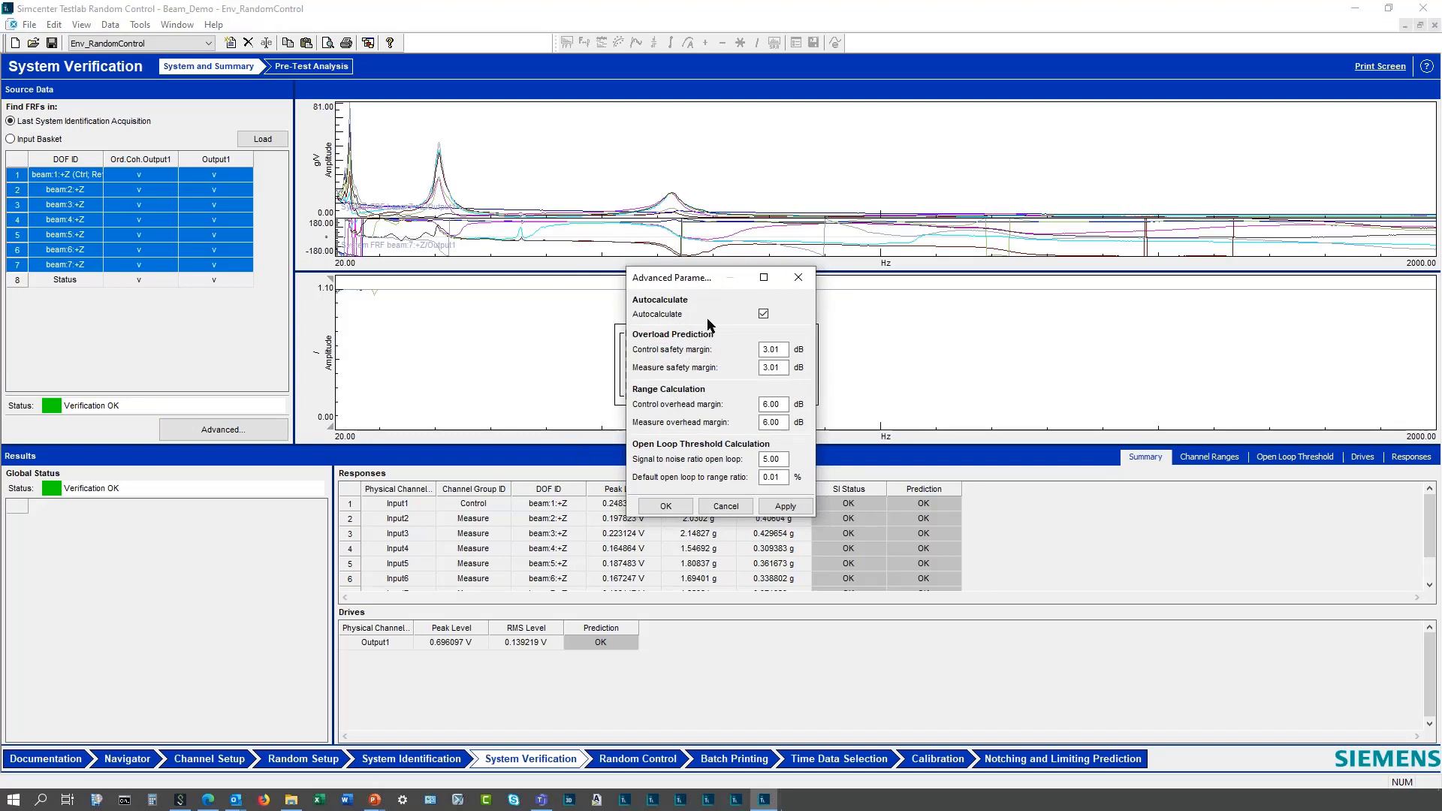
{"action": "left_click", "coordinate": [763, 314]}
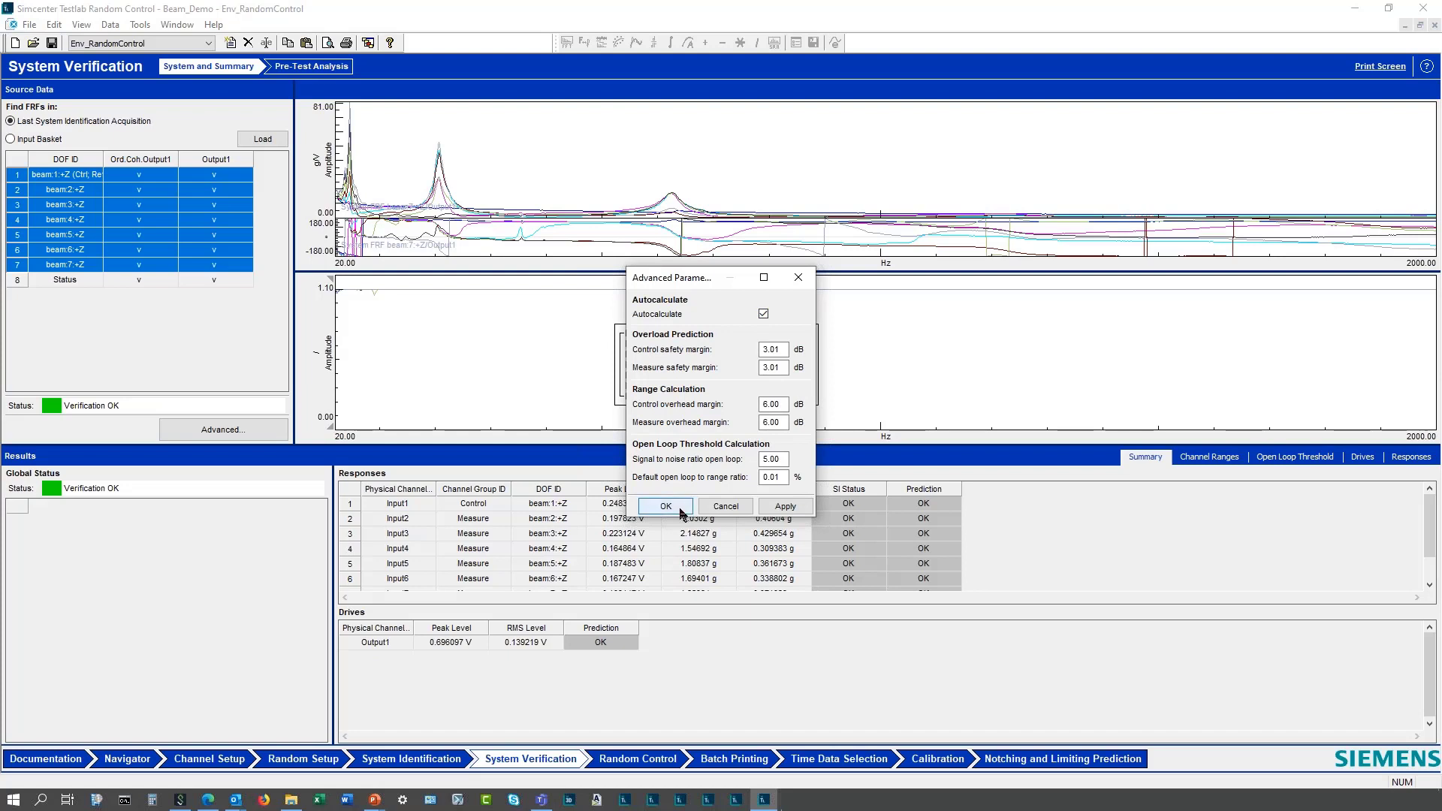
{"action": "left_click", "coordinate": [665, 506]}
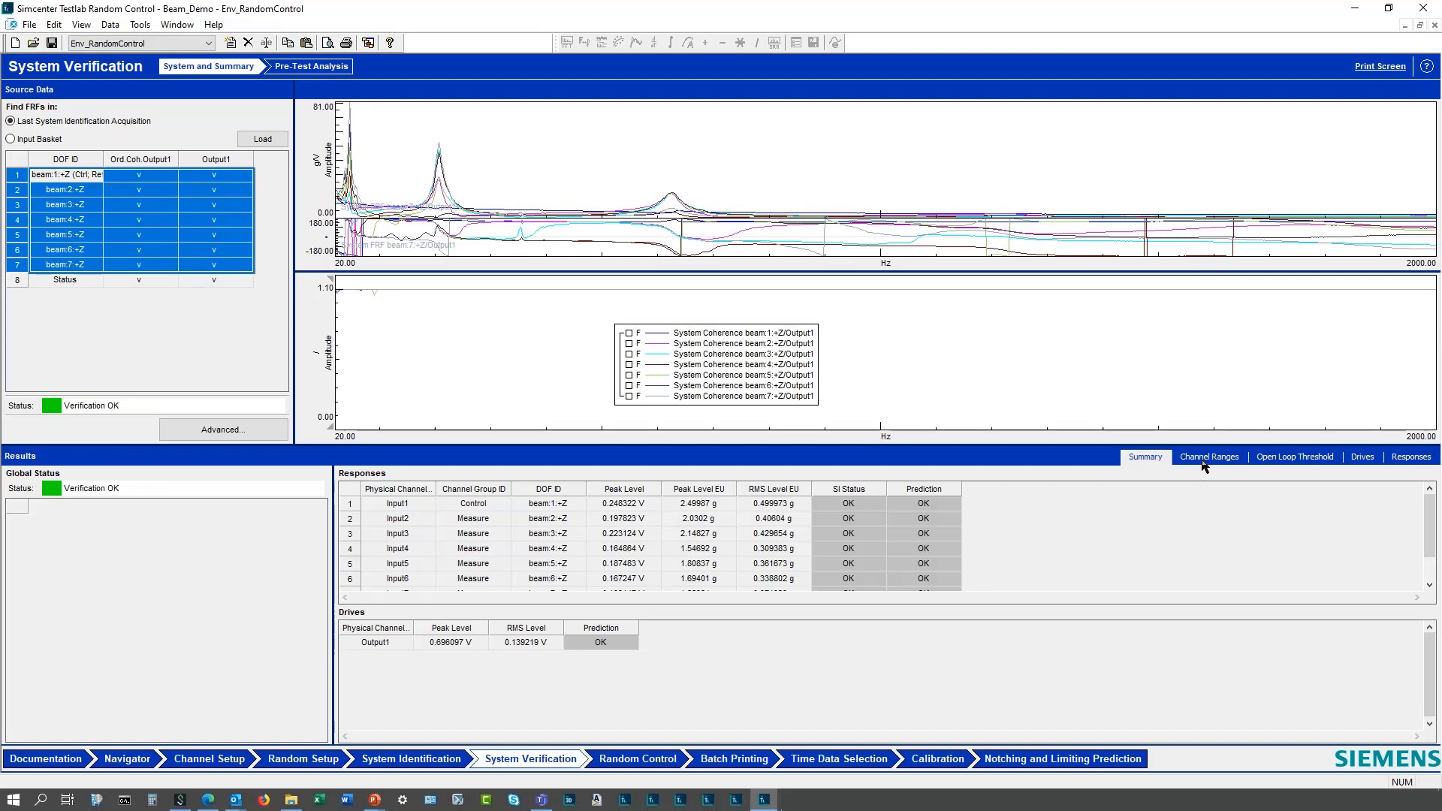
Show the suggested channel ranges and open-loop thresholds for Input1 and Input7.
{"action": "left_click", "coordinate": [1208, 456]}
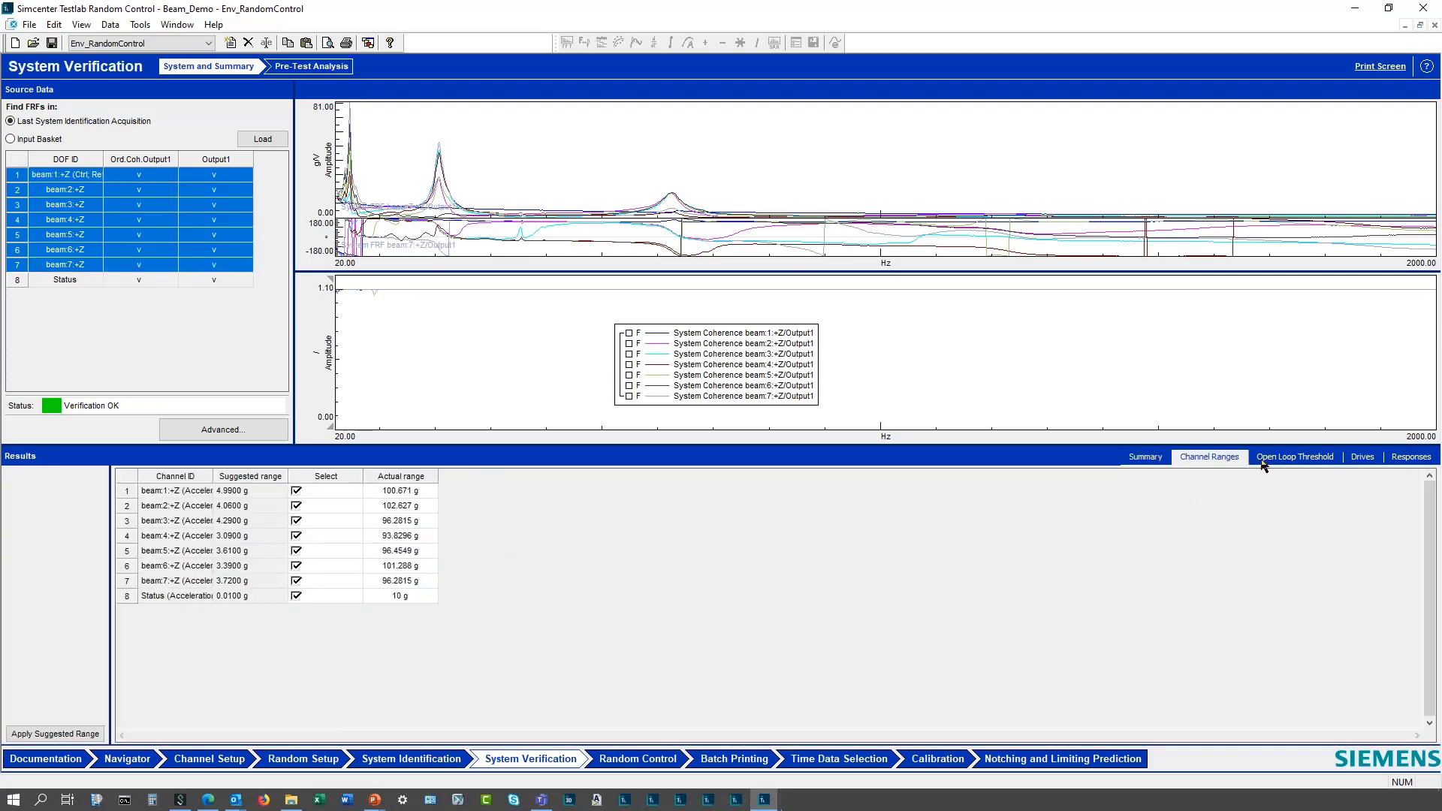
{"action": "left_click", "coordinate": [1293, 457]}
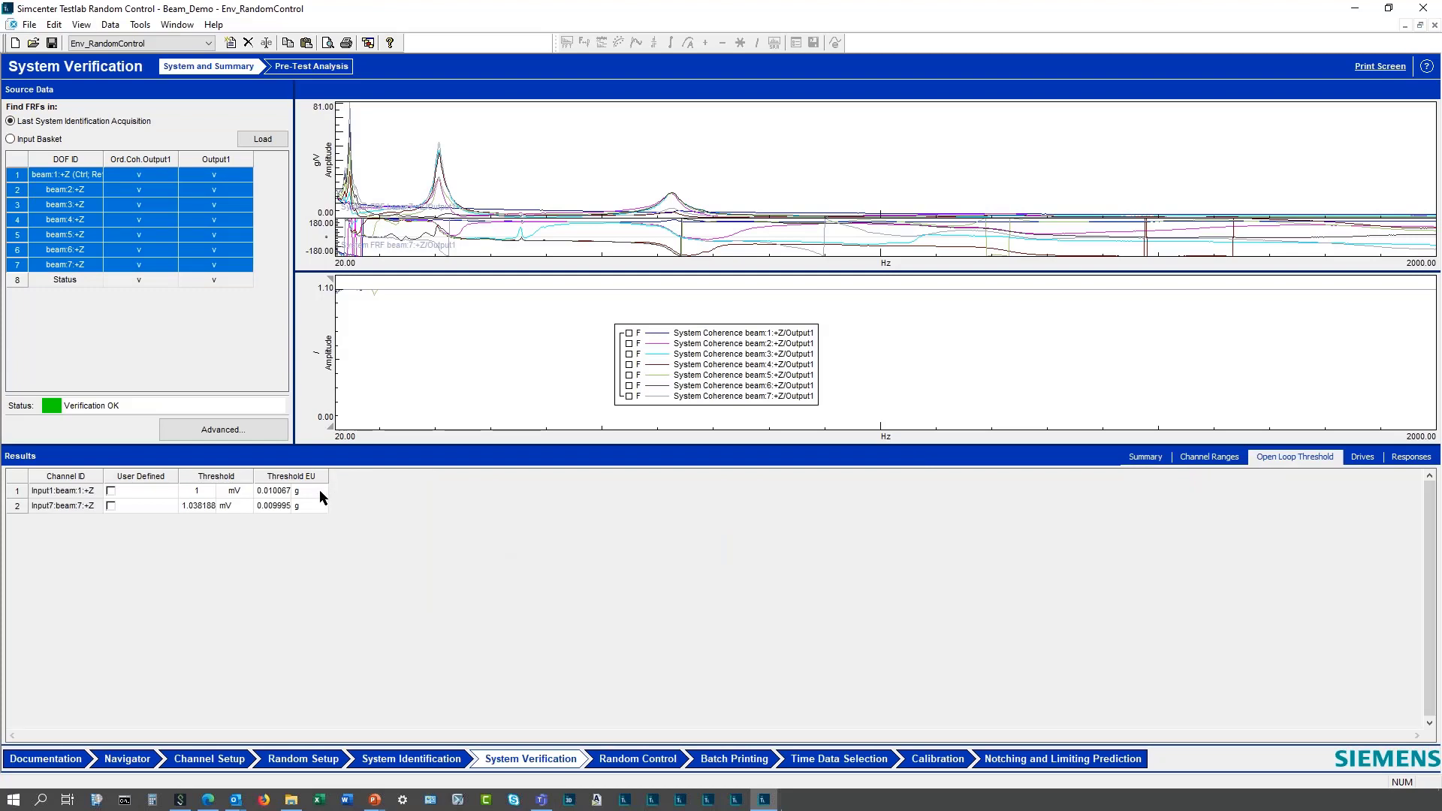
{"action": "mouse_move", "coordinate": [1356, 474]}
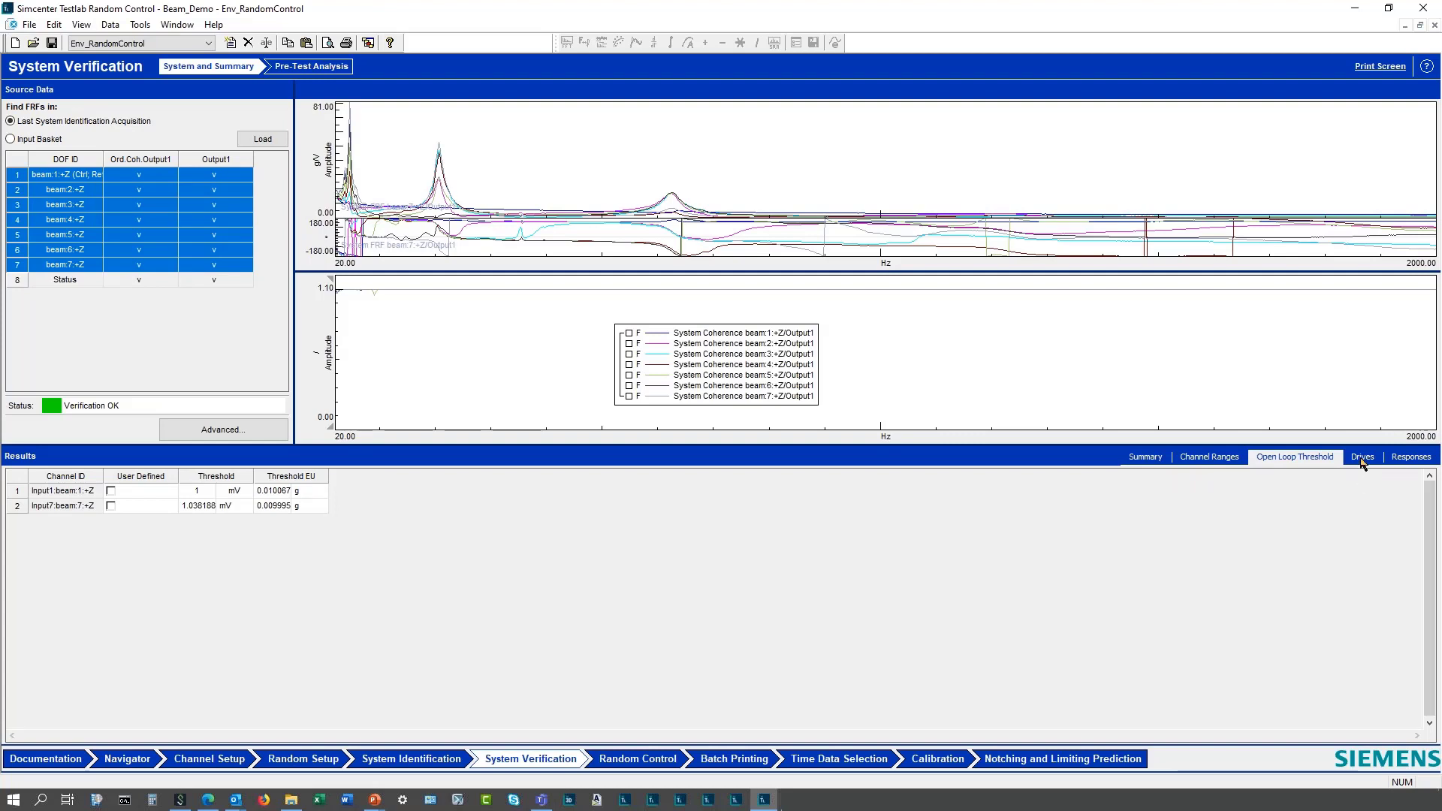
Show the predicted response spectra for all seven beam channels and choose the overlay plot layout.
{"action": "left_click", "coordinate": [1362, 456]}
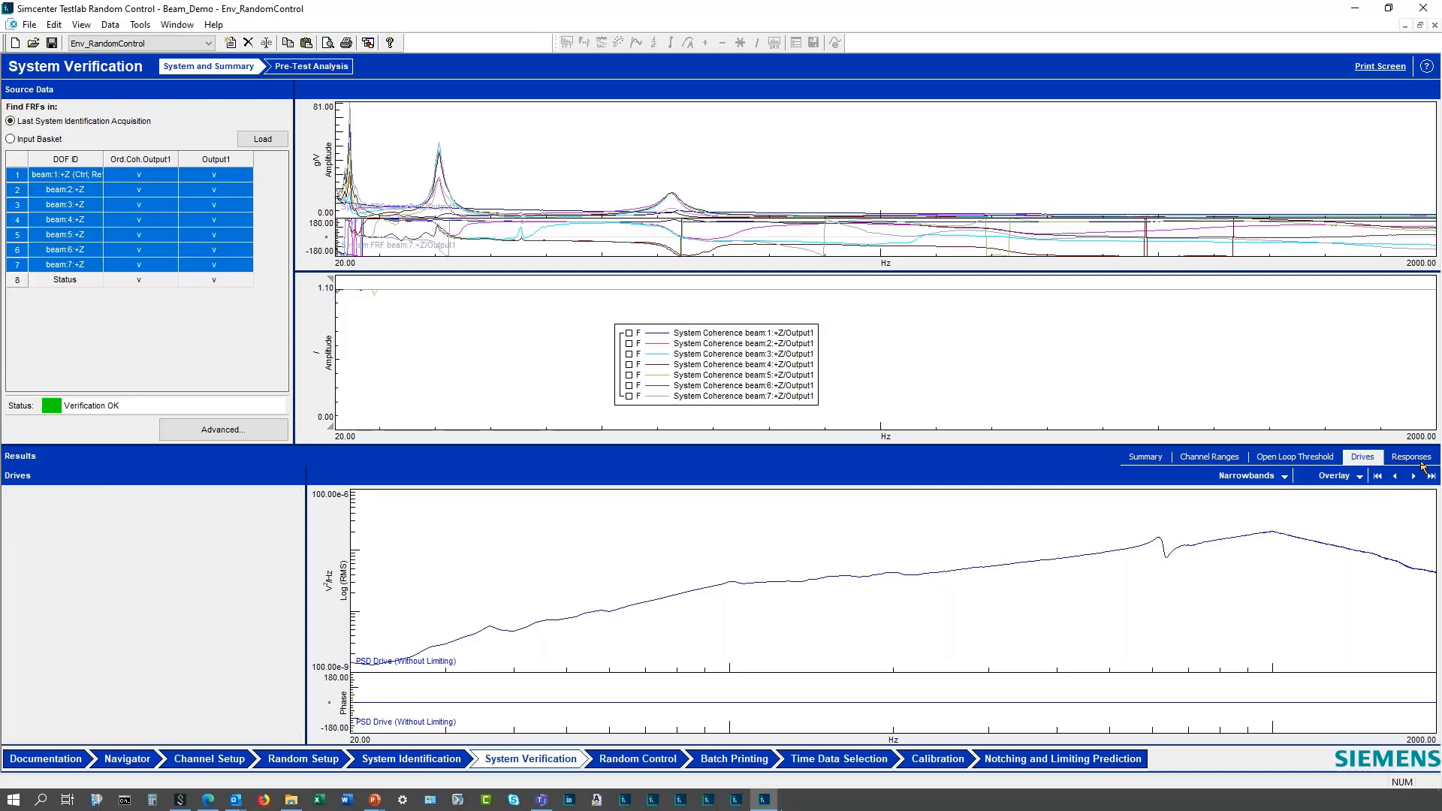
{"action": "left_click", "coordinate": [1411, 456]}
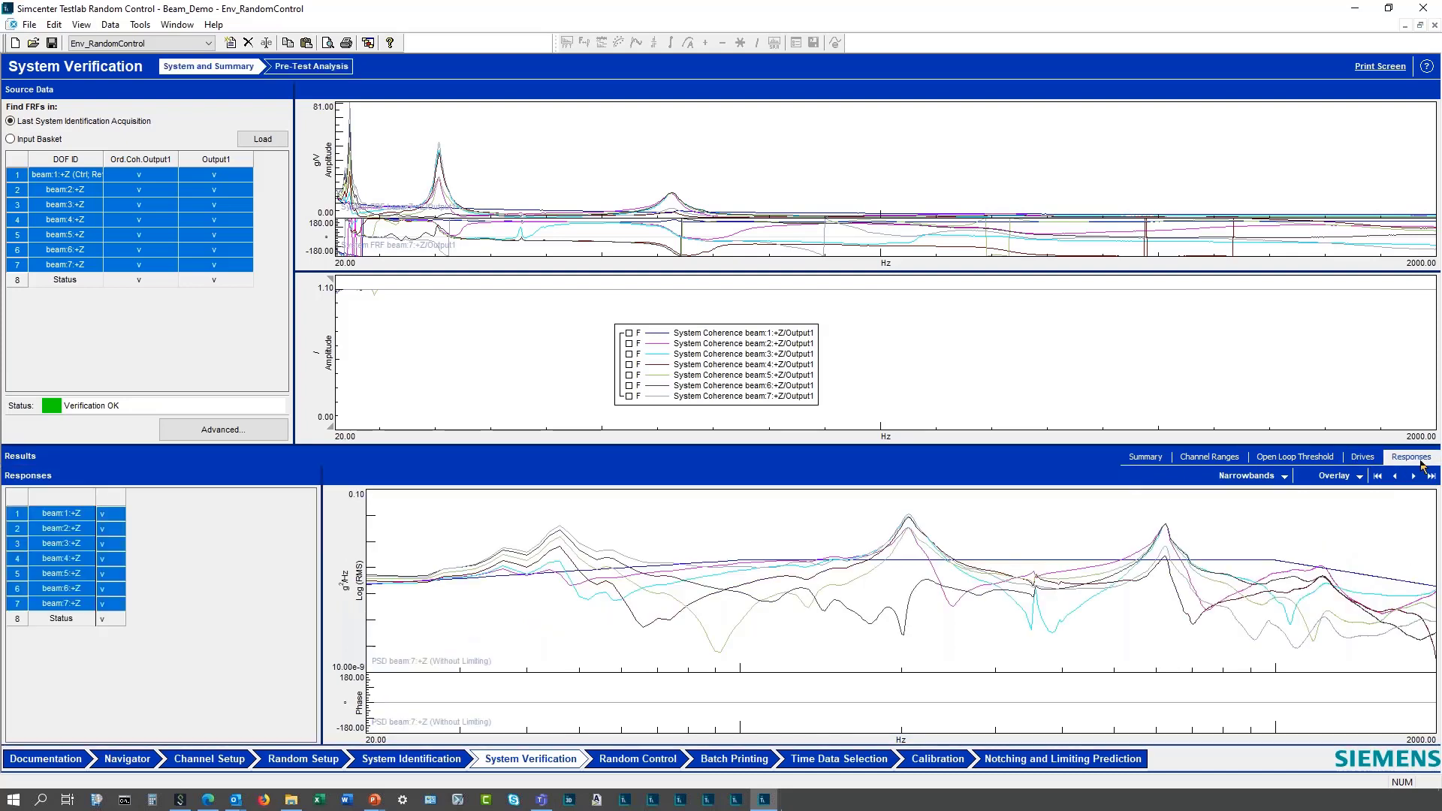
{"action": "left_click", "coordinate": [60, 514]}
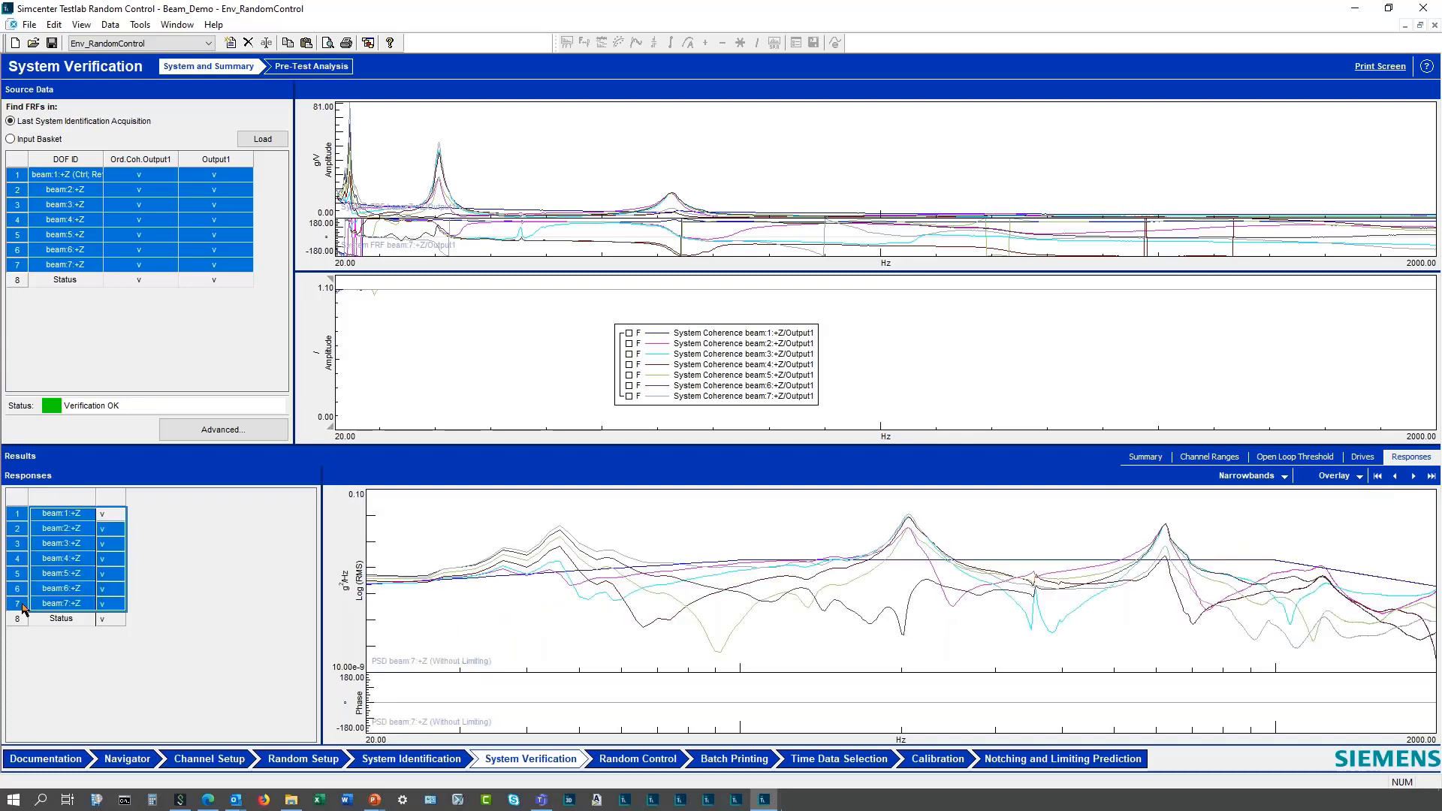
{"action": "left_click", "coordinate": [1360, 476]}
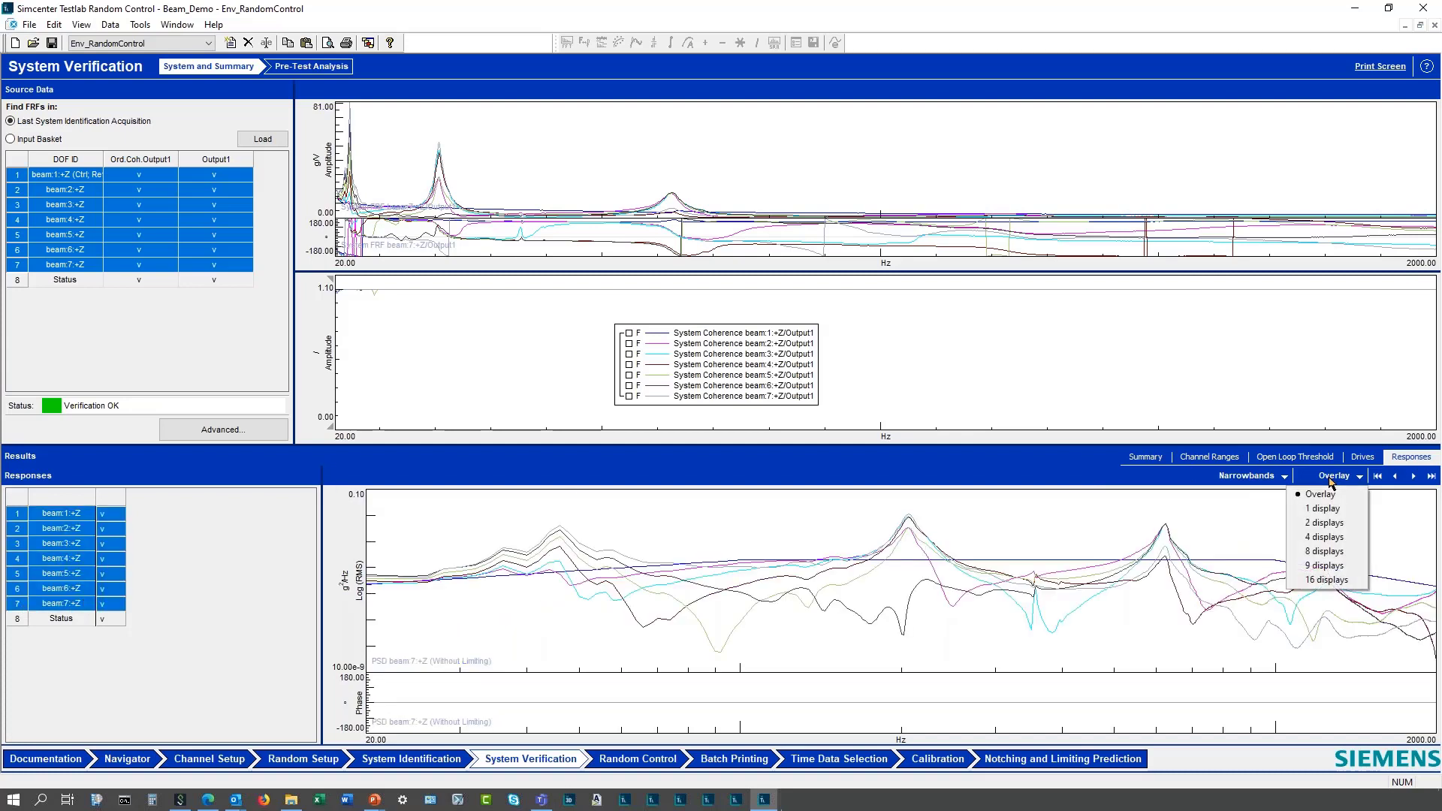
{"action": "mouse_move", "coordinate": [1322, 552]}
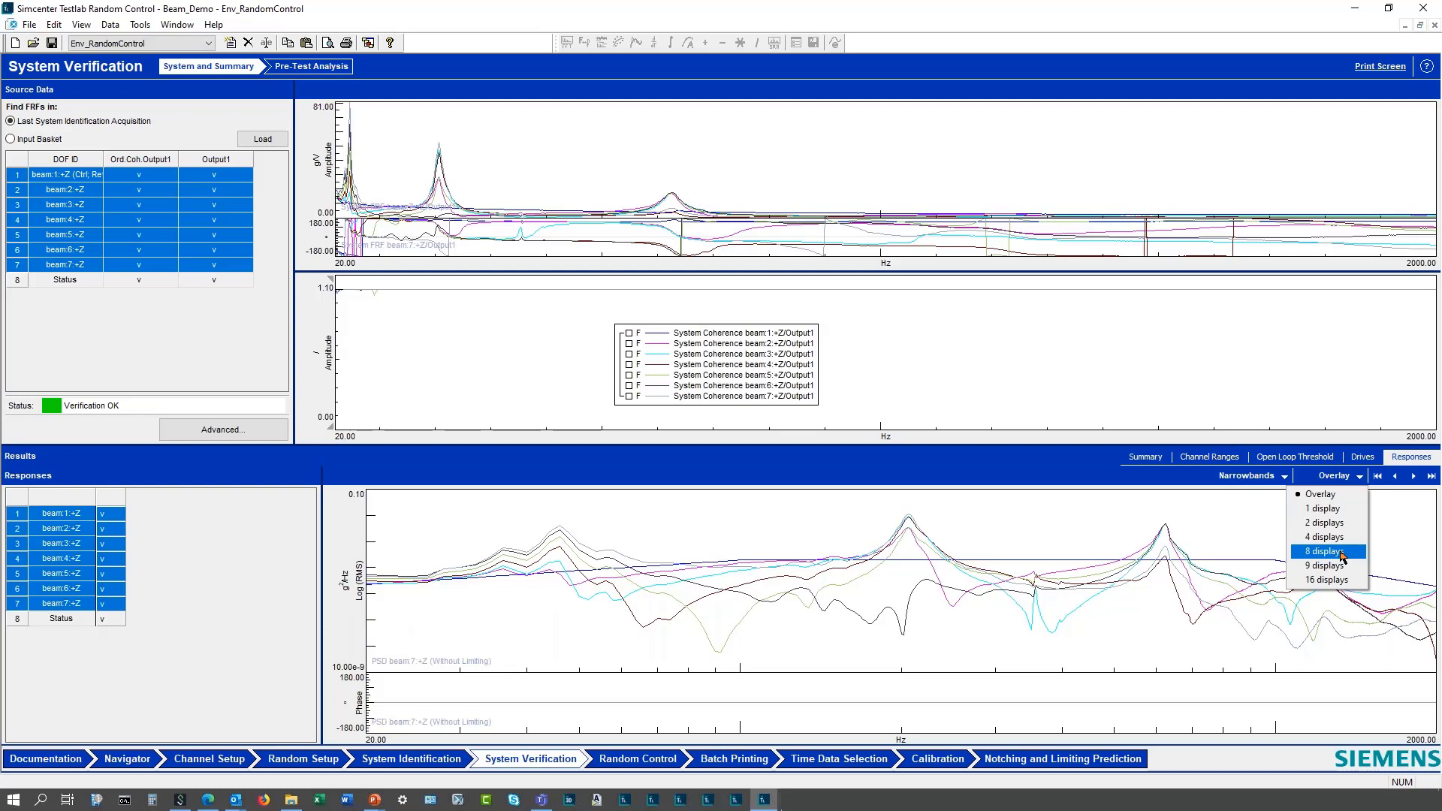
{"action": "left_click", "coordinate": [1320, 552]}
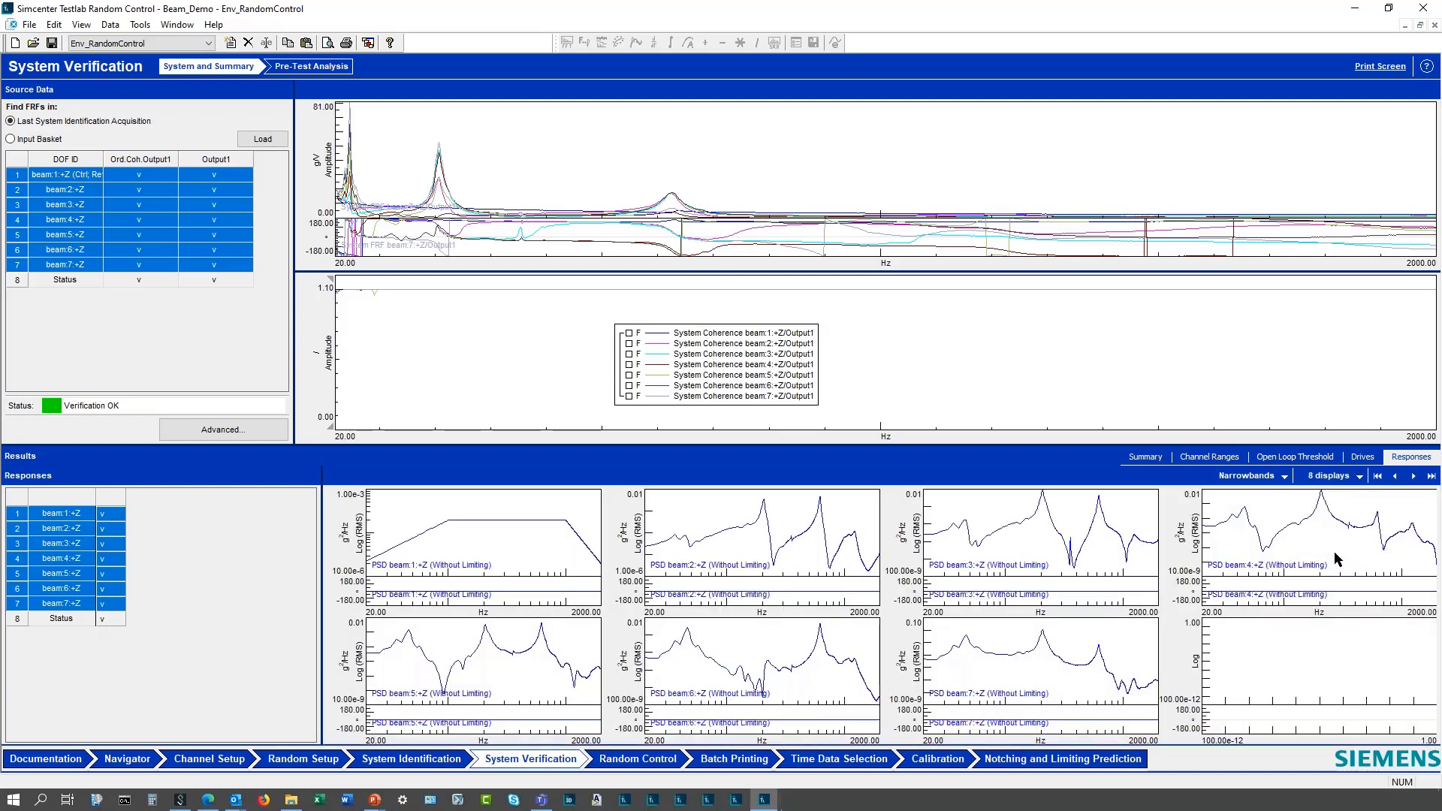
{"action": "mouse_move", "coordinate": [1342, 547]}
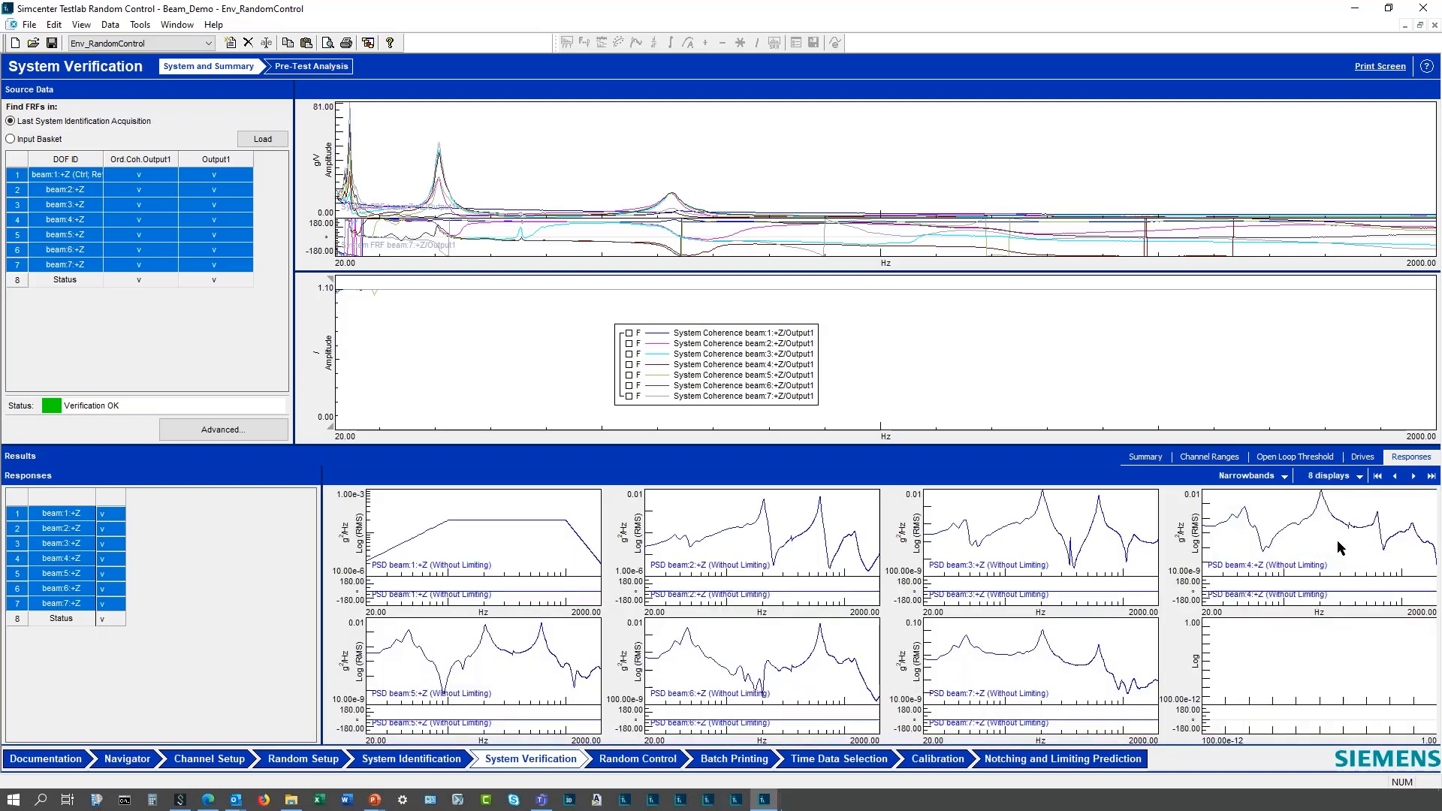
{"action": "mouse_move", "coordinate": [1349, 544]}
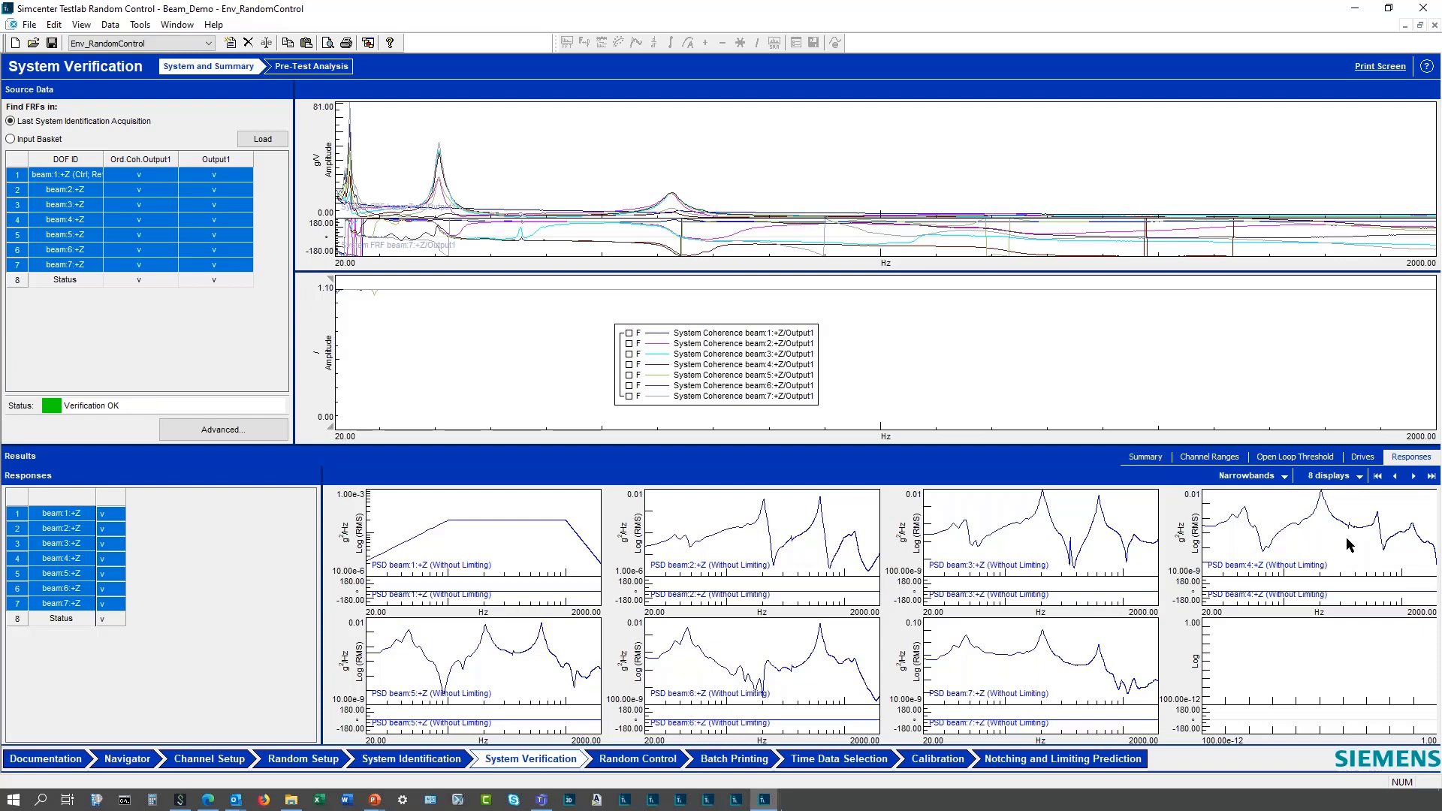
{"action": "mouse_move", "coordinate": [366, 302]}
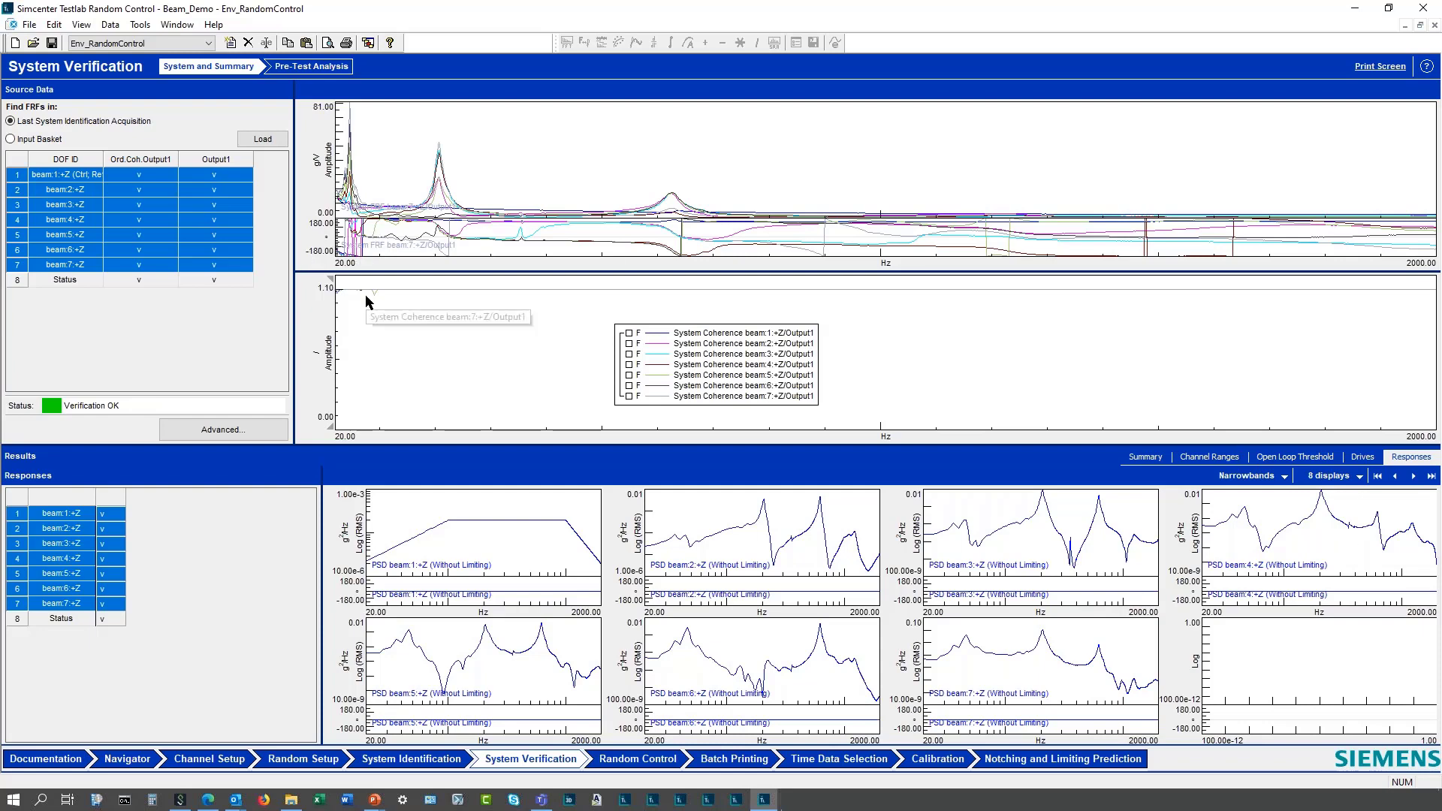
{"action": "mouse_move", "coordinate": [658, 307]}
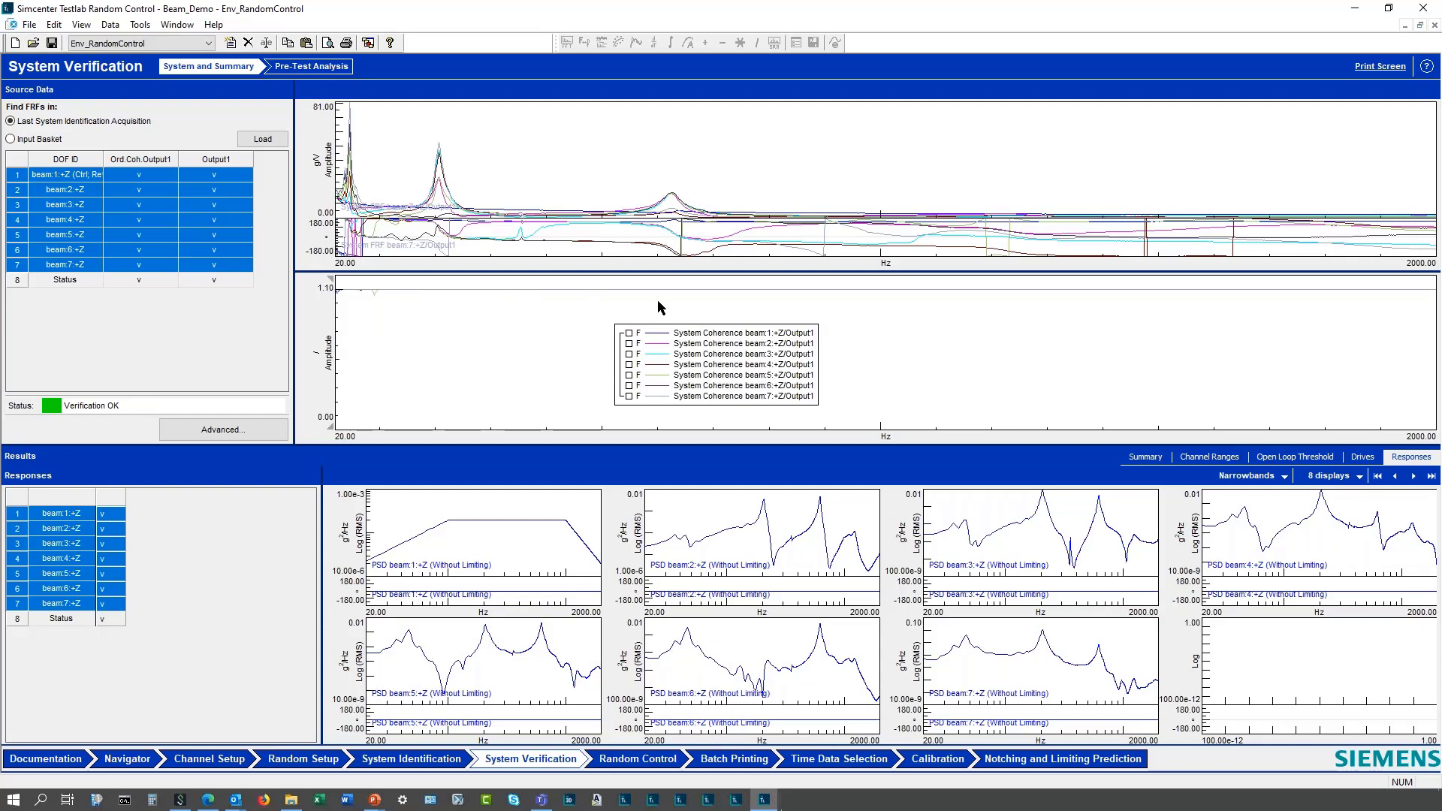
{"action": "mouse_move", "coordinate": [451, 141]}
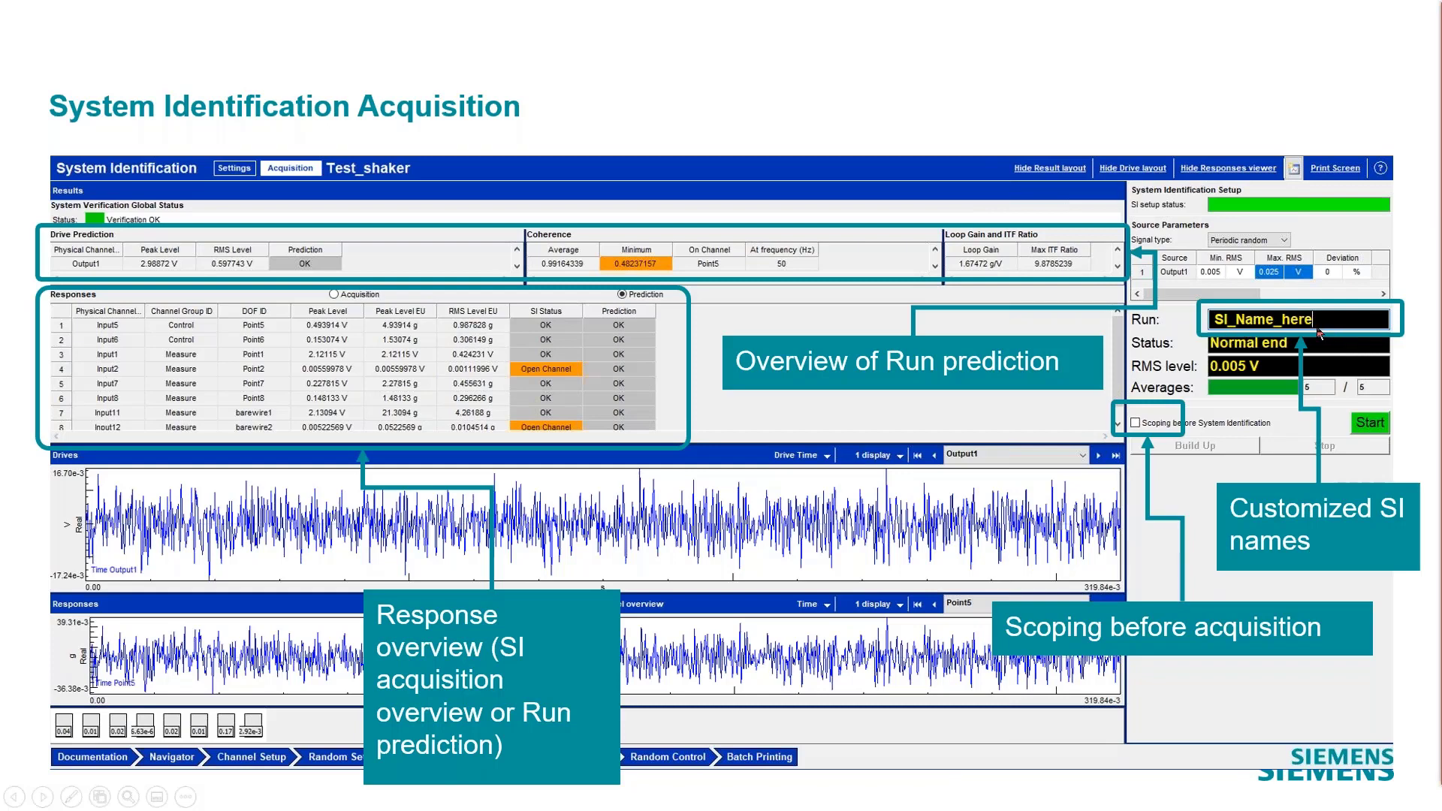
Present the System Identification Acquisition slide with its run-prediction and custom SI name callouts.
{"action": "left_click", "coordinate": [530, 759]}
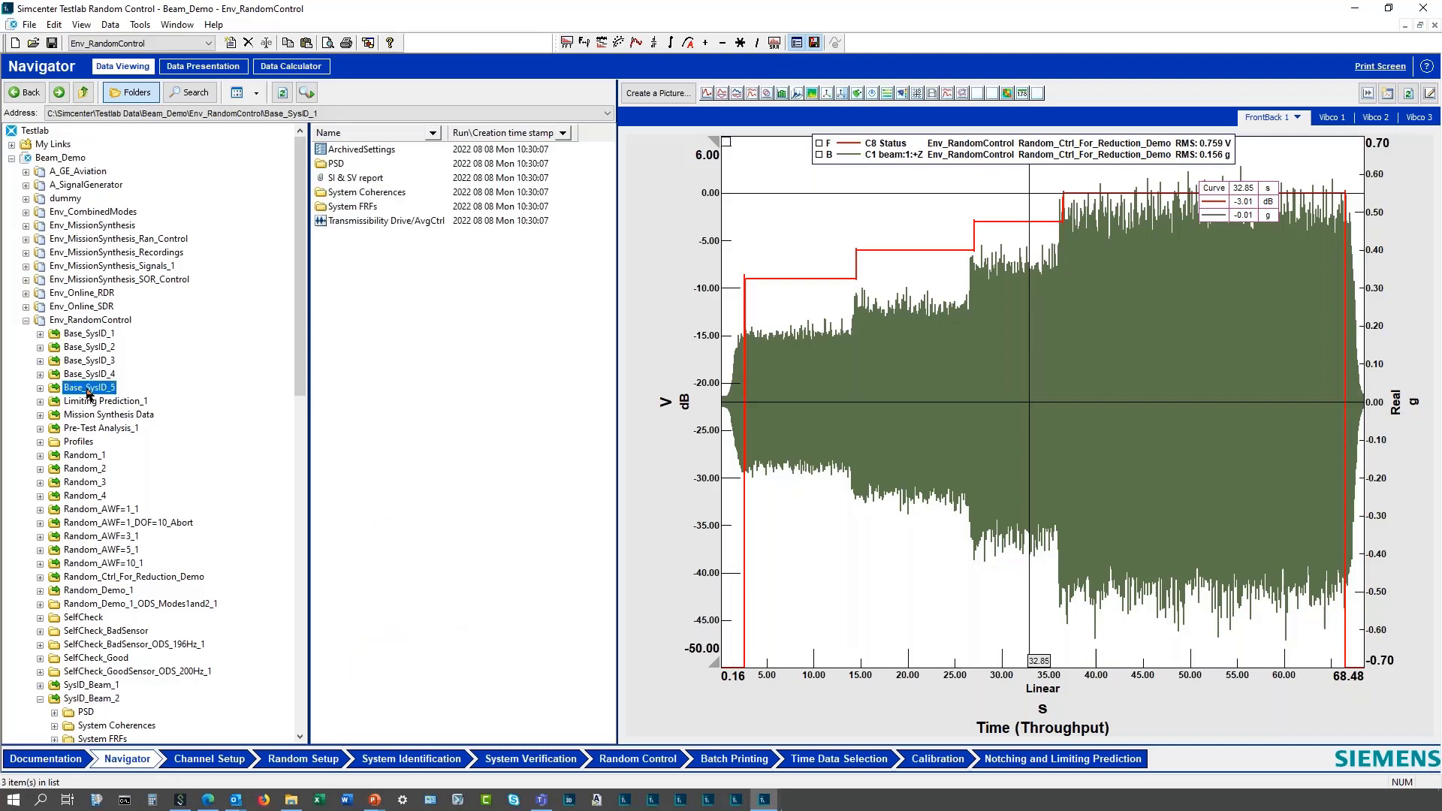
Browse the Base_SysID_5 run folder under Env_RandomControl to list its PSDs, coherences, FRFs and report.
{"action": "left_click", "coordinate": [89, 387]}
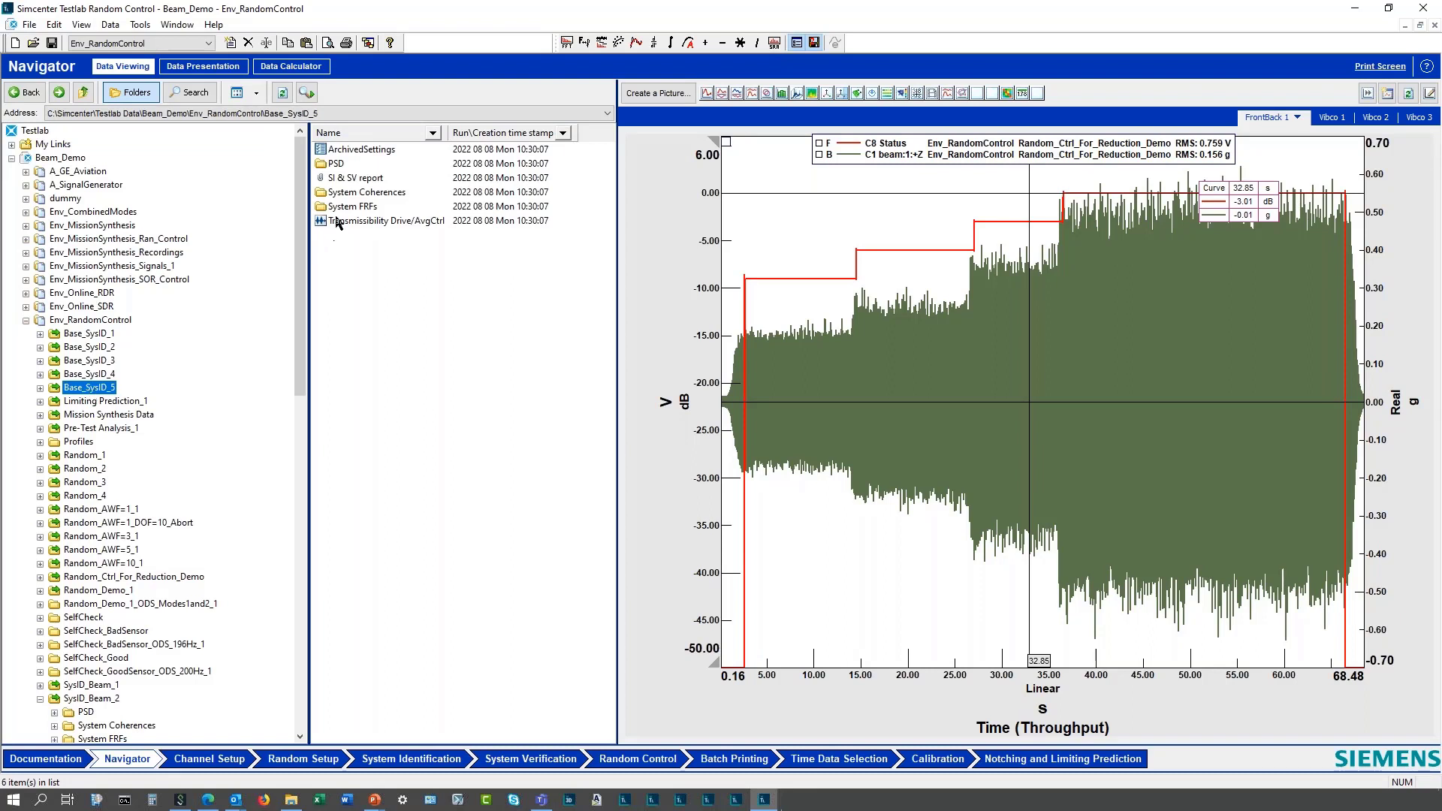
{"action": "left_click", "coordinate": [359, 177]}
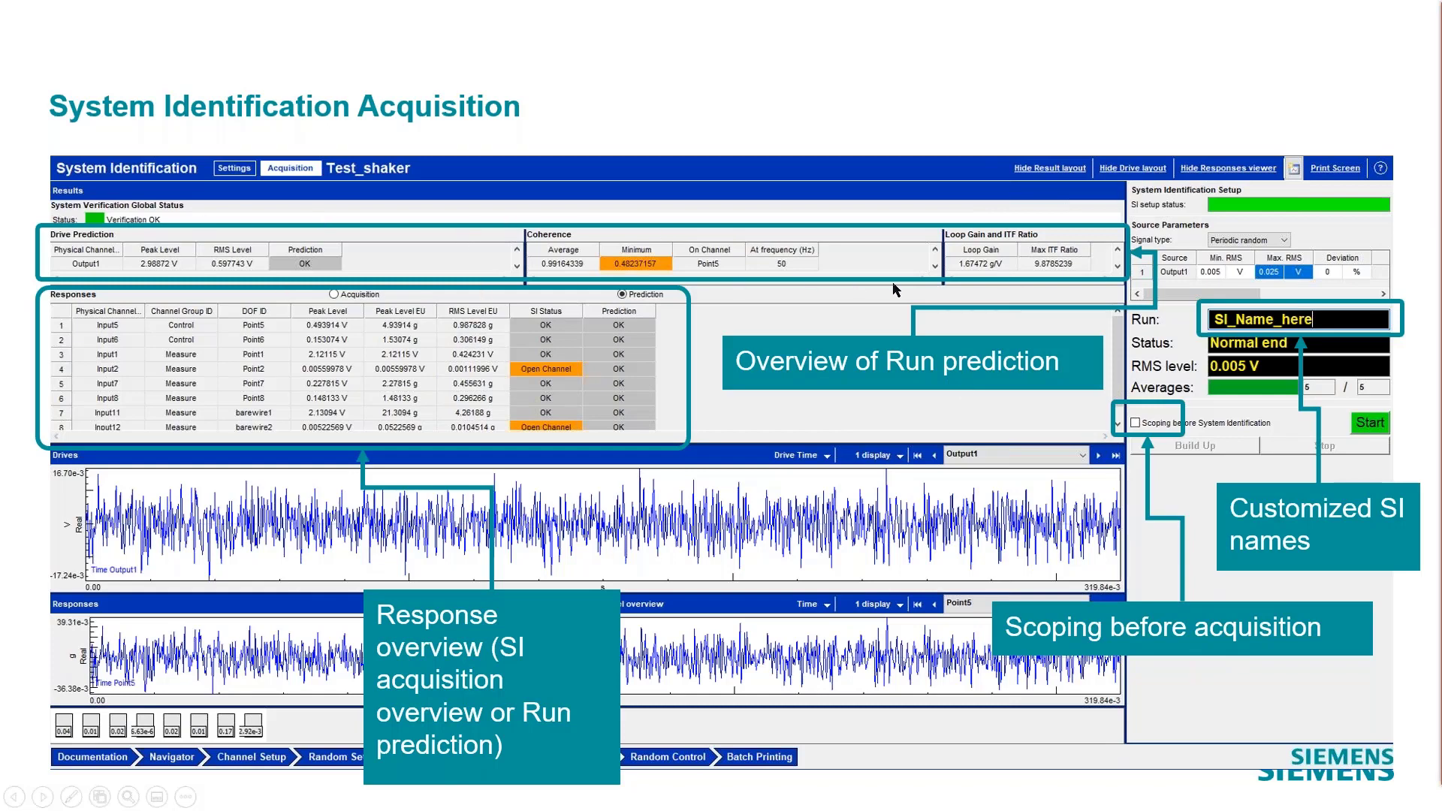
{"action": "mouse_move", "coordinate": [434, 636]}
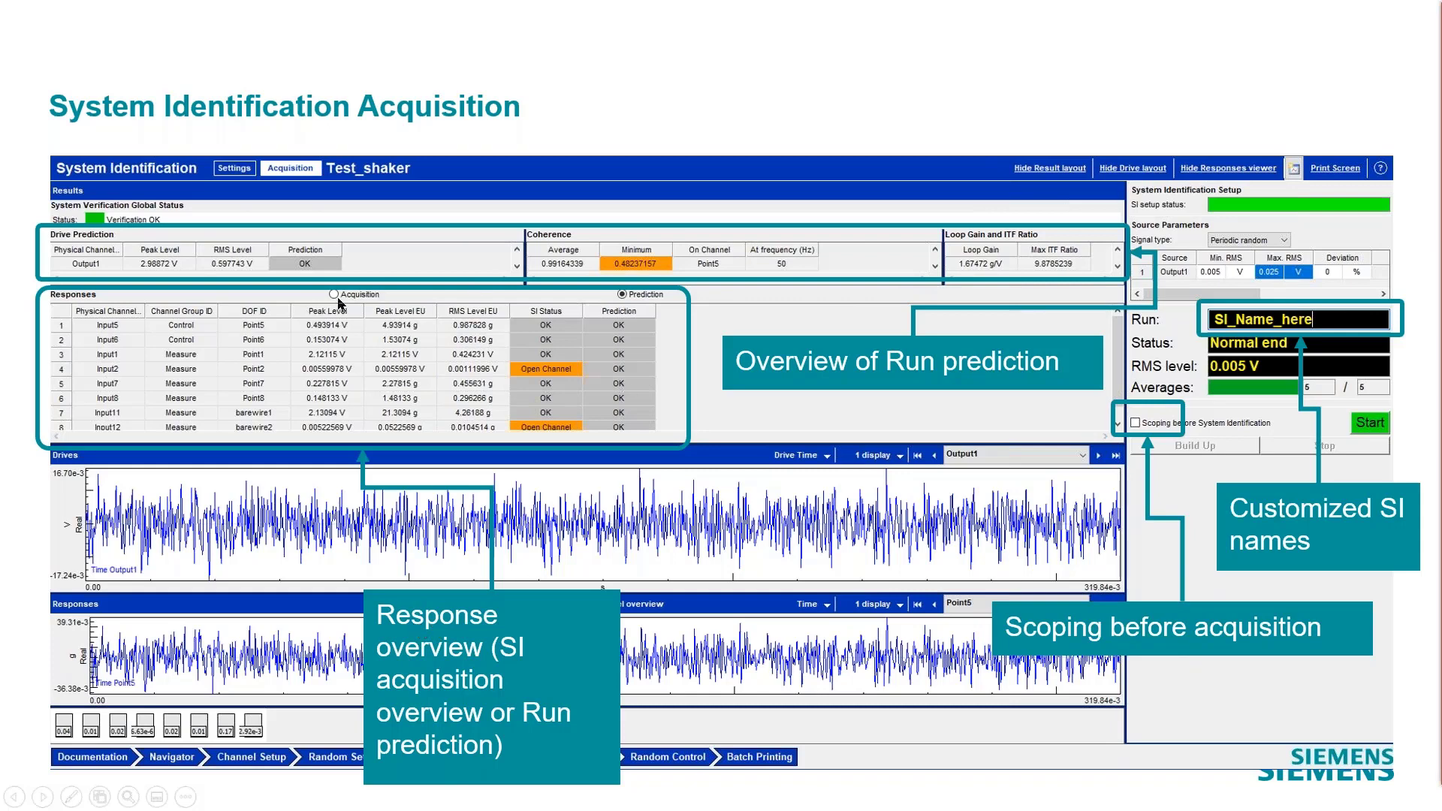
{"action": "mouse_move", "coordinate": [368, 301]}
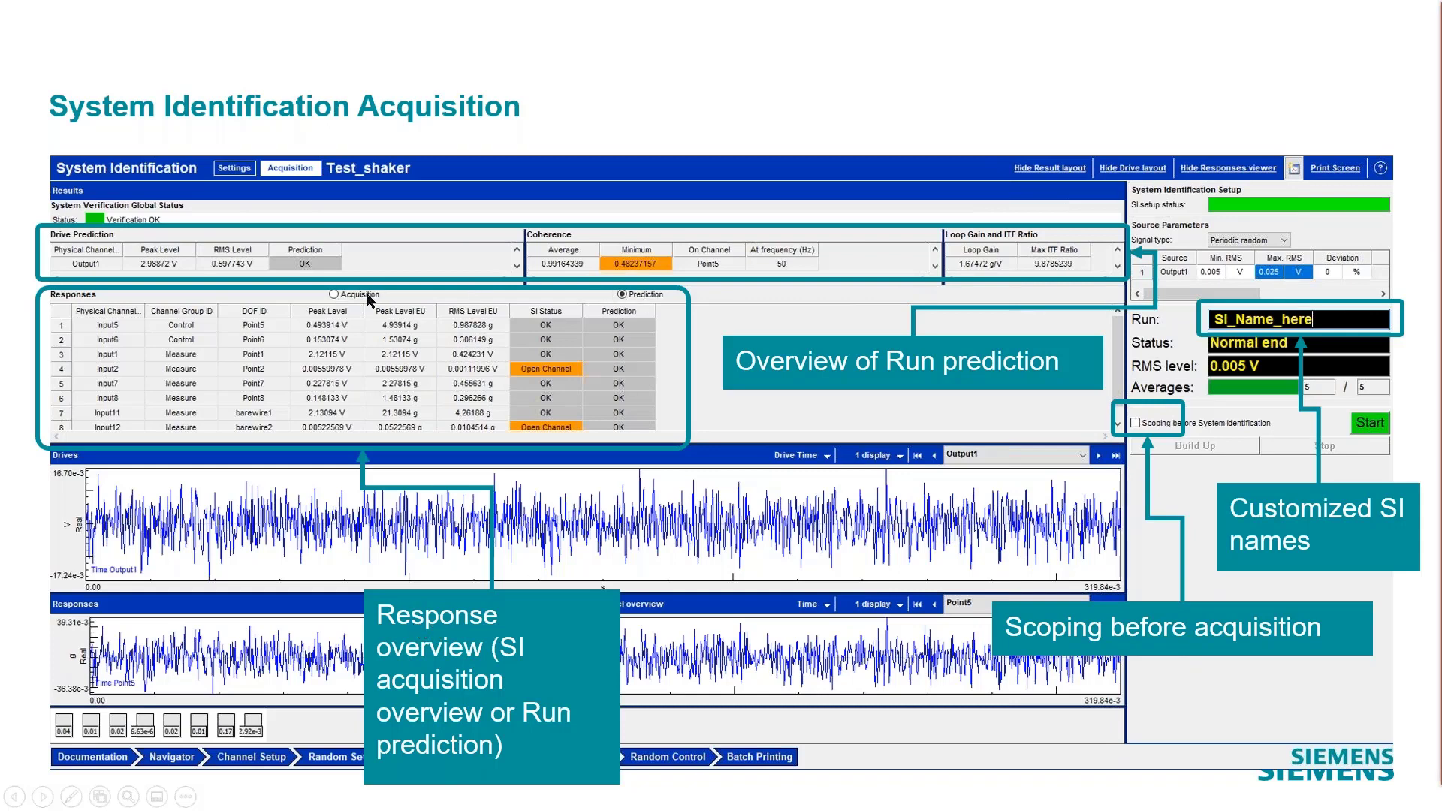
{"action": "mouse_move", "coordinate": [1433, 621]}
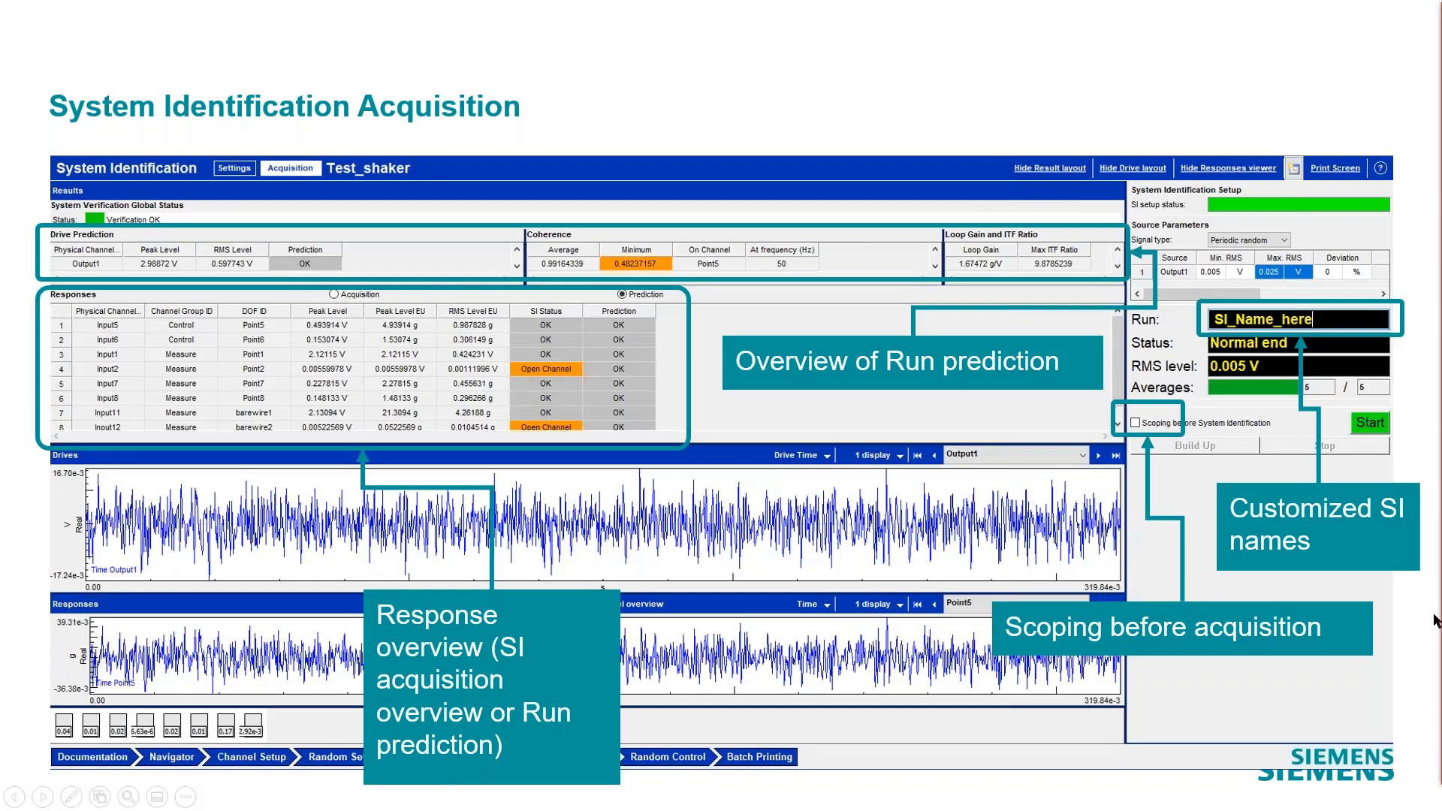
Advance through the System Identification Settings slides on signal types and inherited acquisition settings.
{"action": "left_click", "coordinate": [236, 166]}
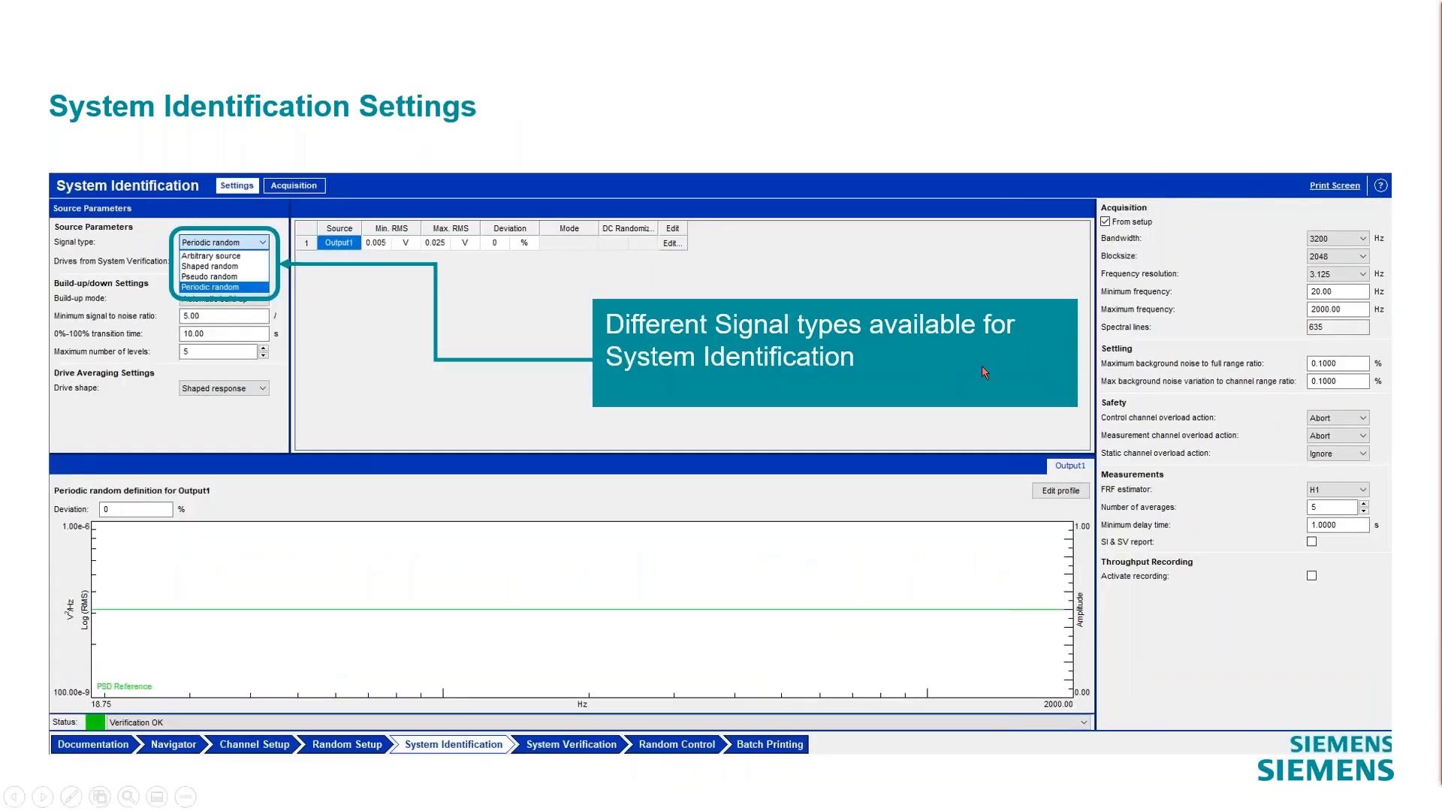
{"action": "mouse_move", "coordinate": [1385, 472]}
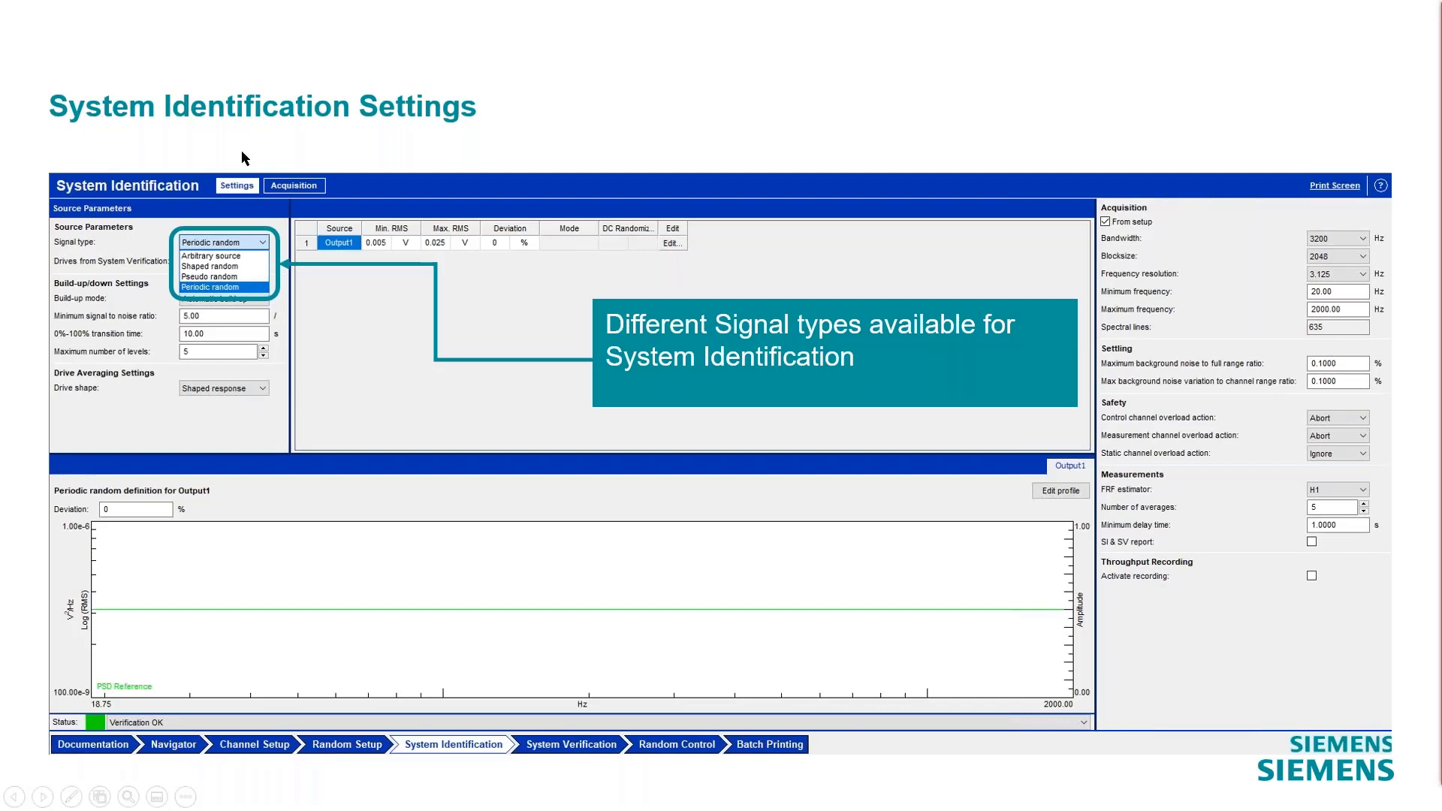
{"action": "mouse_move", "coordinate": [237, 285]}
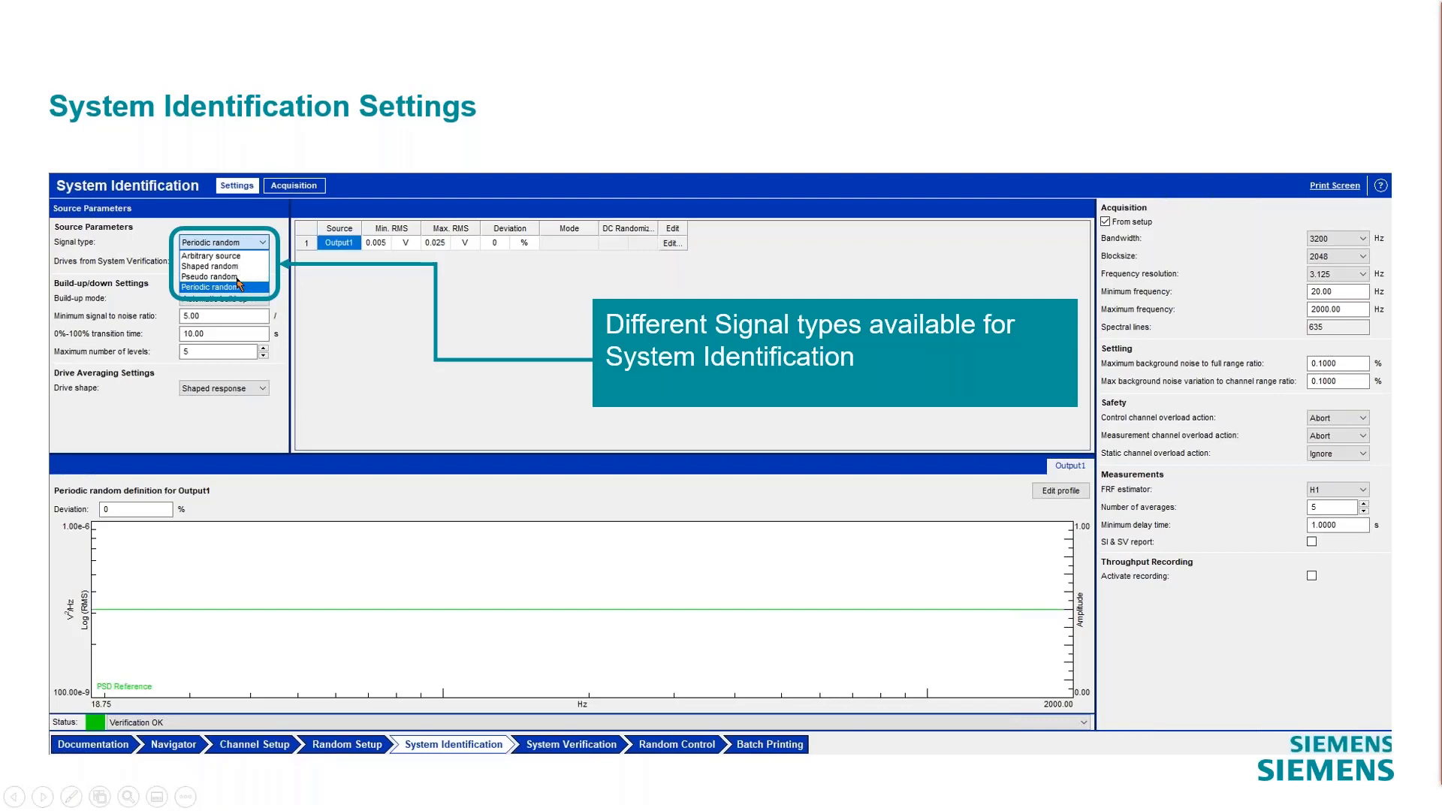
{"action": "mouse_move", "coordinate": [236, 296]}
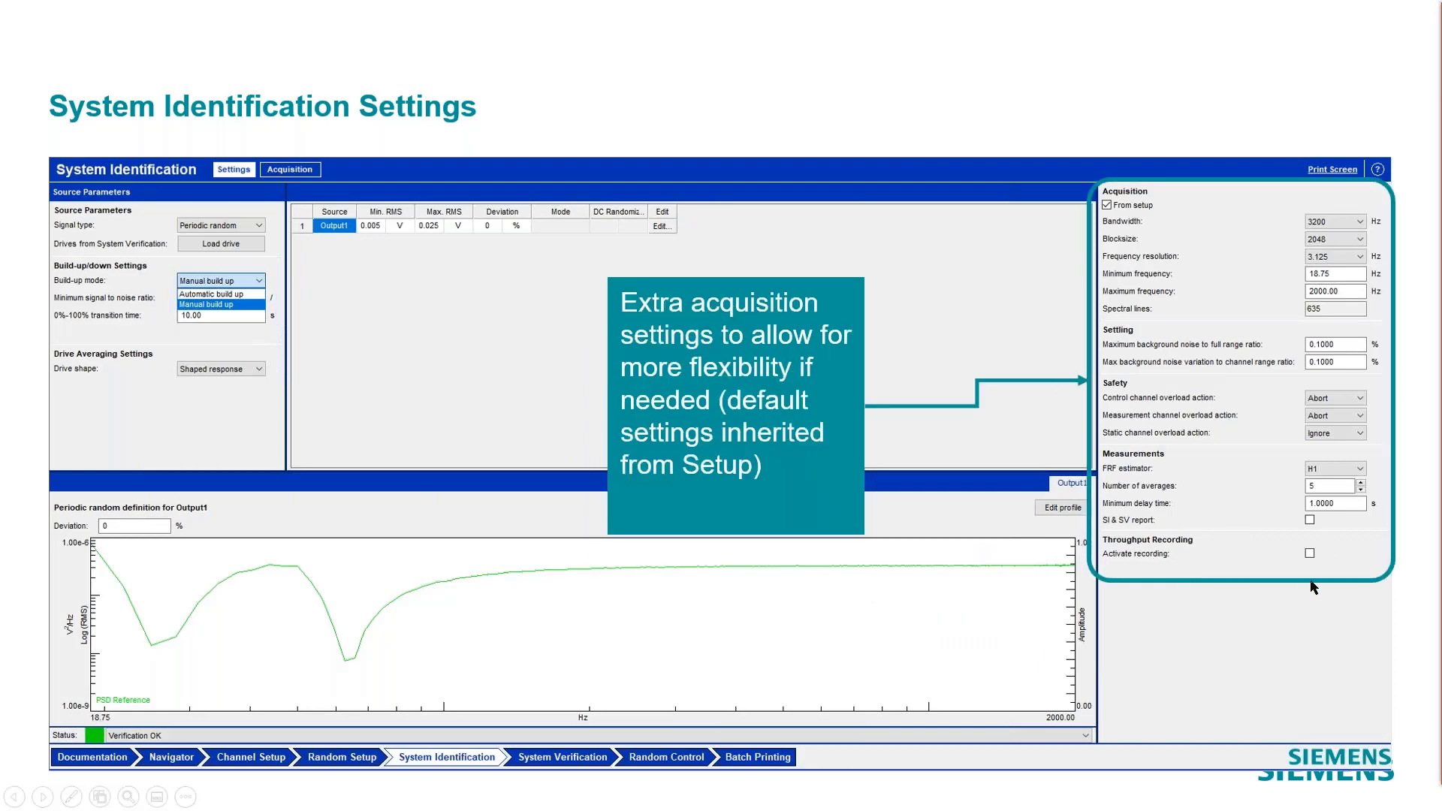
{"action": "mouse_move", "coordinate": [1398, 605]}
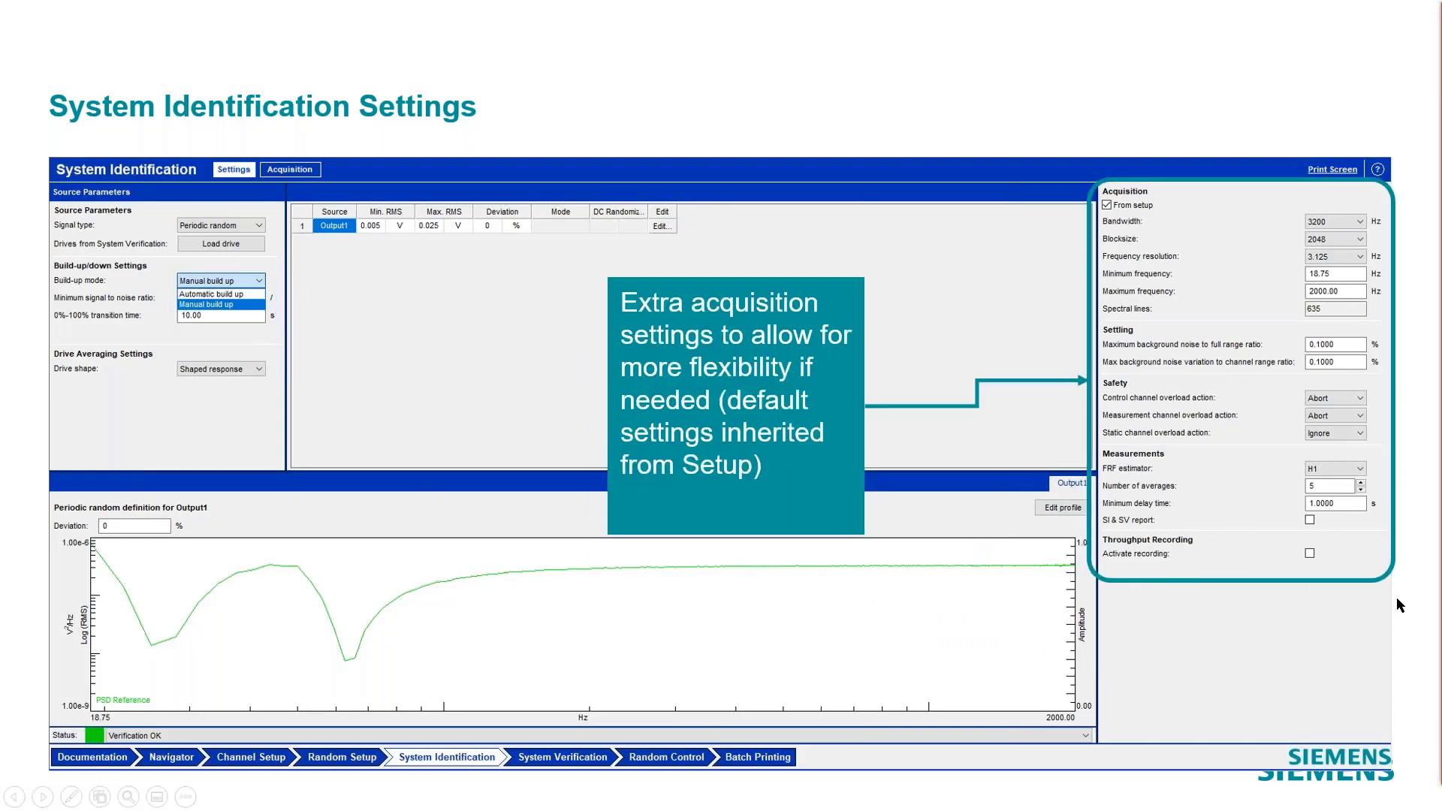
{"action": "left_click", "coordinate": [571, 771]}
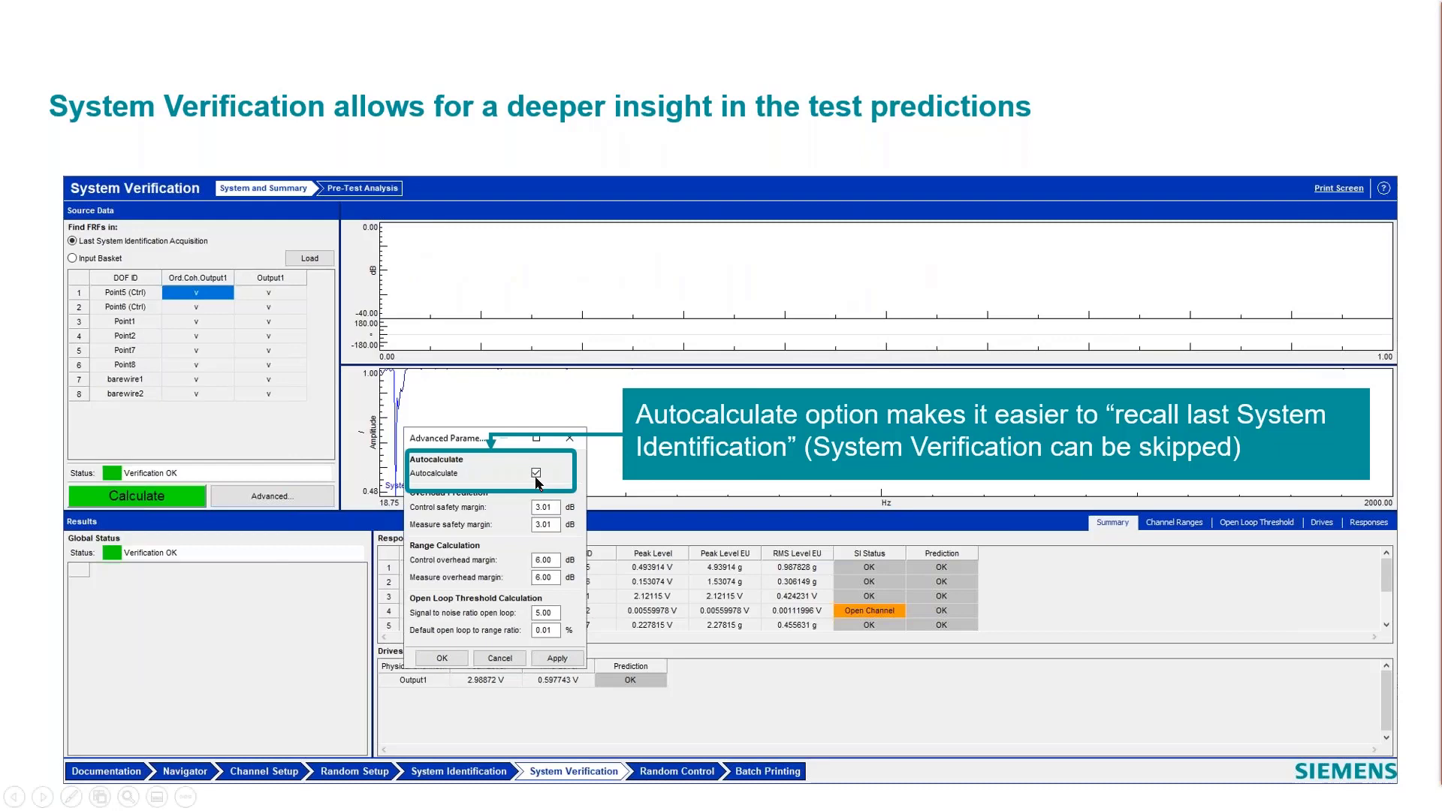
{"action": "mouse_move", "coordinate": [470, 785]}
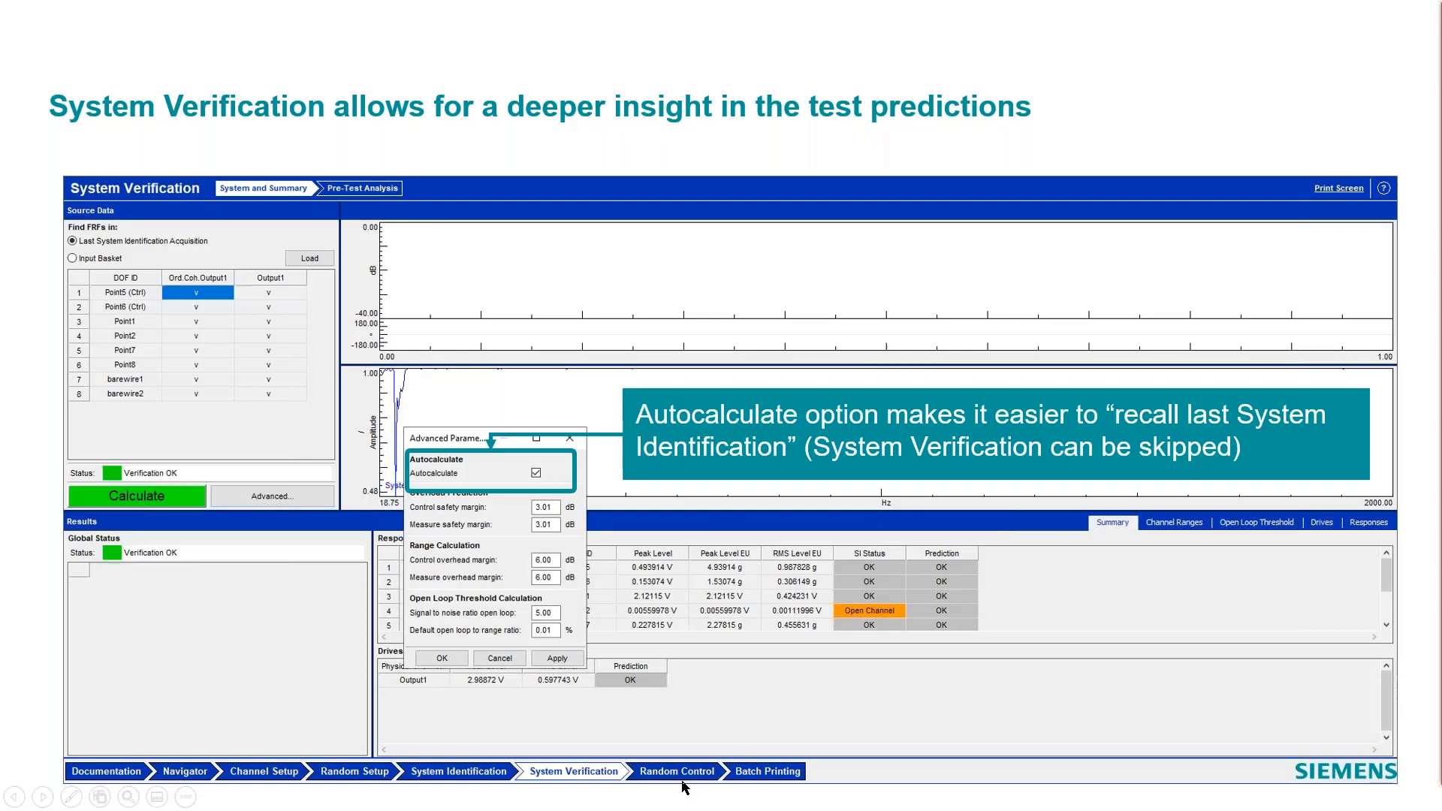
{"action": "mouse_move", "coordinate": [685, 787]}
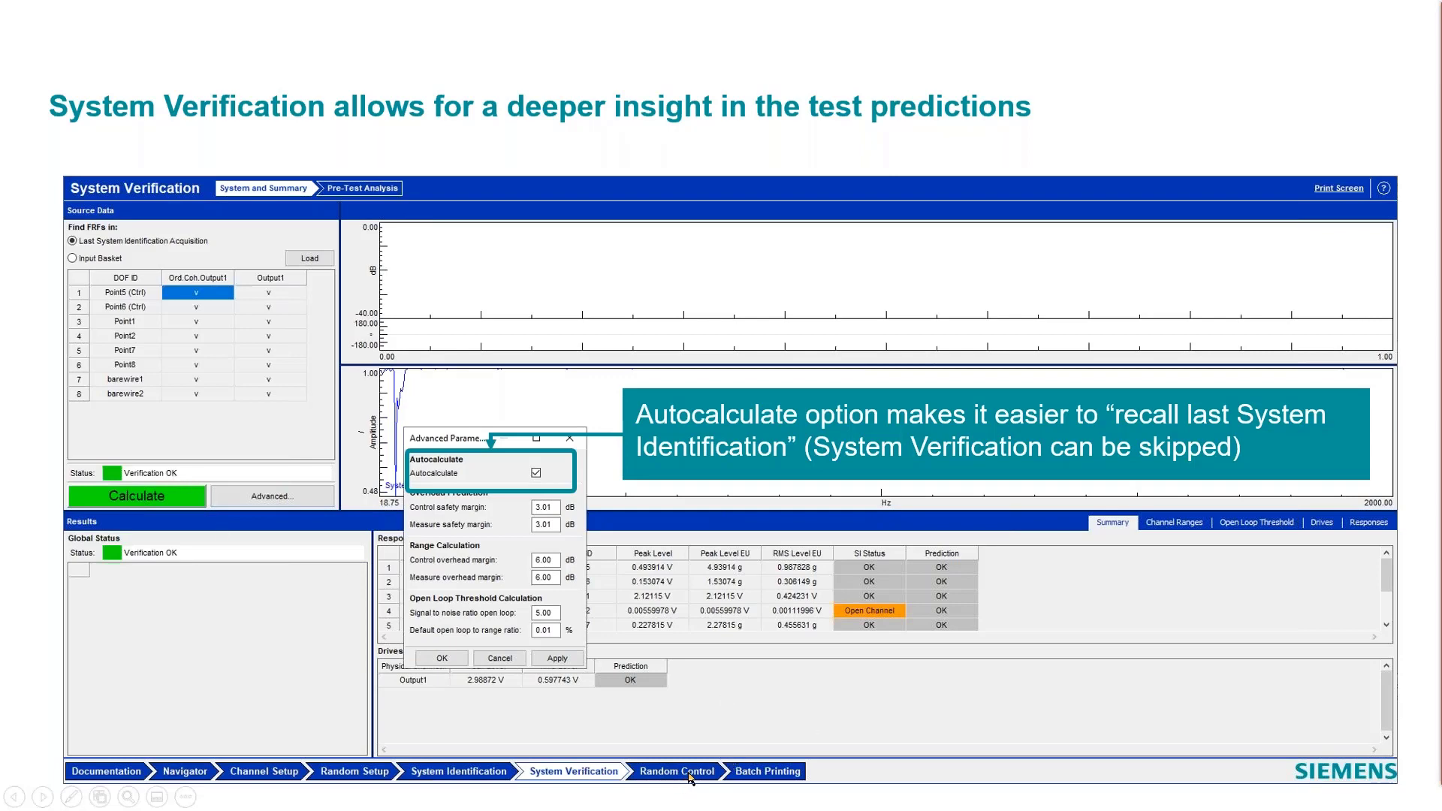
{"action": "mouse_move", "coordinate": [1285, 689]}
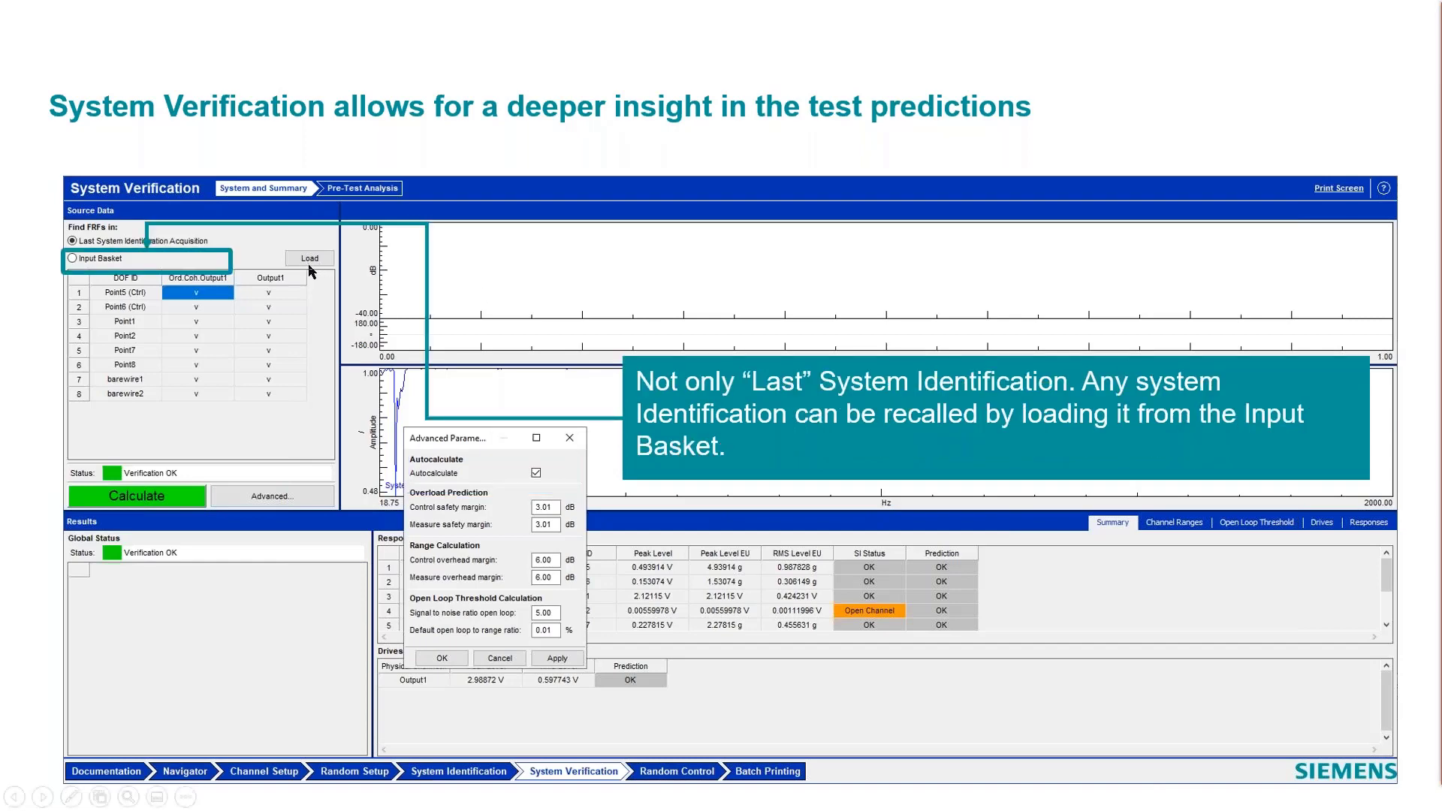
{"action": "mouse_move", "coordinate": [103, 267]}
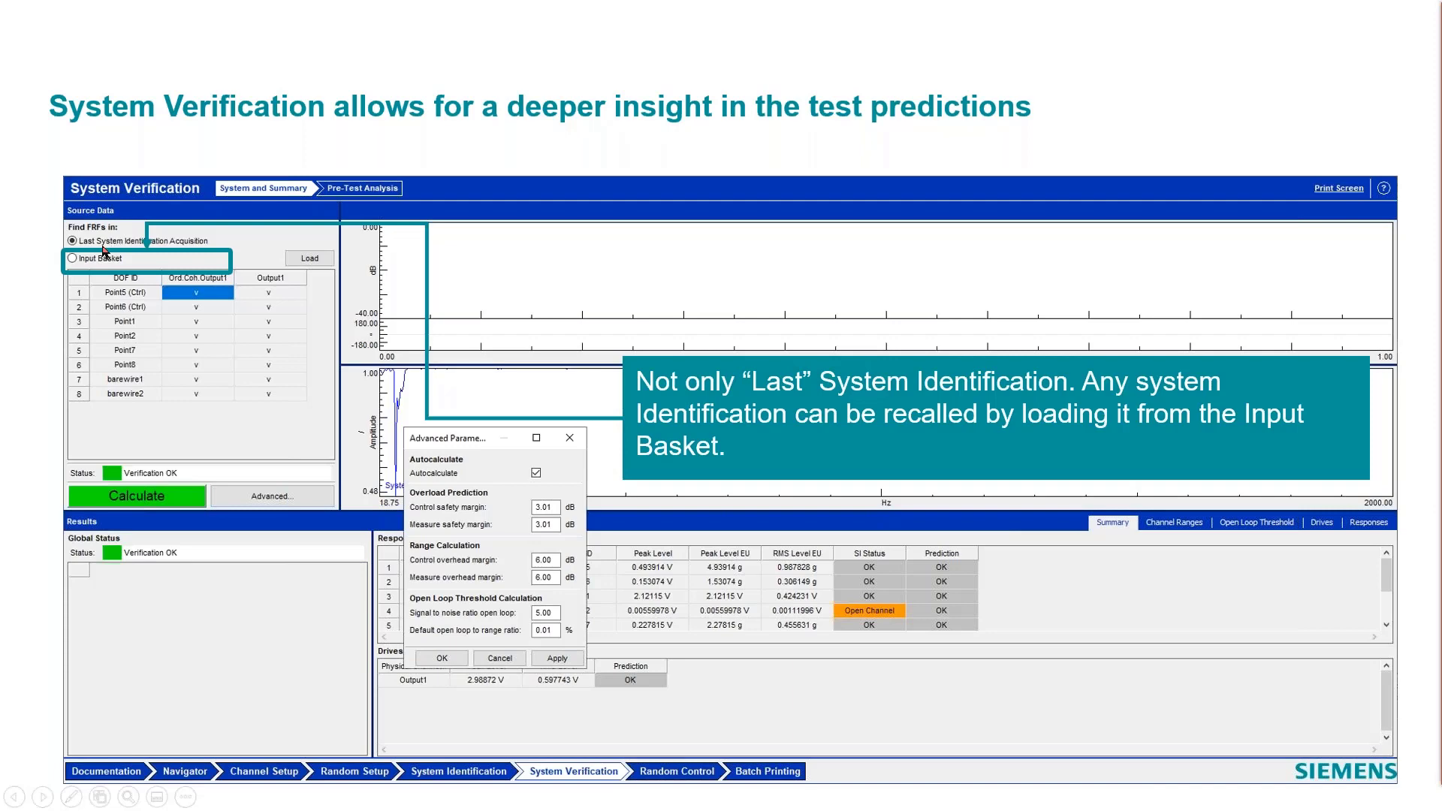
{"action": "mouse_move", "coordinate": [556, 605]}
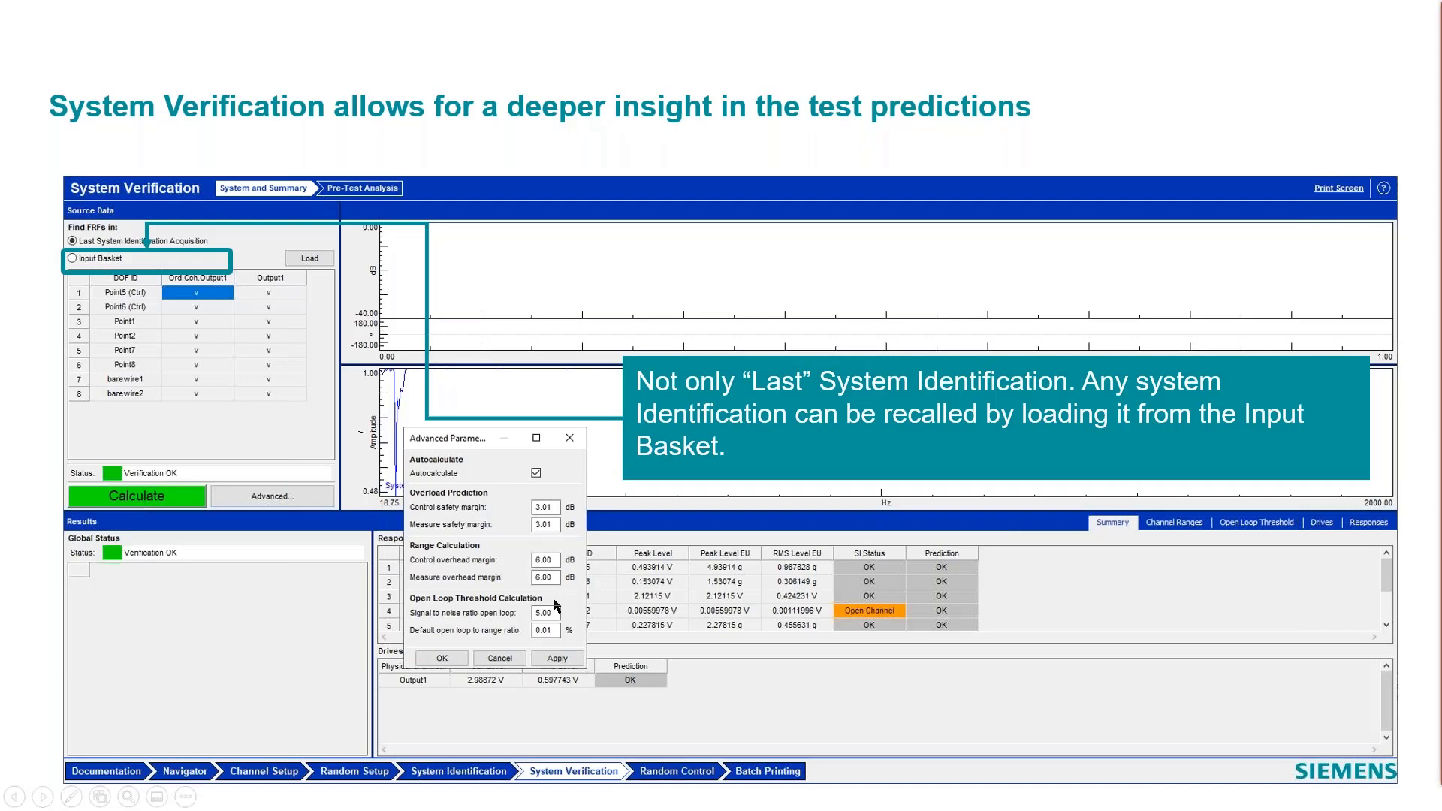
{"action": "mouse_move", "coordinate": [605, 789]}
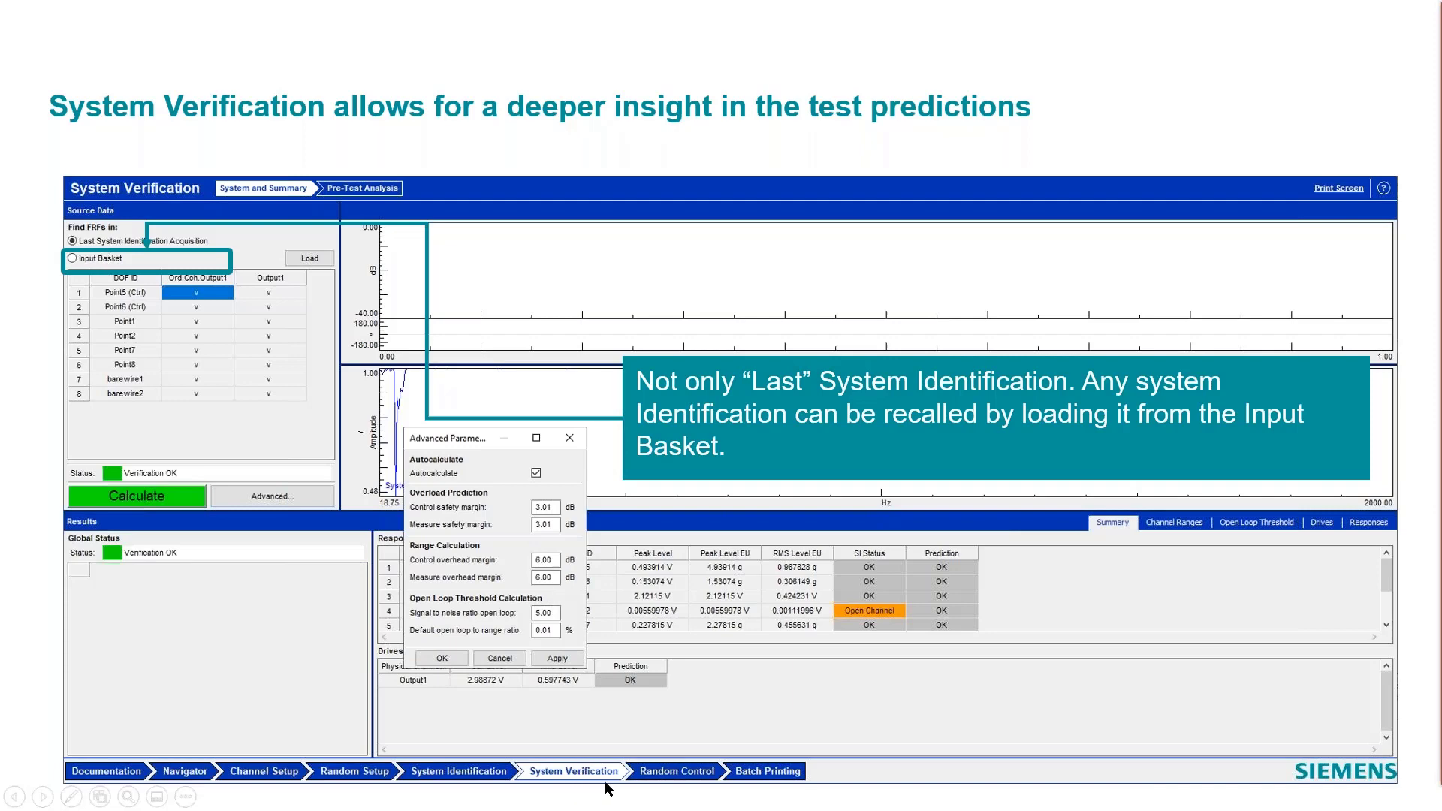